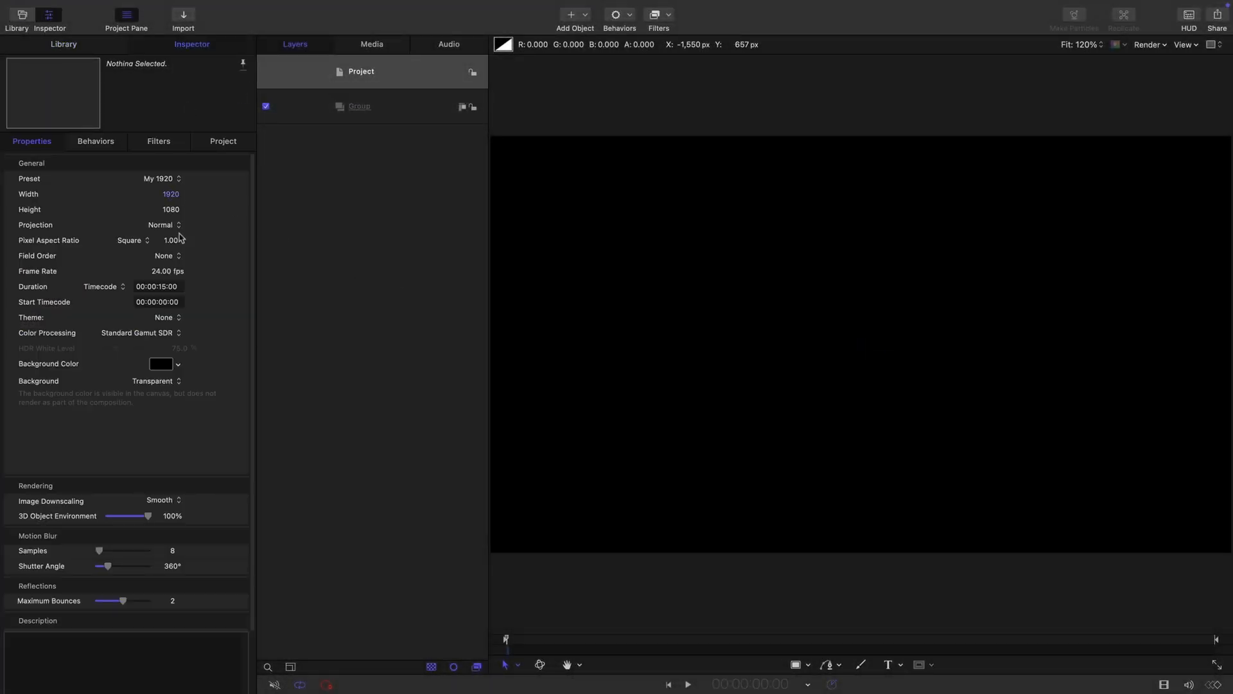
{"action": "mouse_move", "coordinate": [199, 300]}
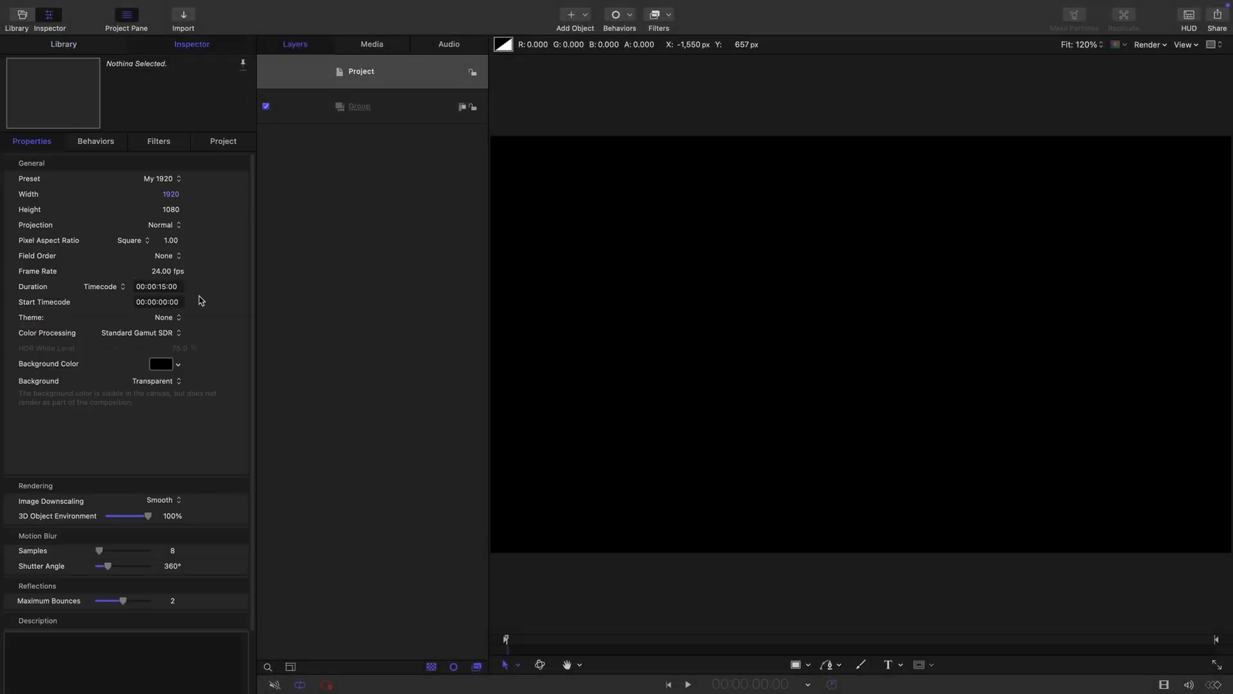
Step: Select the empty Group layer to show its transform and blending properties
{"action": "left_click", "coordinate": [358, 107]}
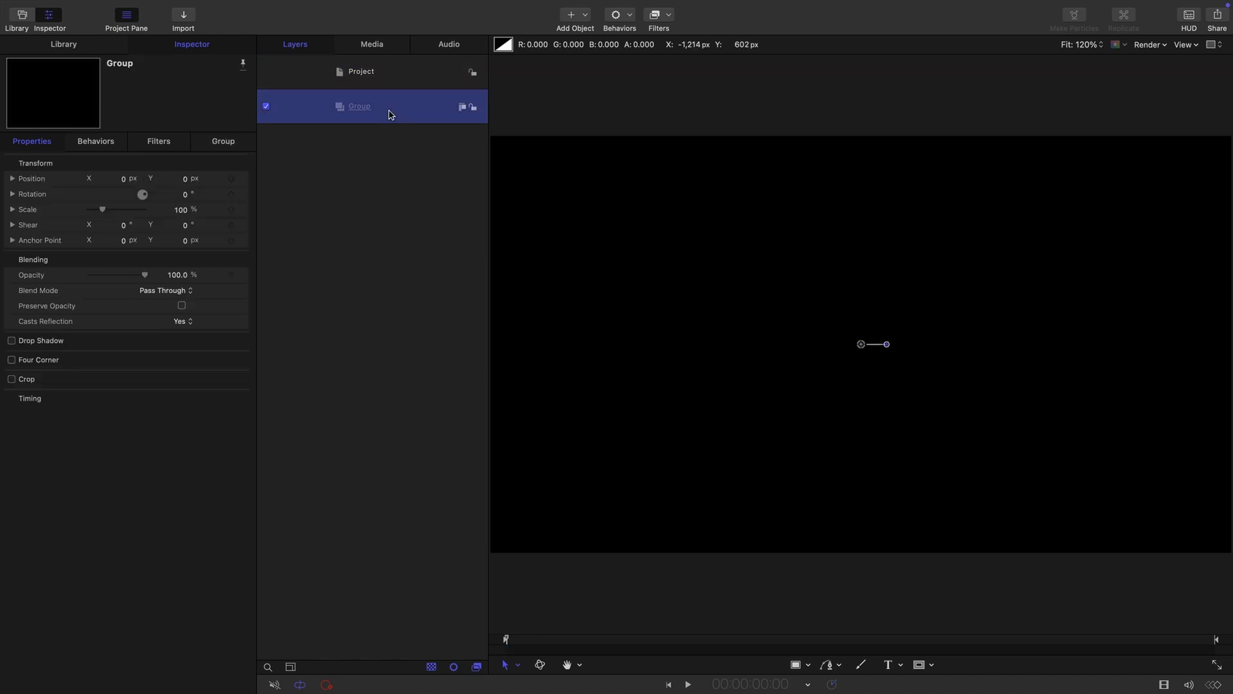
Step: Import the PNG photo of the man on the tiled plaza into the group
{"action": "left_click", "coordinate": [183, 16]}
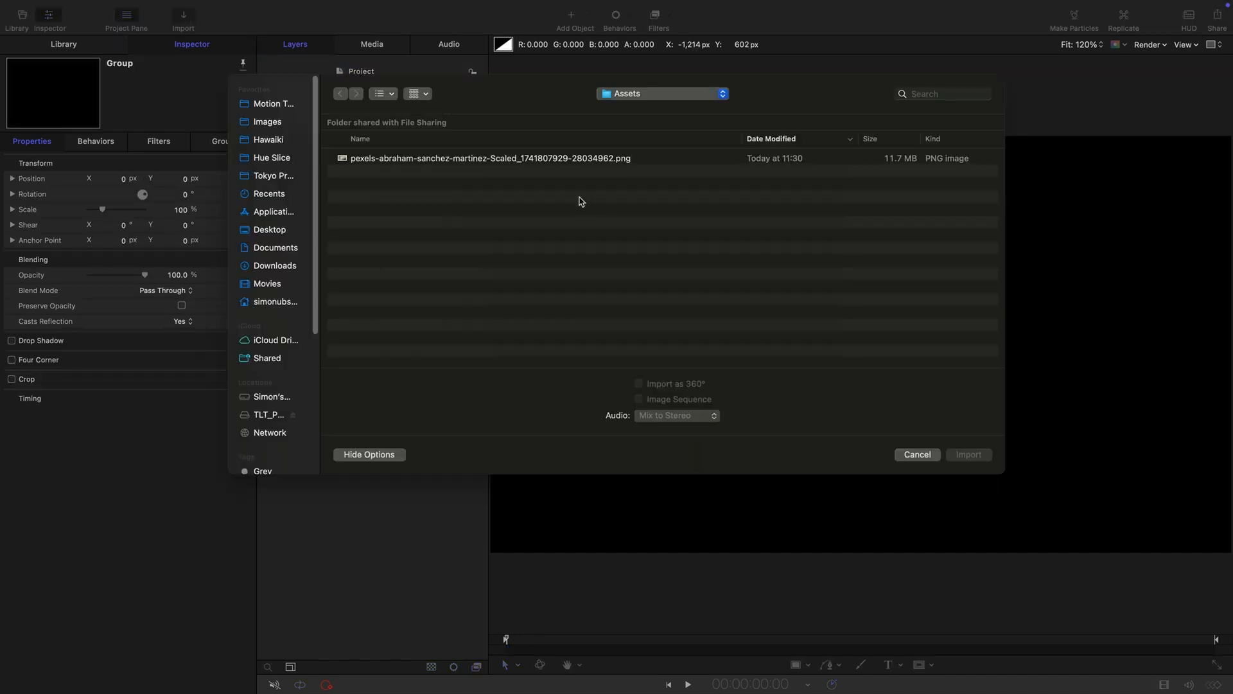
{"action": "left_click", "coordinate": [491, 158]}
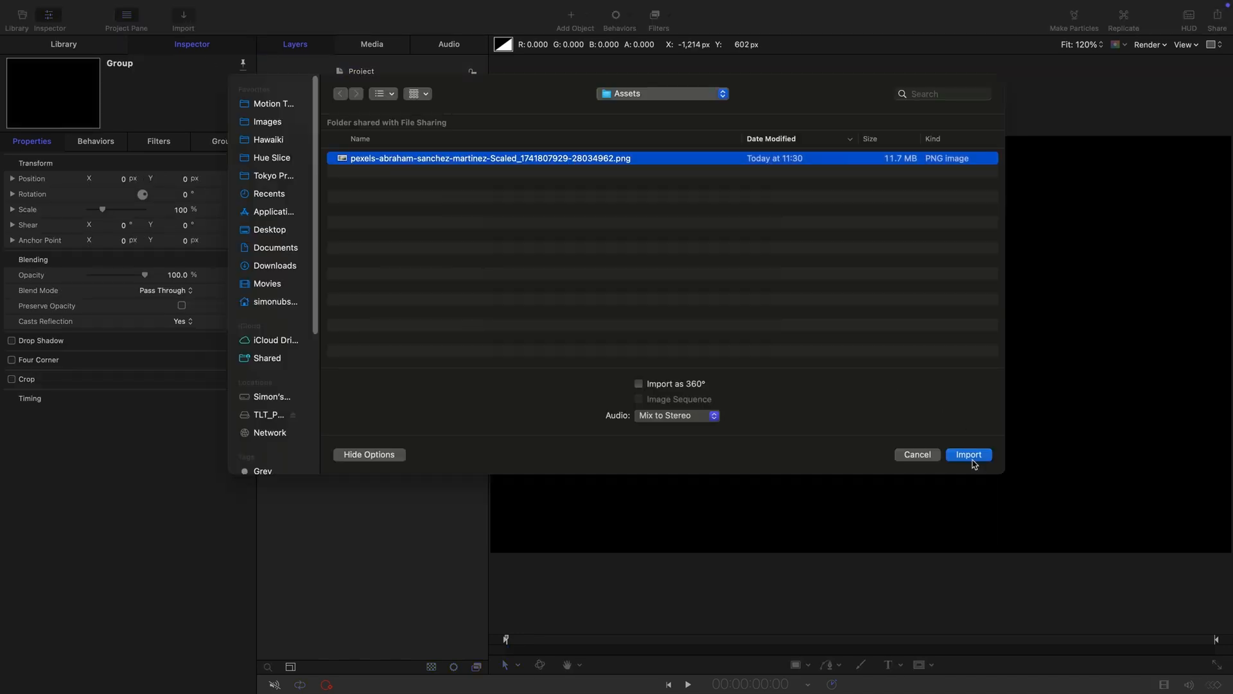
{"action": "left_click", "coordinate": [969, 454]}
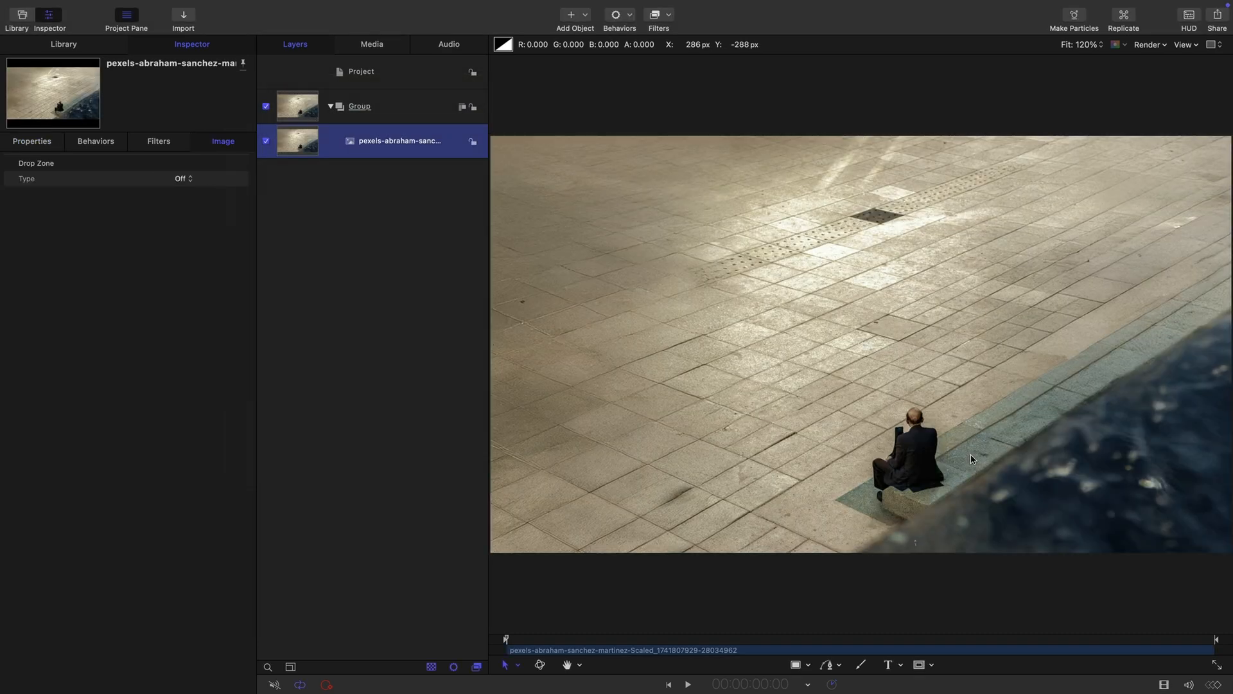
{"action": "mouse_move", "coordinate": [680, 297]}
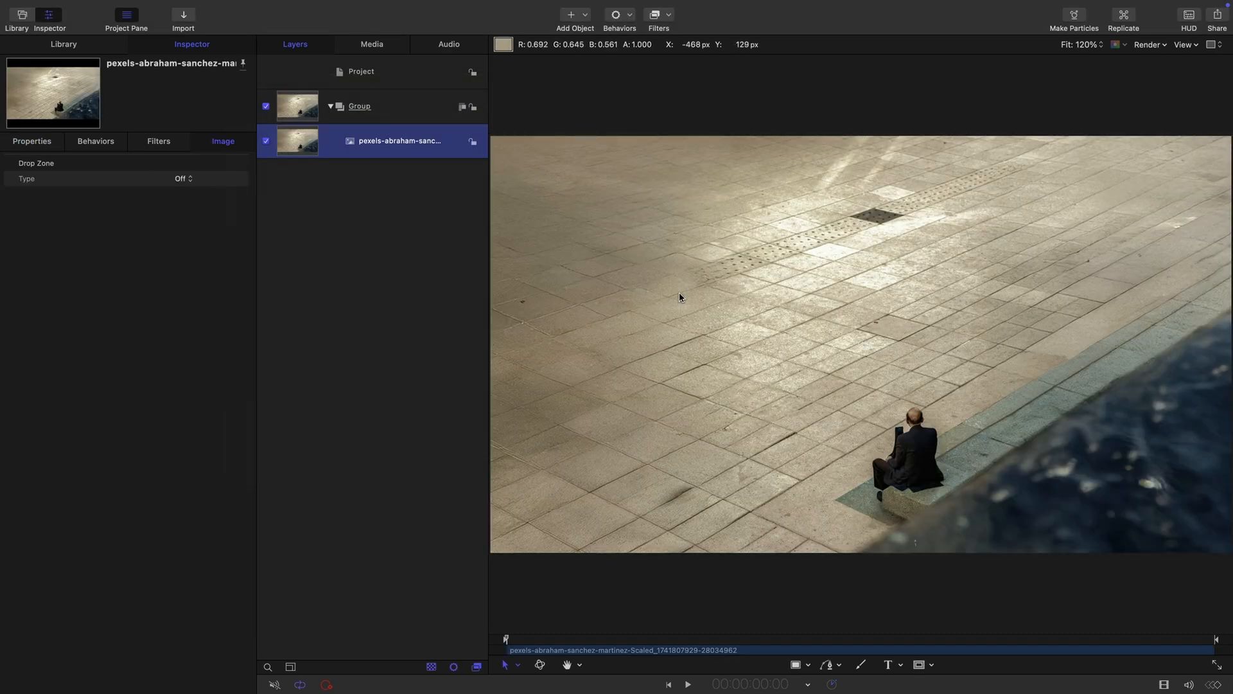
{"action": "mouse_move", "coordinate": [957, 339]}
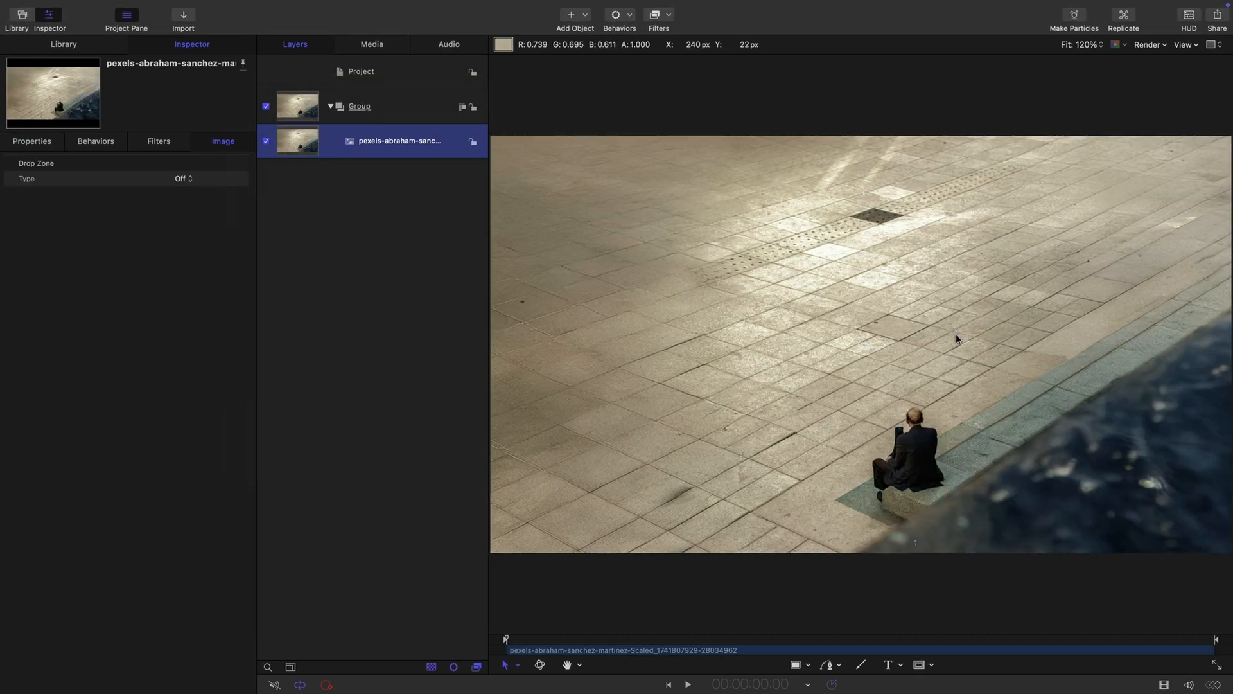
{"action": "mouse_move", "coordinate": [778, 176]}
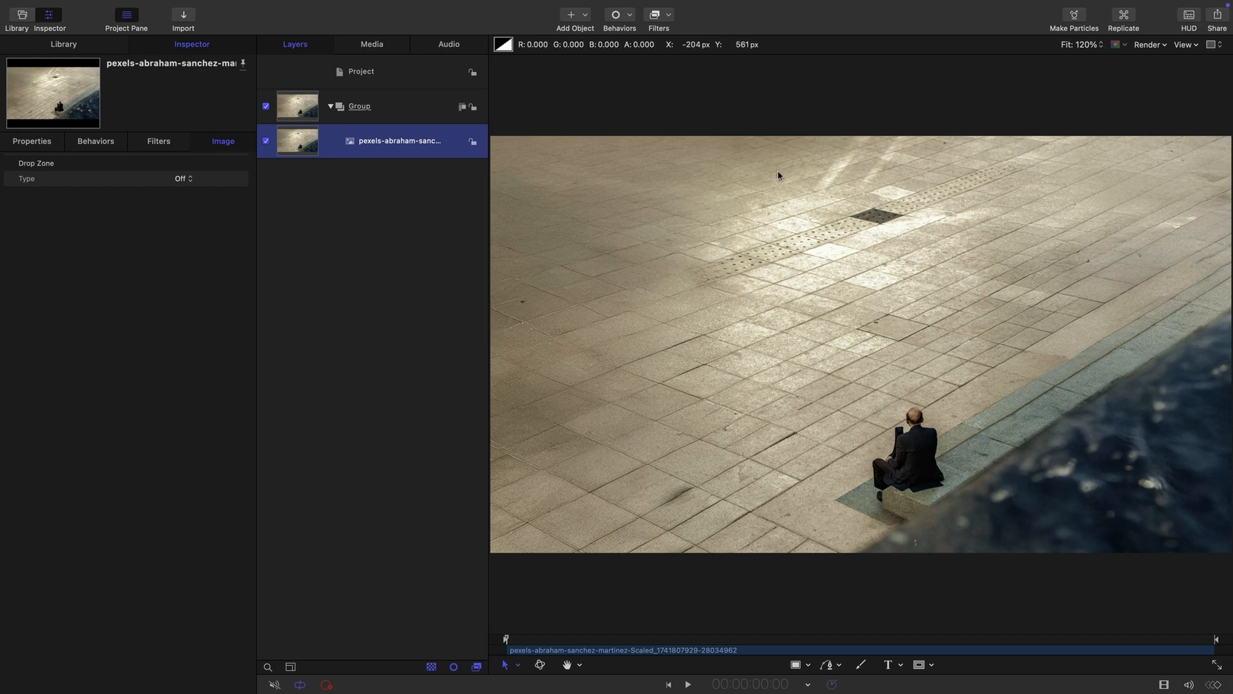
Step: Add a new empty group above the photo's group
{"action": "left_click", "coordinate": [361, 71]}
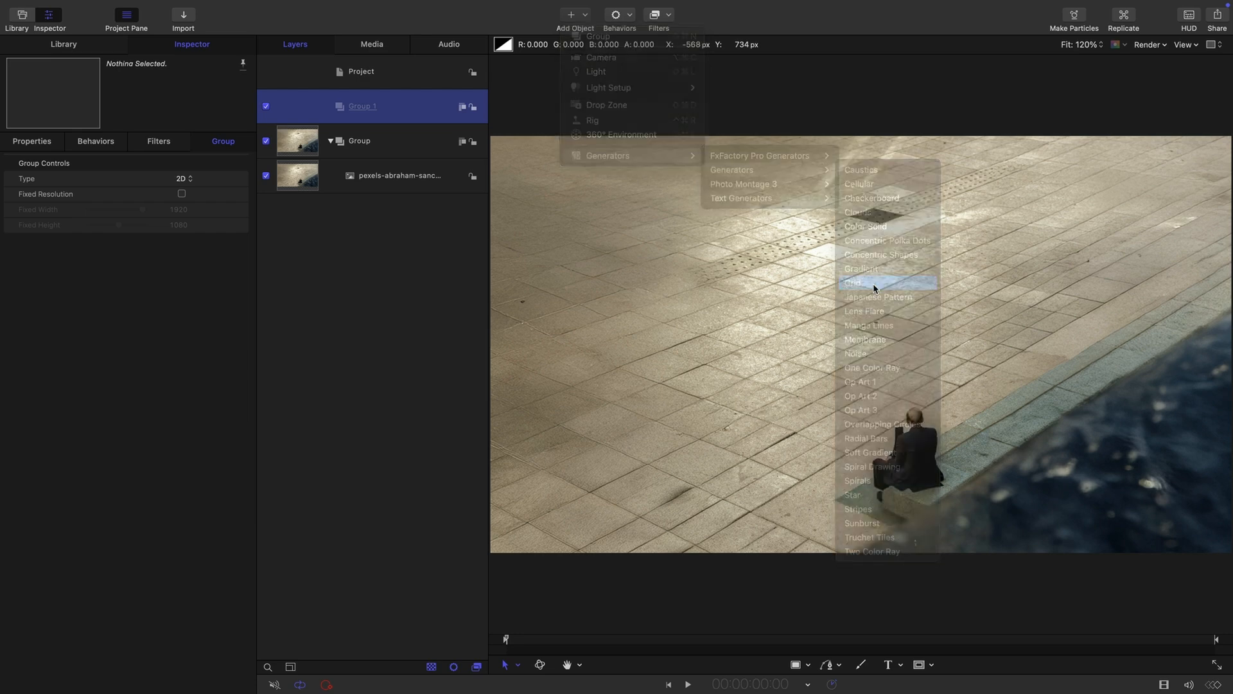
Step: Add a Grid generator with lime-green lines and transparent background, then select its group
{"action": "left_click", "coordinate": [853, 282]}
{"action": "type", "text": "5000"}
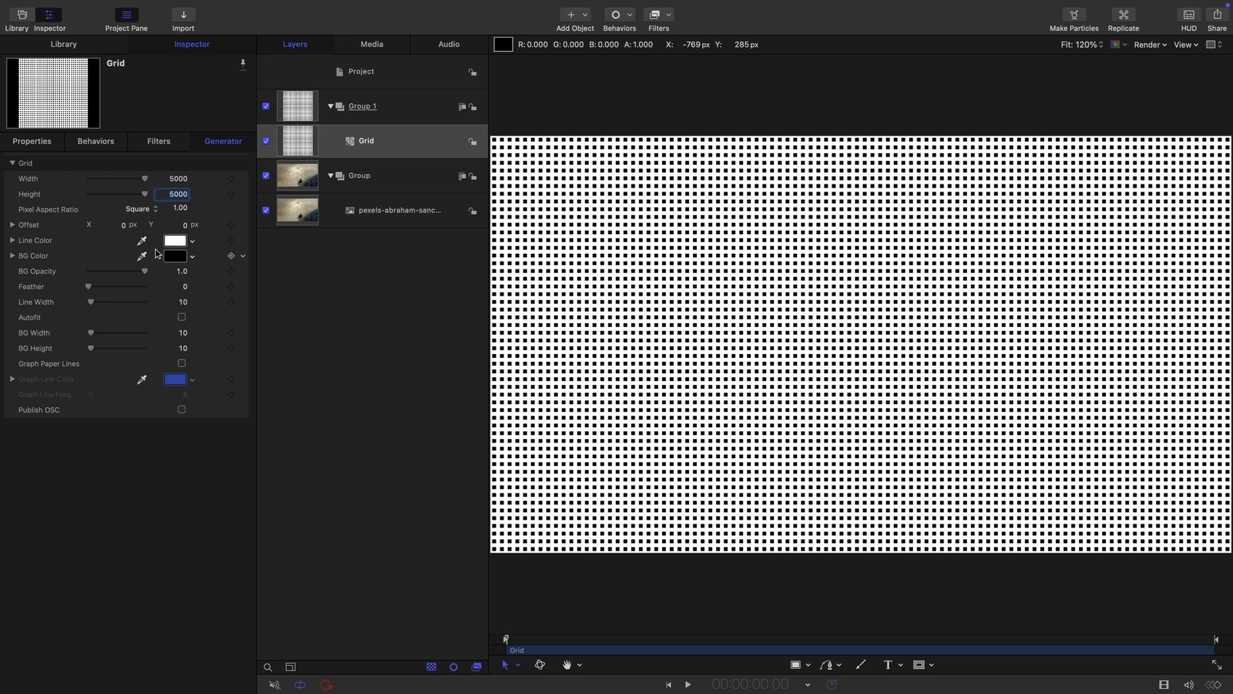
{"action": "left_click", "coordinate": [175, 240]}
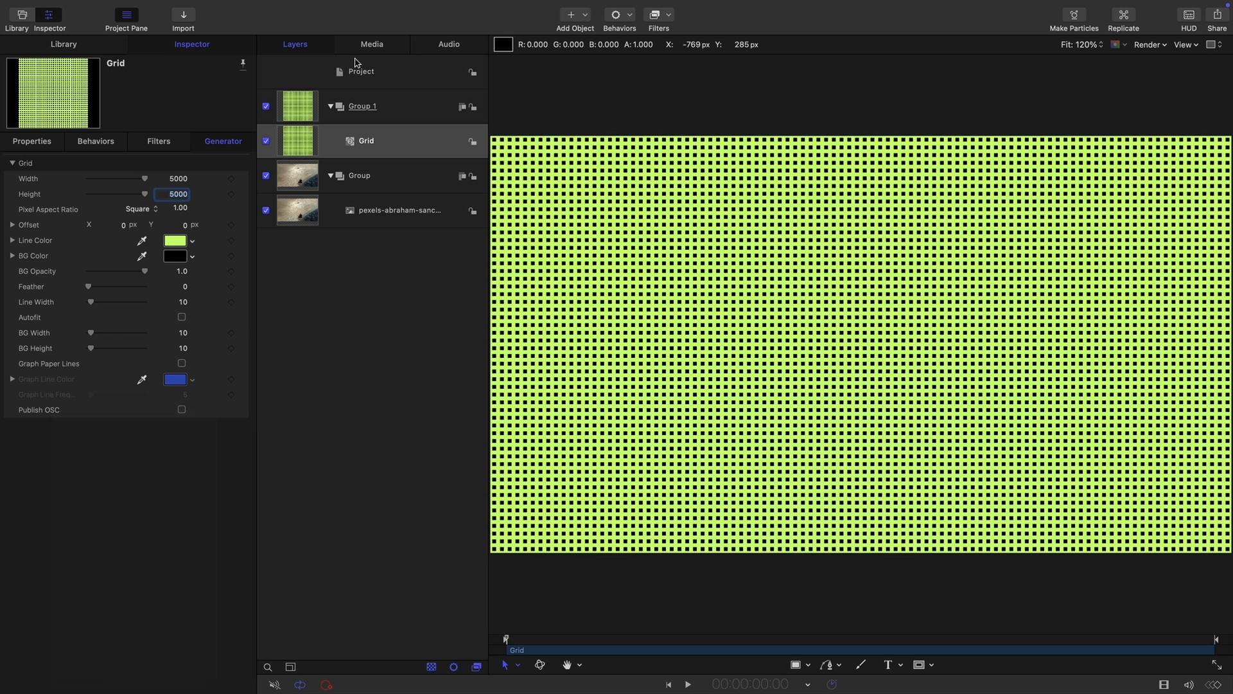
{"action": "left_click_drag", "start_coordinate": [145, 271], "coordinate": [88, 271]}
{"action": "type", "text": "240"}
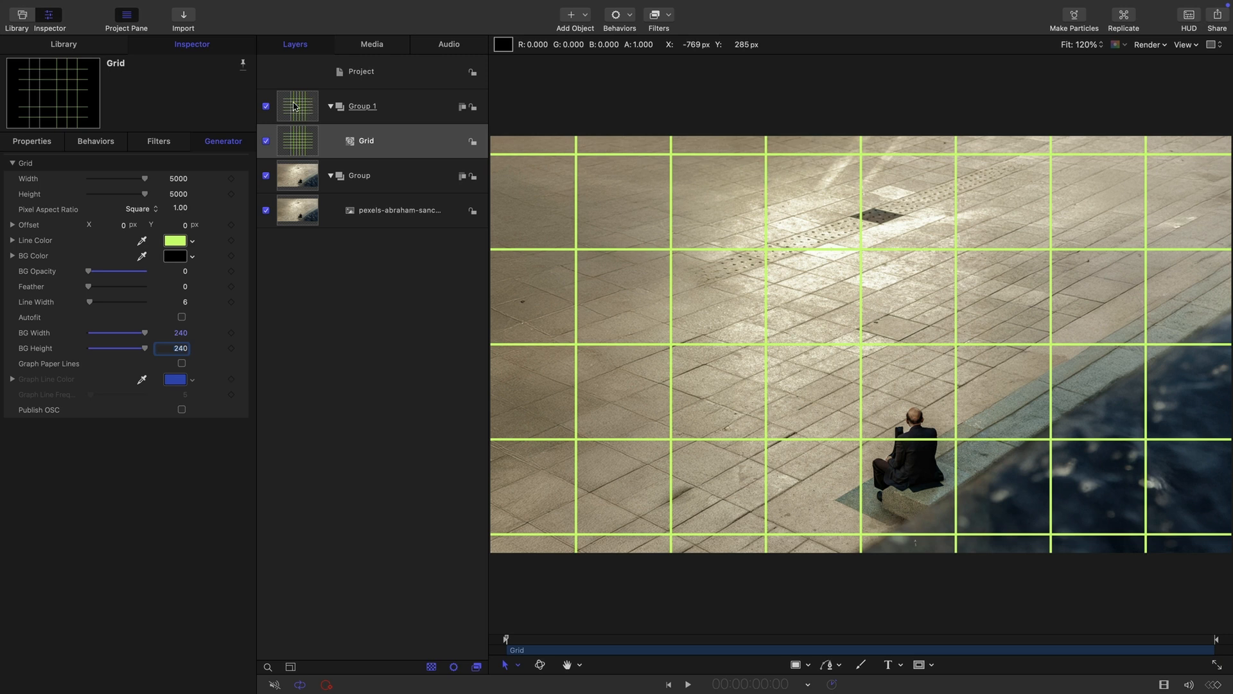
{"action": "left_click", "coordinate": [362, 106]}
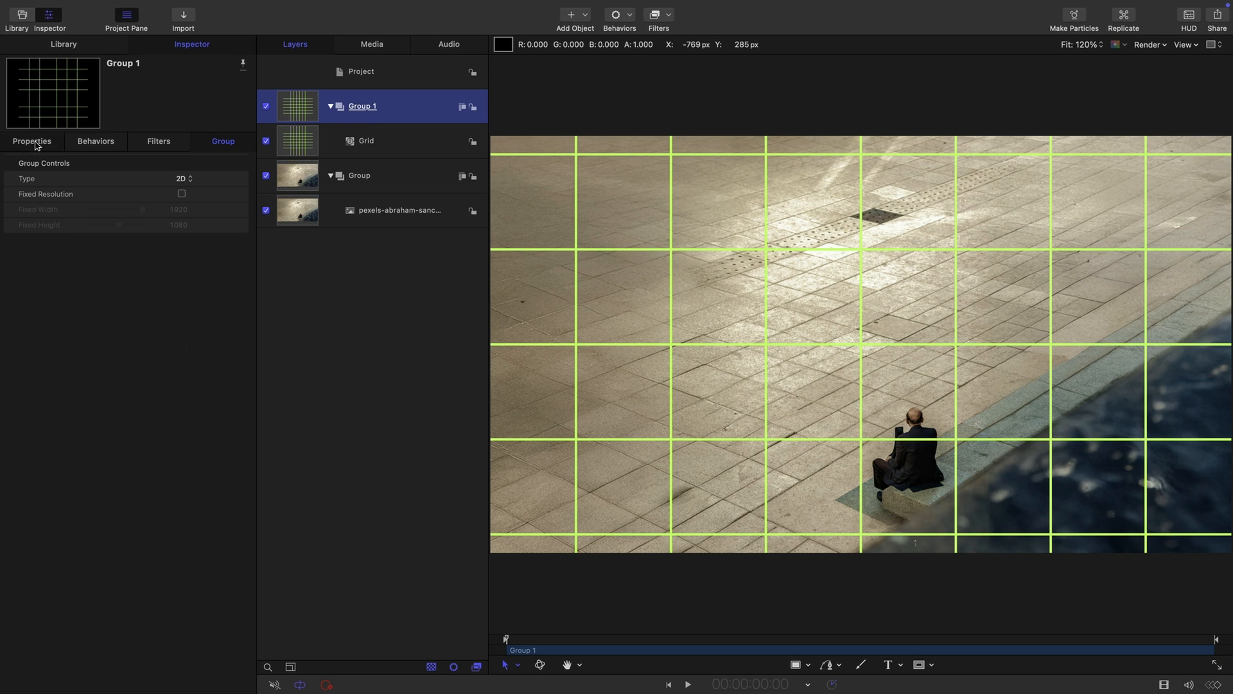
Step: Show the grid group's transform properties to set Rotation X to -60°
{"action": "left_click", "coordinate": [31, 142]}
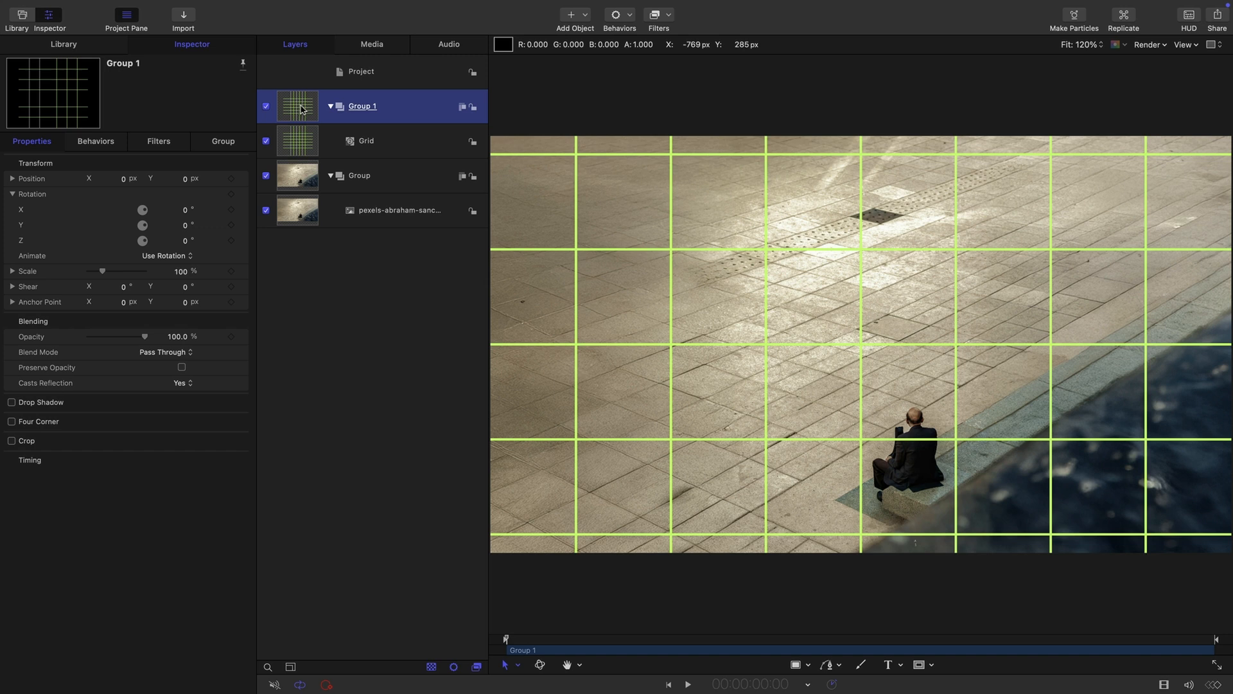
{"action": "mouse_move", "coordinate": [931, 451]}
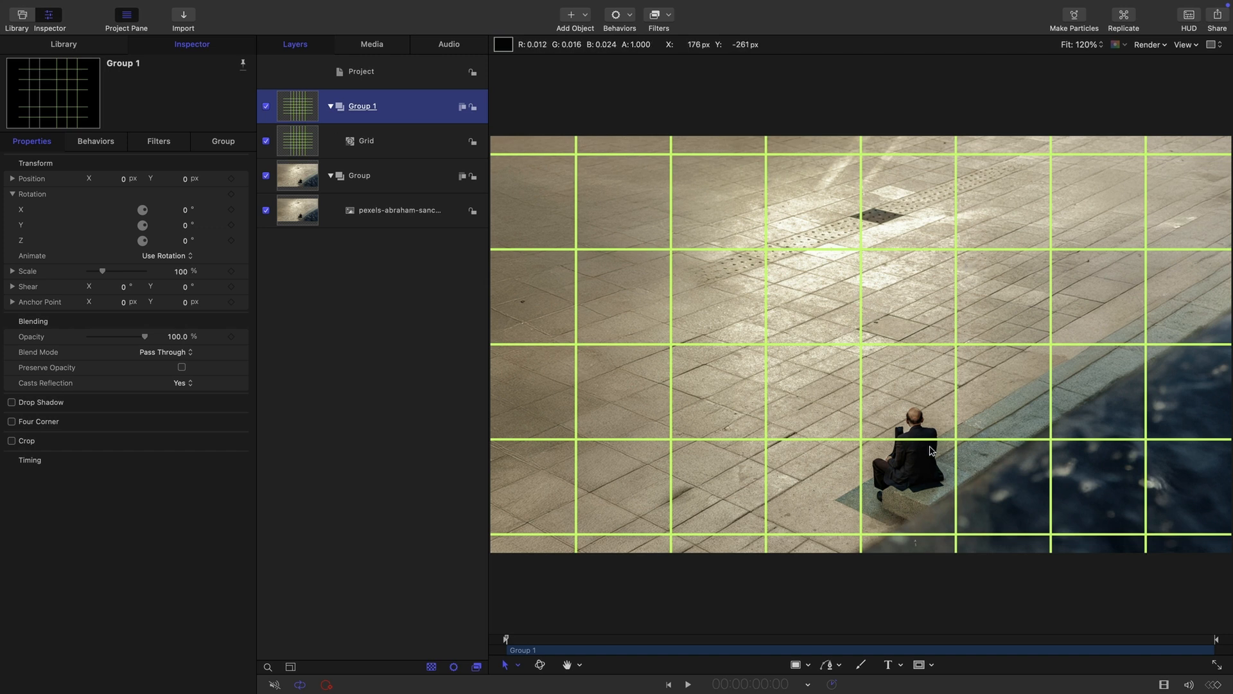
{"action": "mouse_move", "coordinate": [160, 241]}
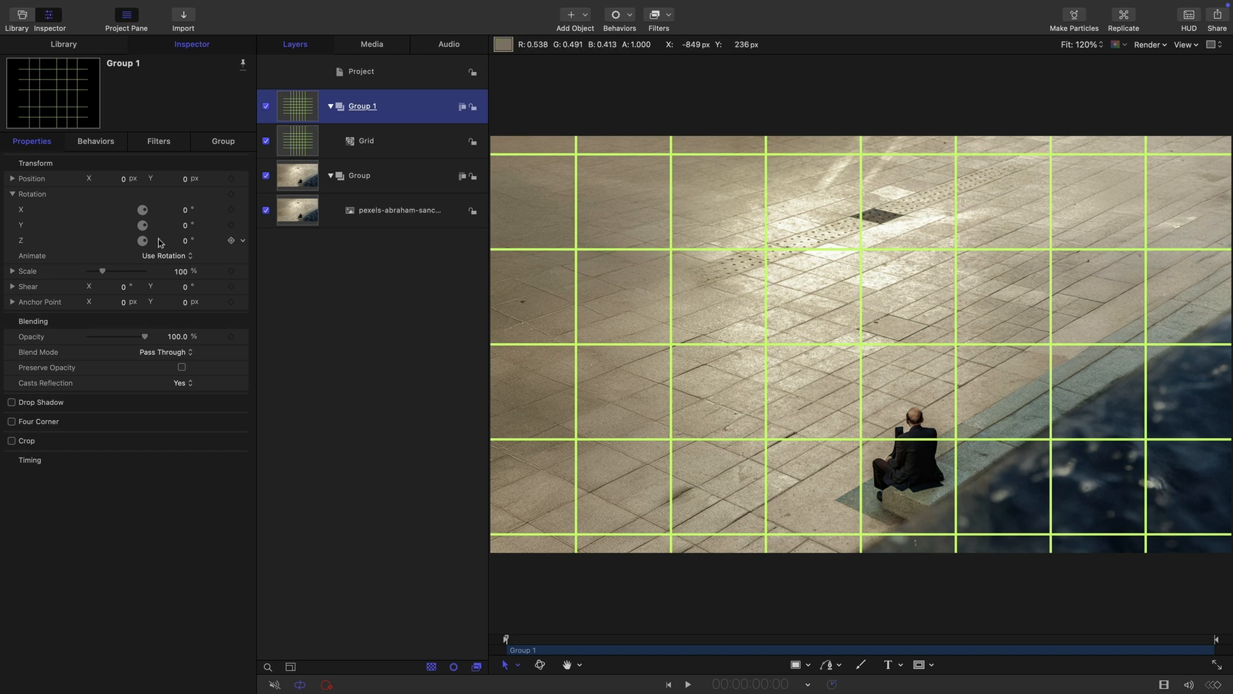
{"action": "mouse_move", "coordinate": [859, 356]}
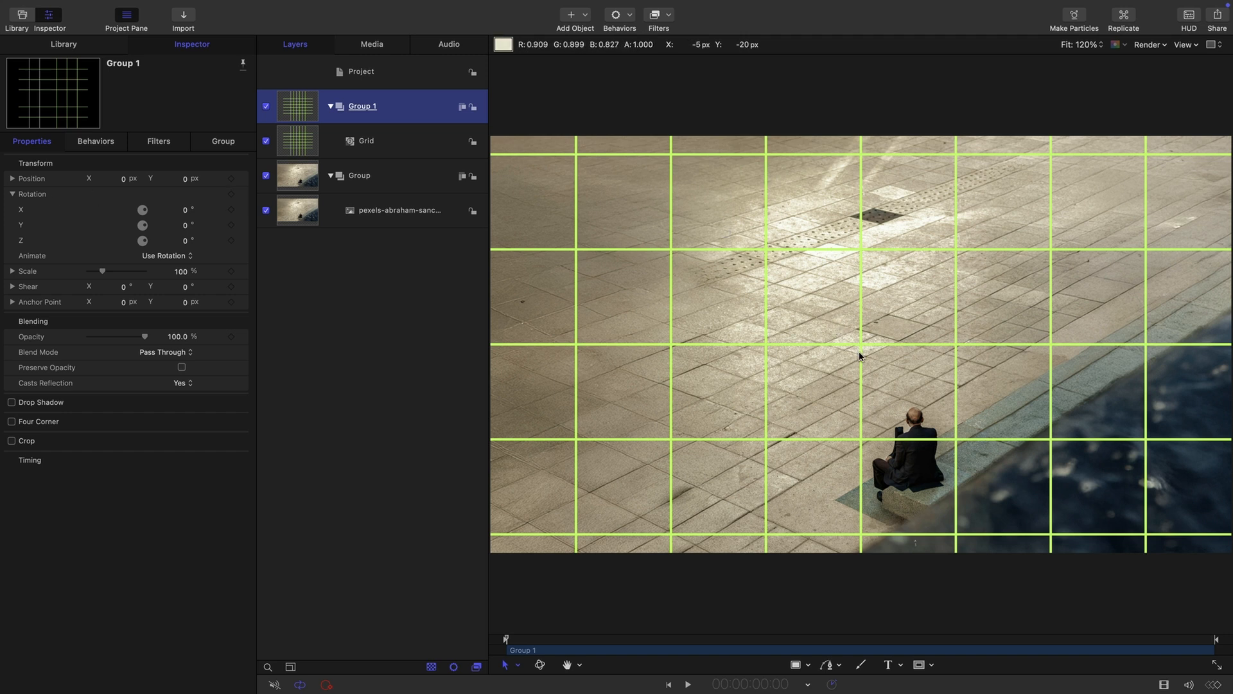
{"action": "mouse_move", "coordinate": [958, 363]}
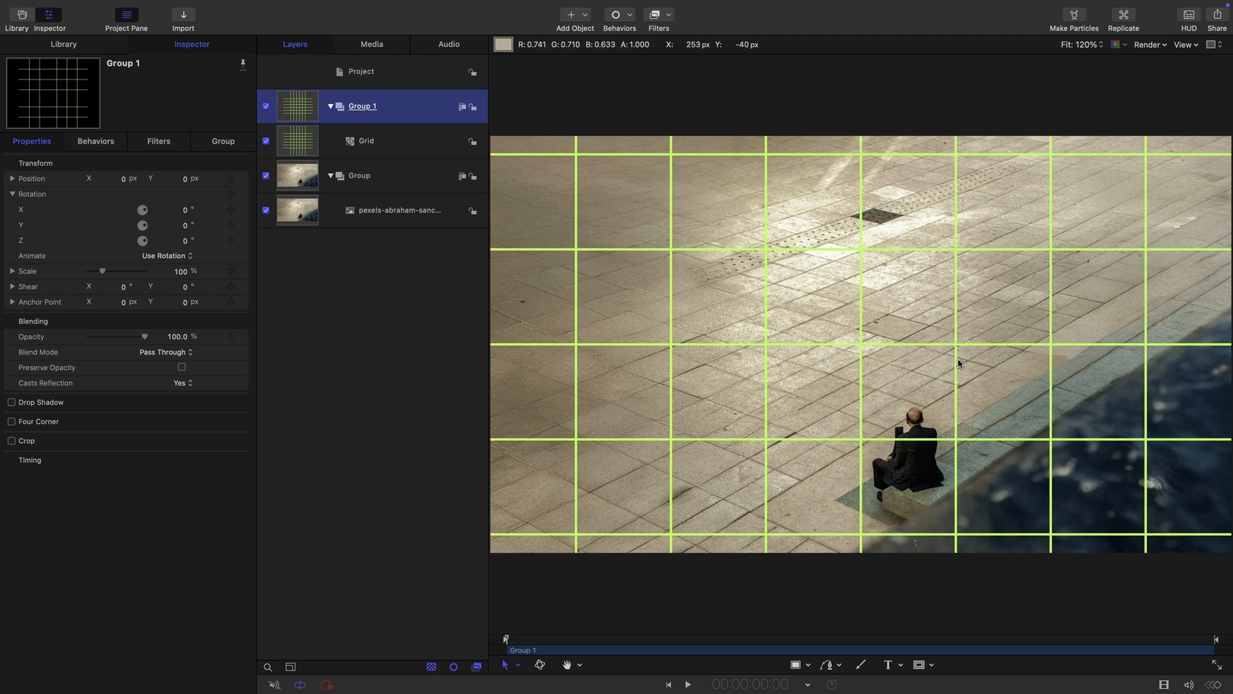
{"action": "mouse_move", "coordinate": [858, 382]}
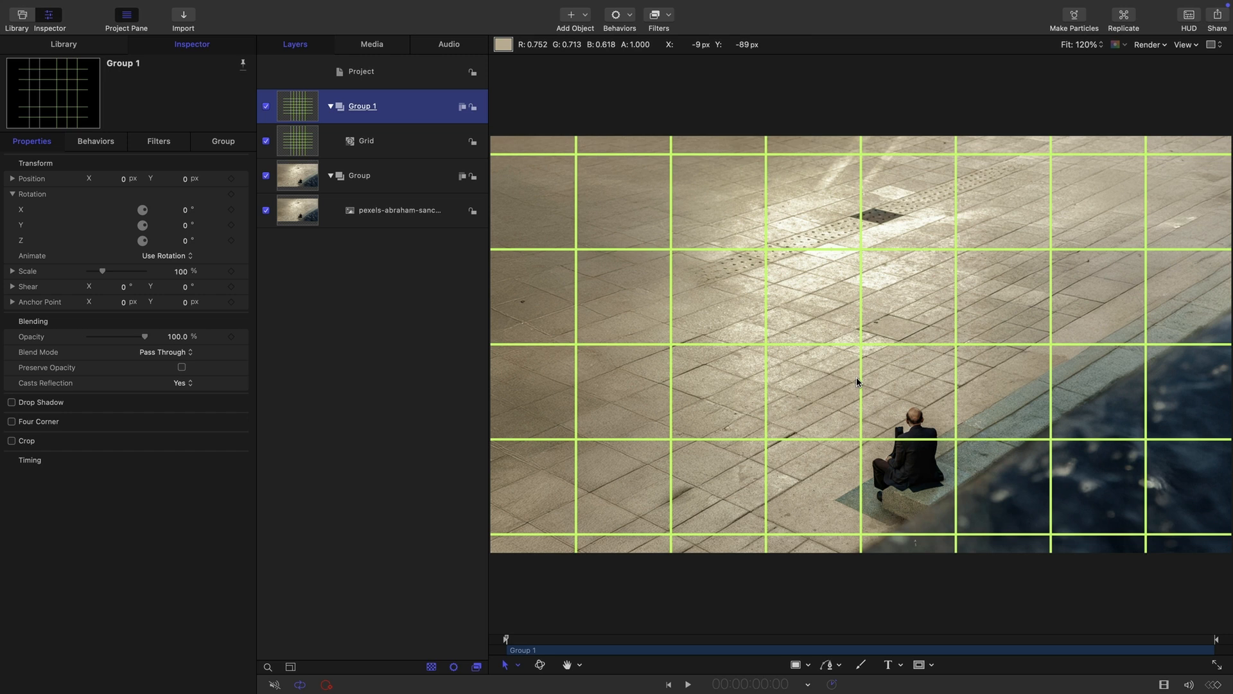
{"action": "mouse_move", "coordinate": [877, 356]}
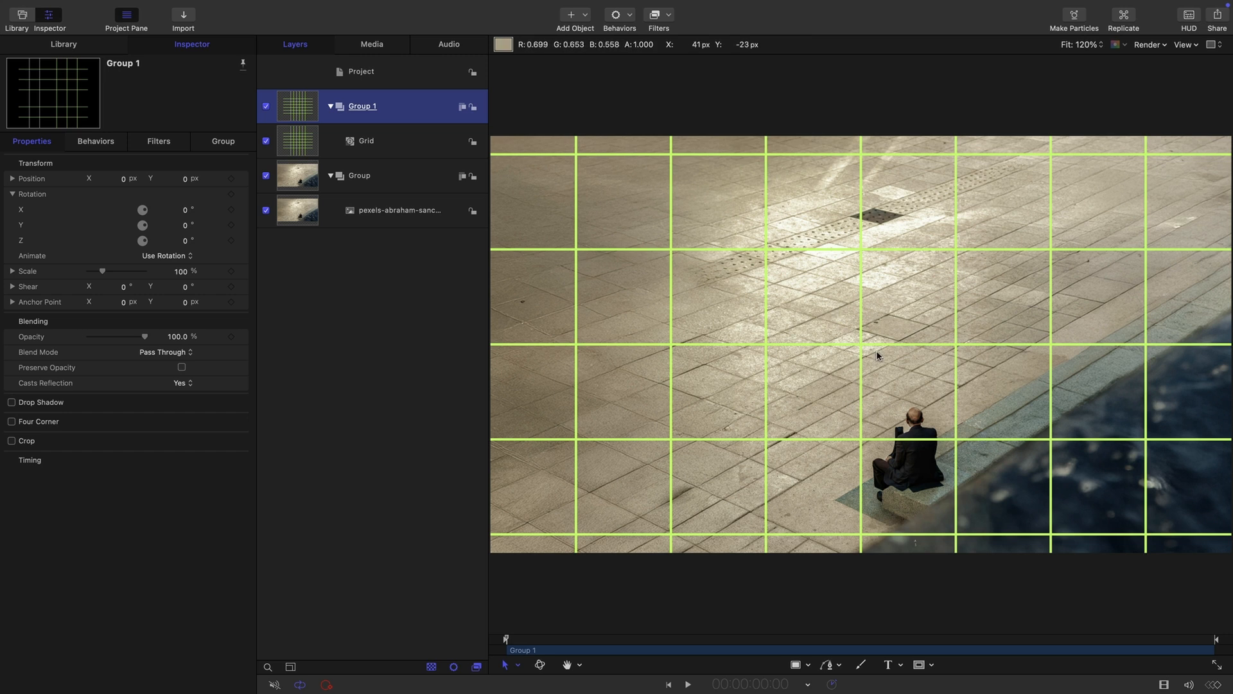
{"action": "mouse_move", "coordinate": [836, 301]}
{"action": "type", "text": "-60"}
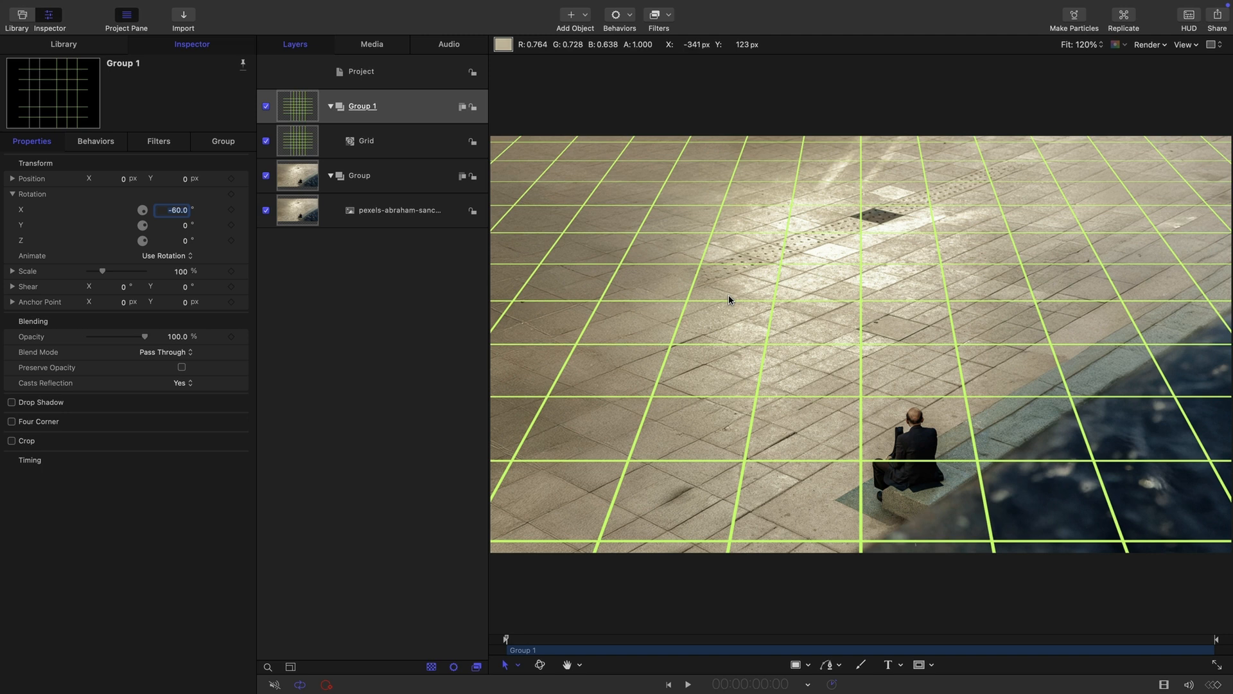
{"action": "mouse_move", "coordinate": [1005, 329]}
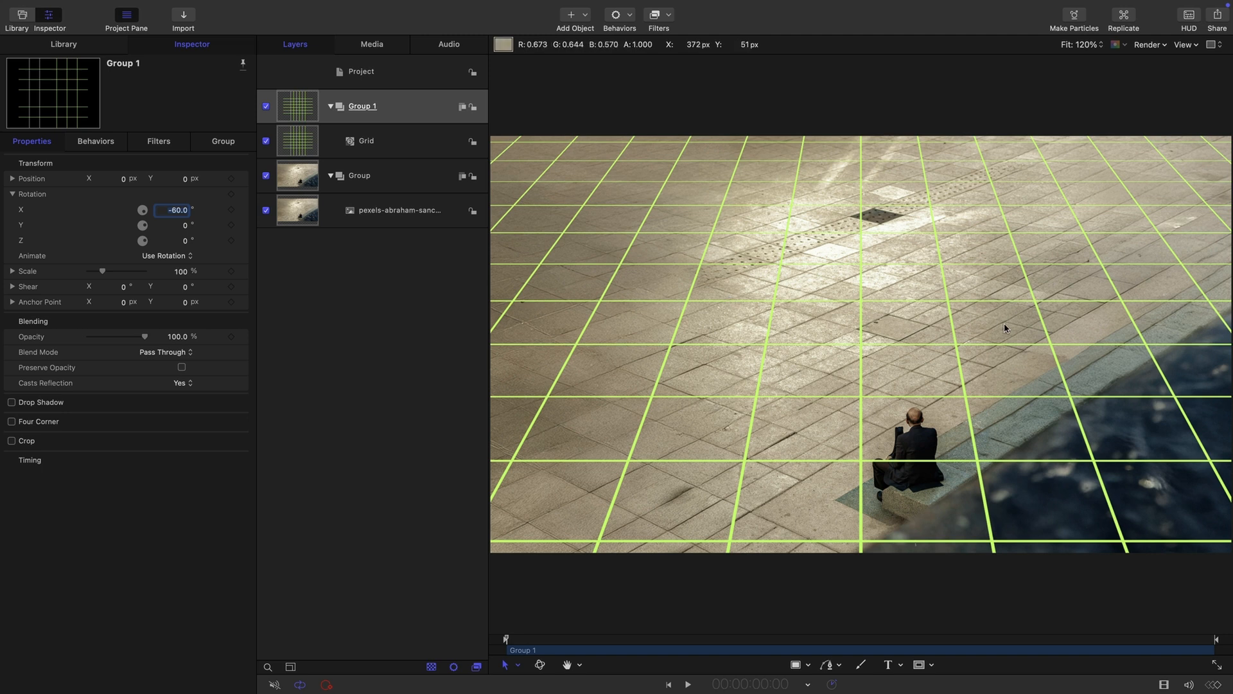
{"action": "mouse_move", "coordinate": [828, 334]}
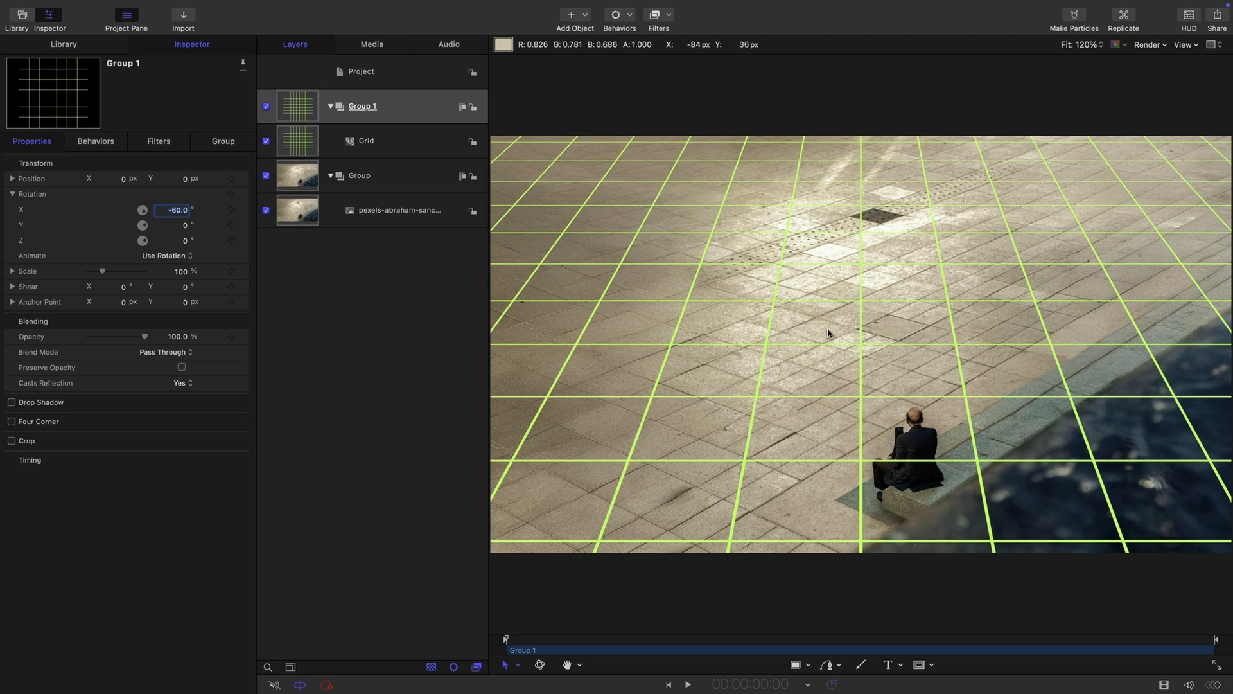
{"action": "mouse_move", "coordinate": [902, 265]}
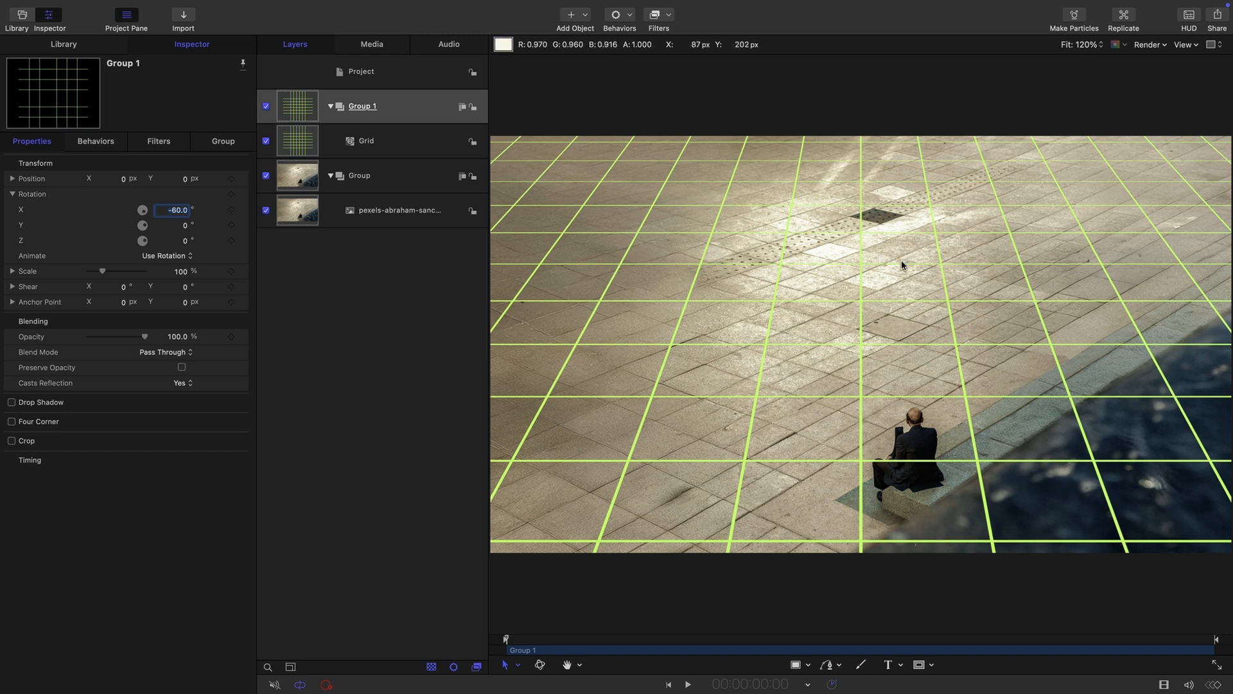
{"action": "mouse_move", "coordinate": [849, 285]}
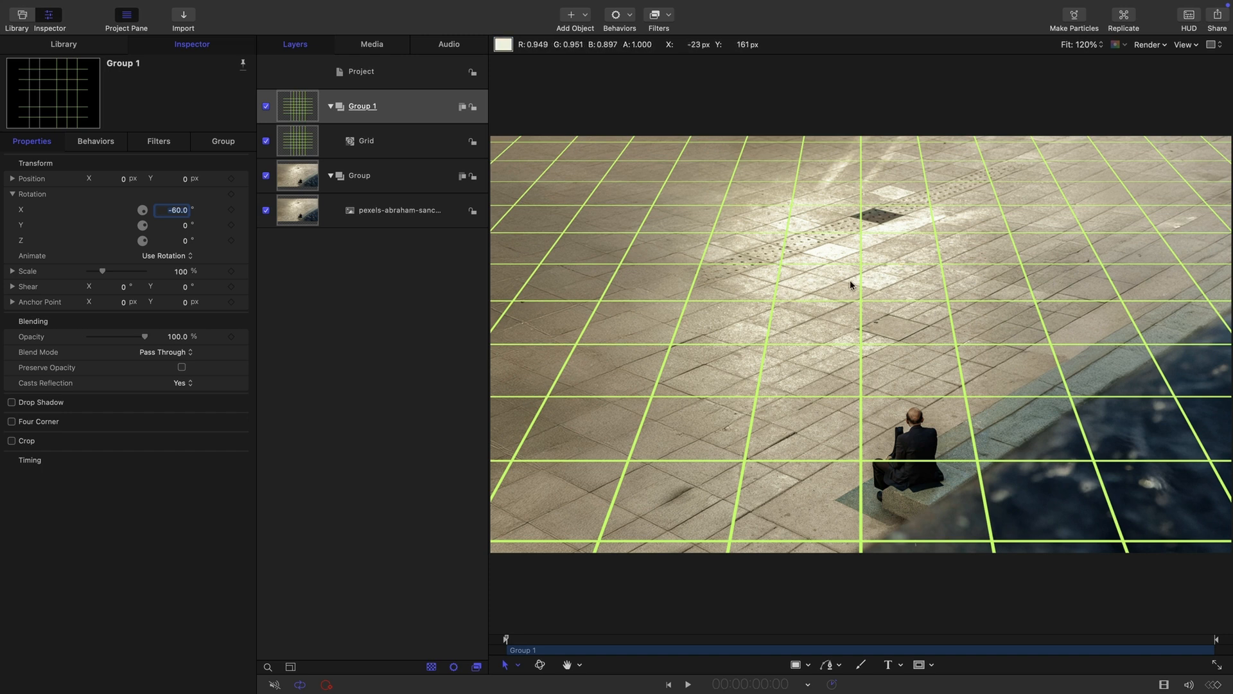
{"action": "mouse_move", "coordinate": [846, 286]}
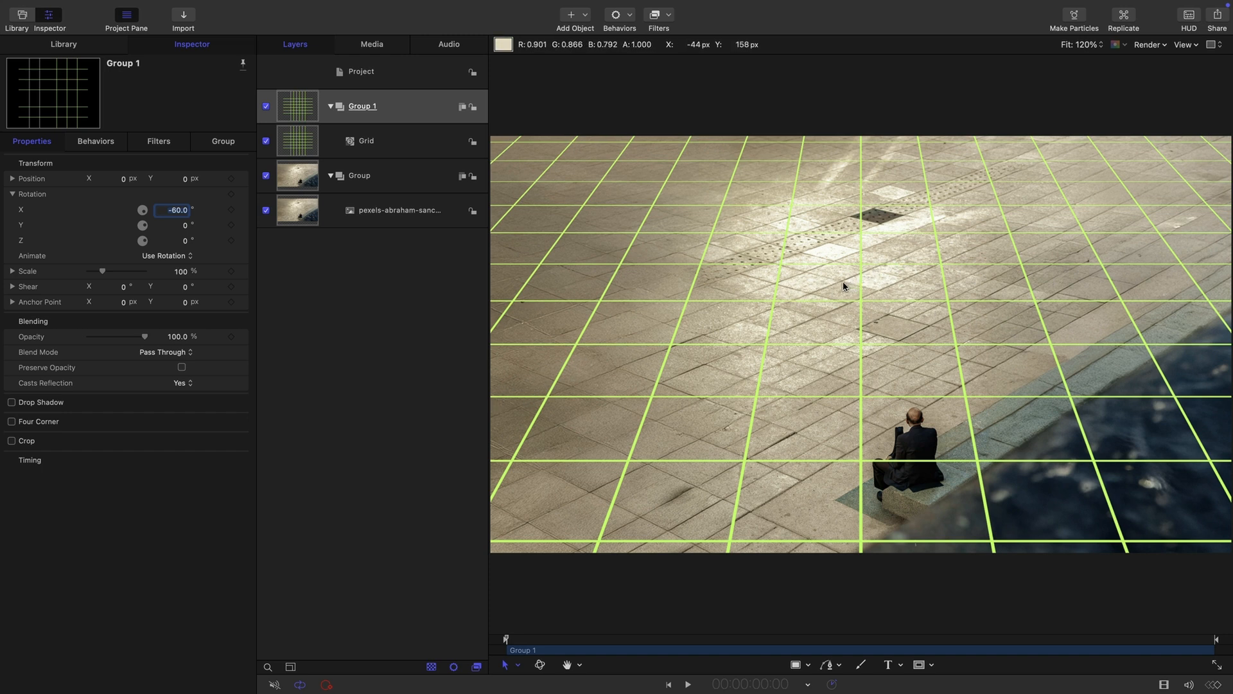
{"action": "mouse_move", "coordinate": [844, 285]}
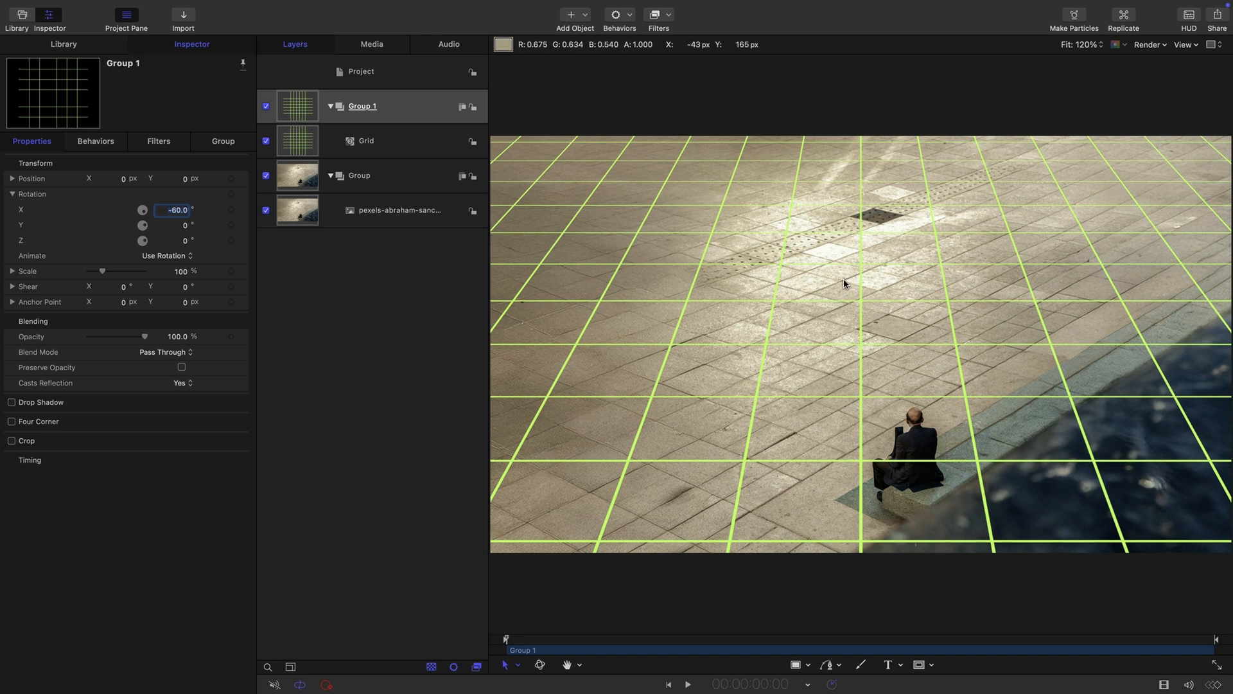
{"action": "mouse_move", "coordinate": [816, 286]}
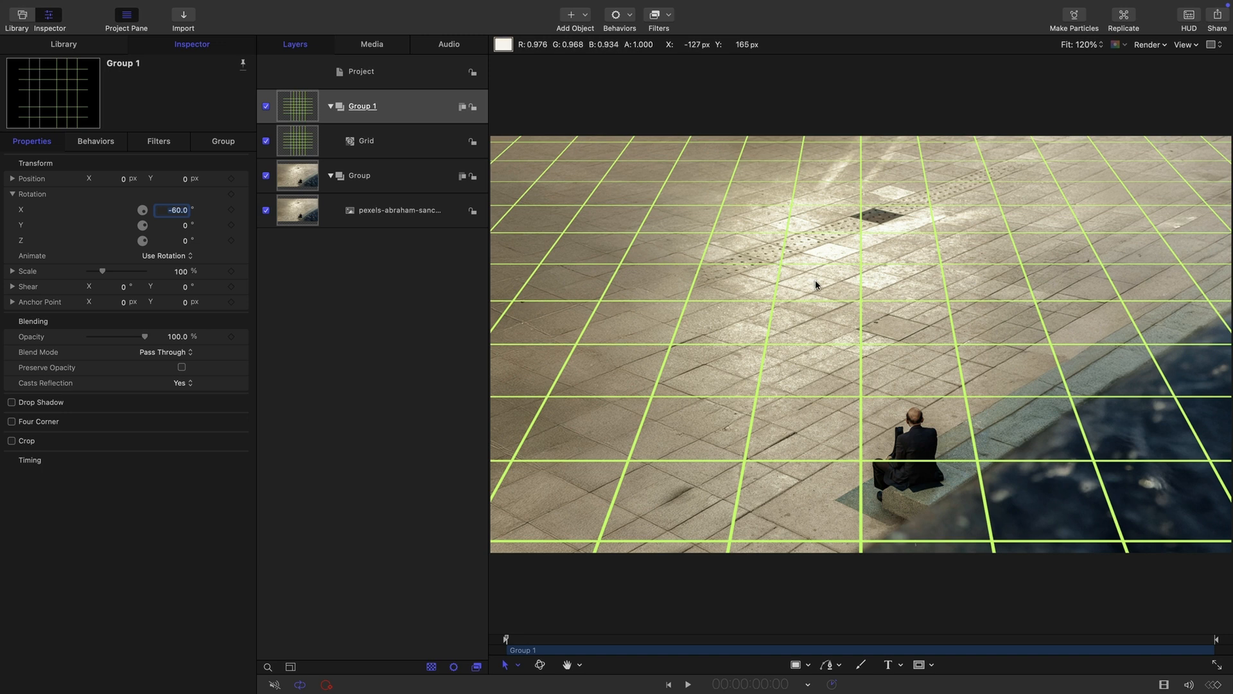
{"action": "mouse_move", "coordinate": [705, 328]}
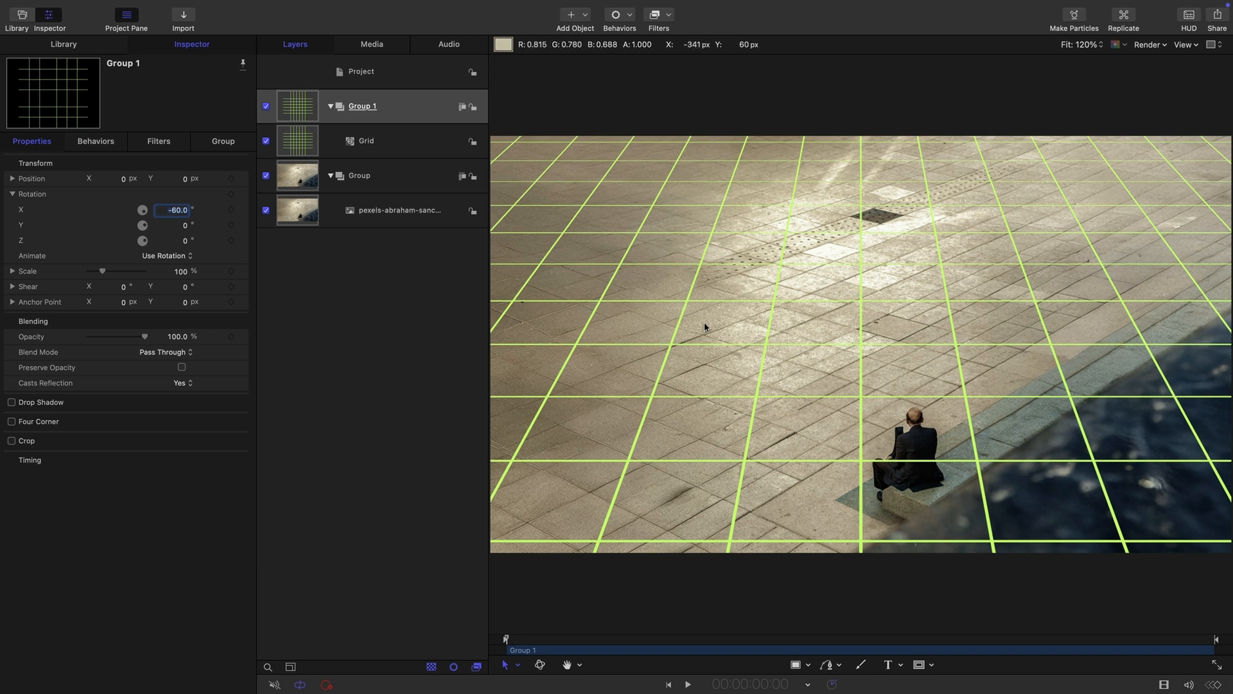
{"action": "mouse_move", "coordinate": [814, 287]}
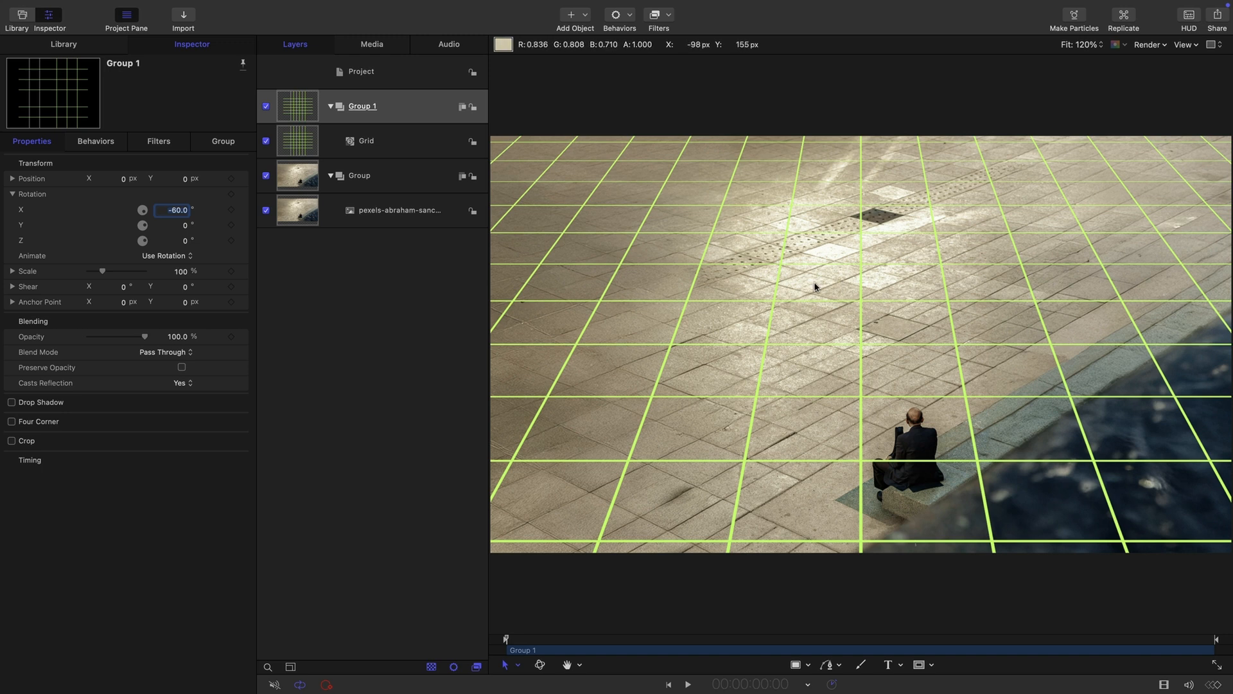
{"action": "mouse_move", "coordinate": [1182, 362]}
{"action": "type", "text": "45"}
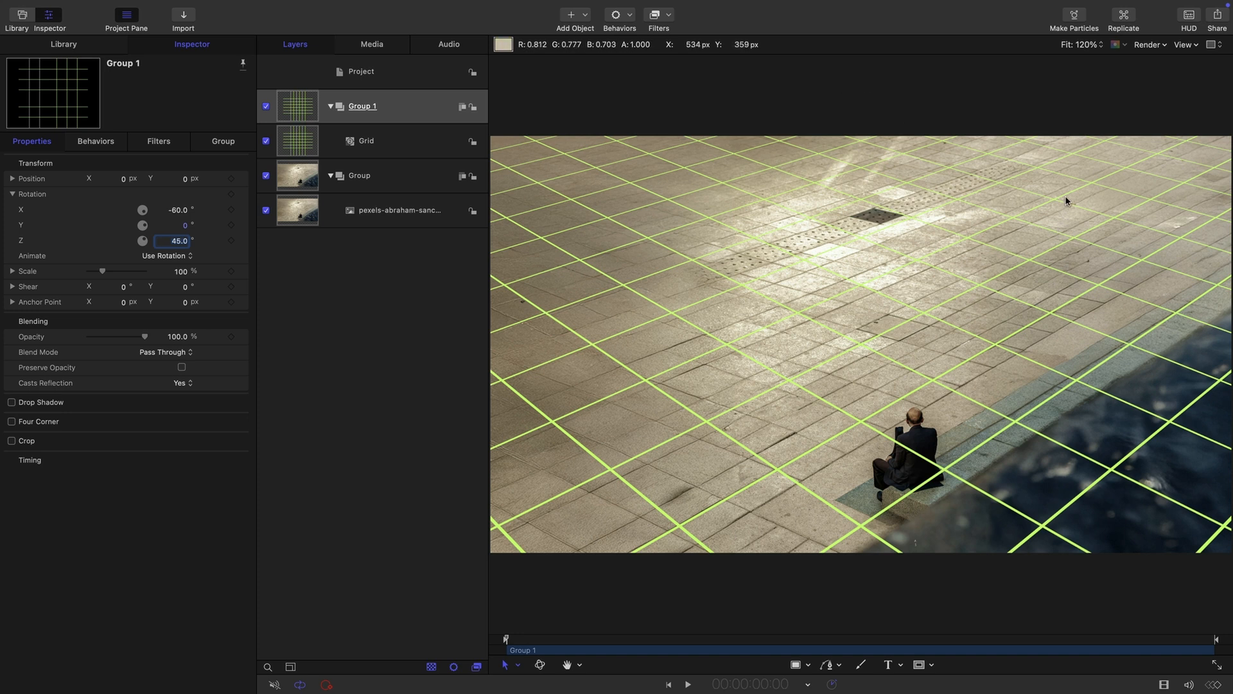
{"action": "mouse_move", "coordinate": [1061, 190]}
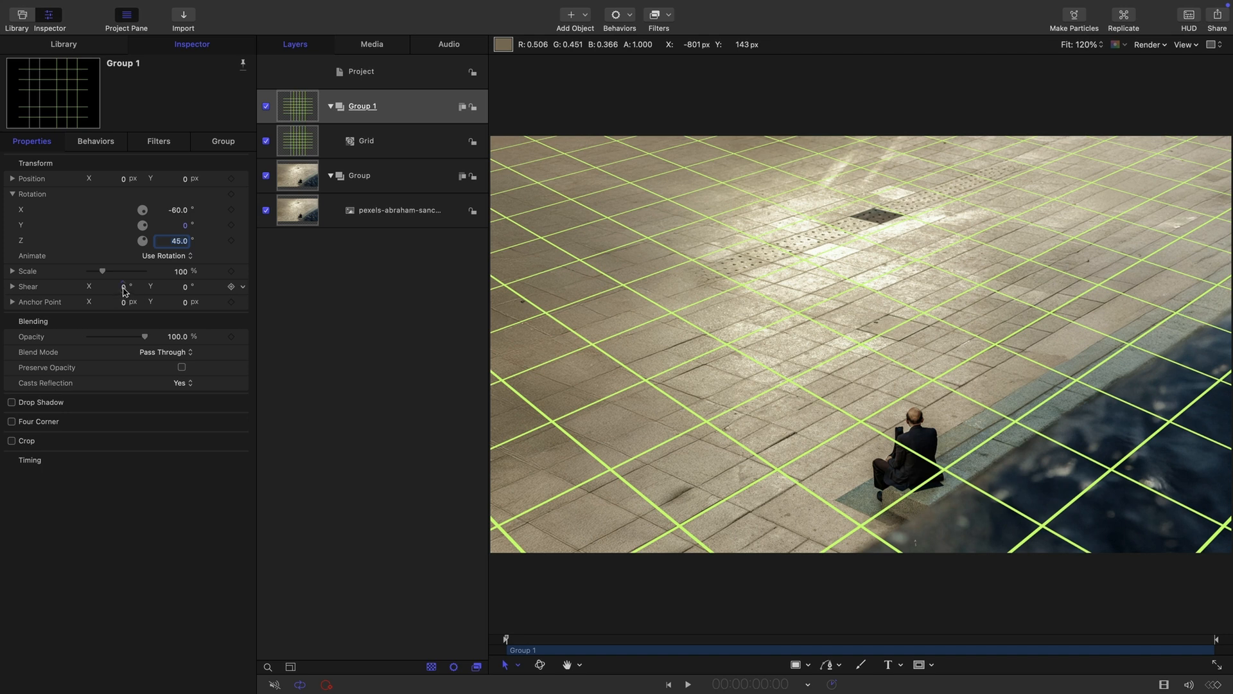
{"action": "mouse_move", "coordinate": [492, 222]}
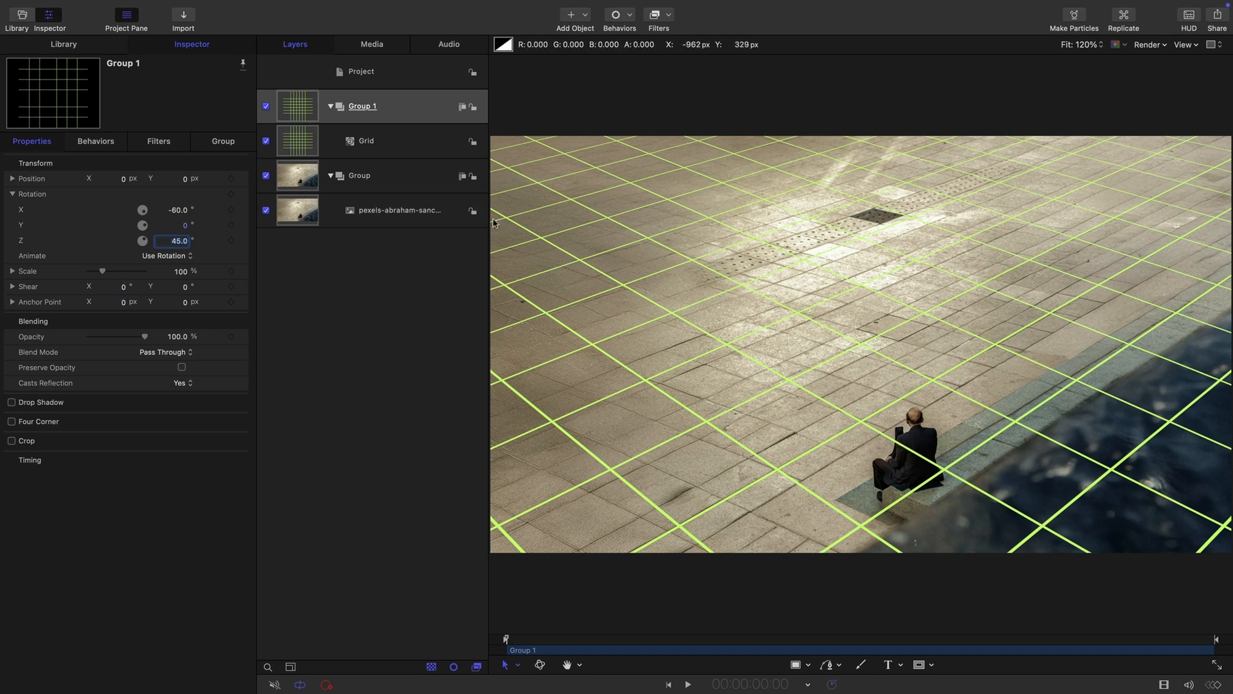
{"action": "mouse_move", "coordinate": [840, 370]}
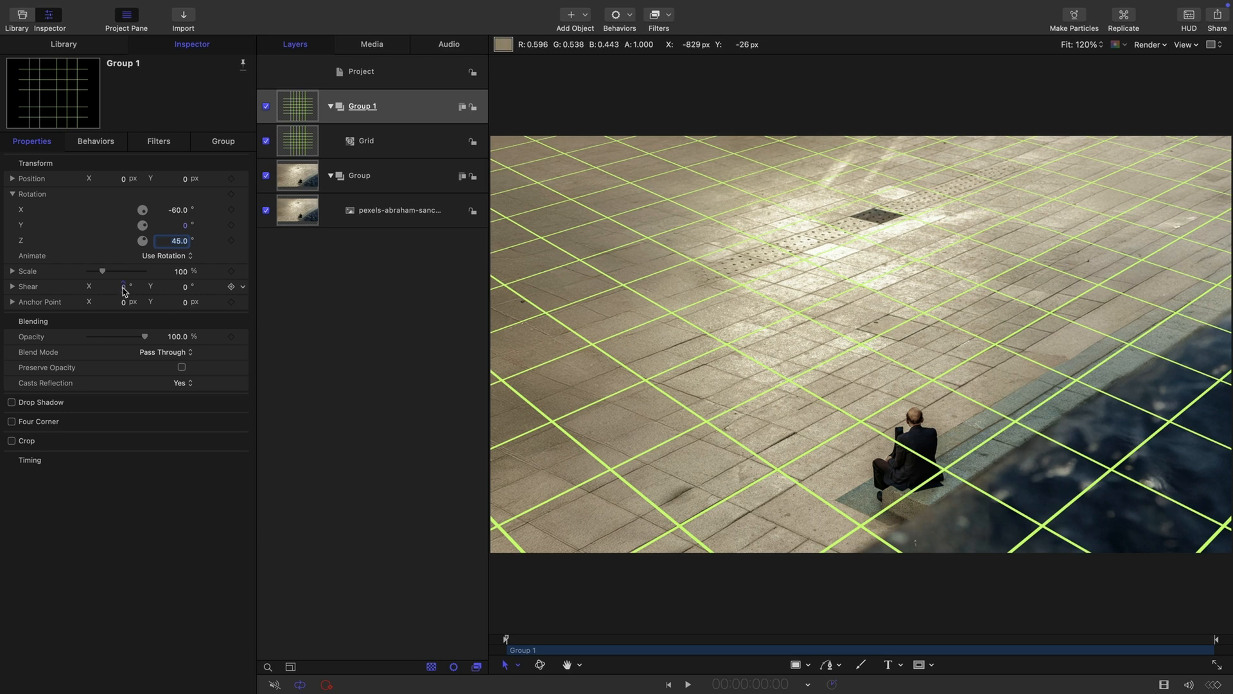
Step: Shear the grid group by -13° on X and start renaming it
{"action": "left_click_drag", "start_coordinate": [124, 286], "coordinate": [111, 286]}
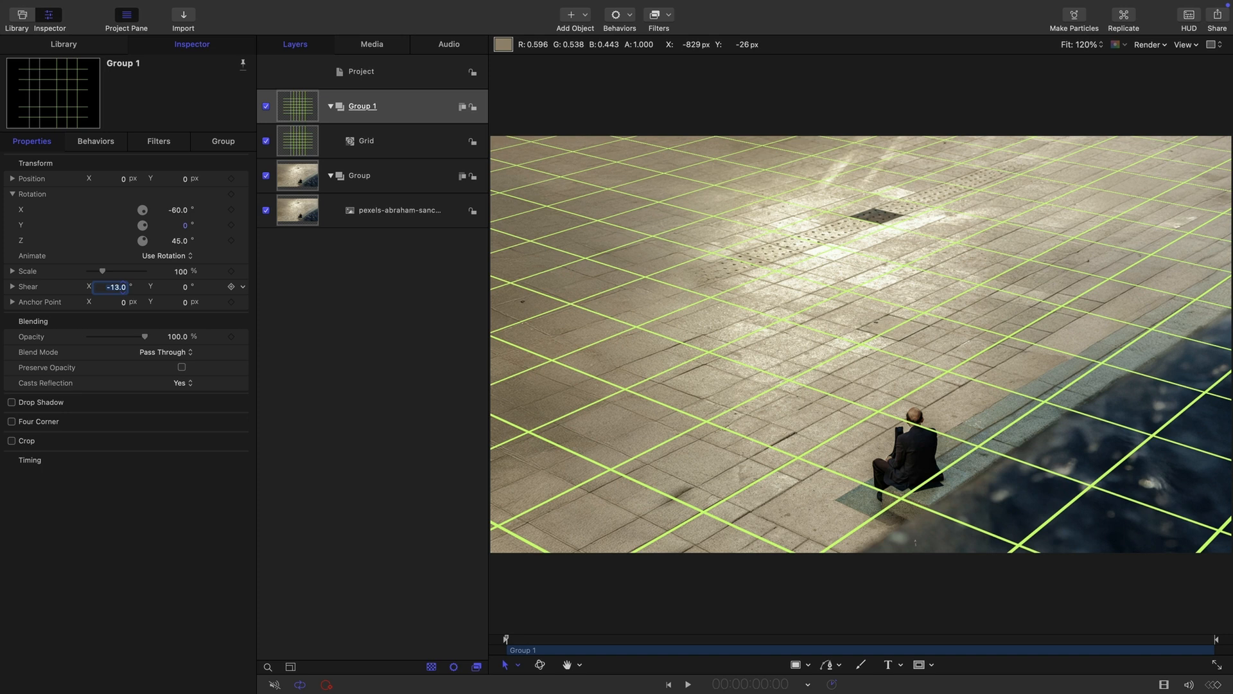
{"action": "mouse_move", "coordinate": [994, 272]}
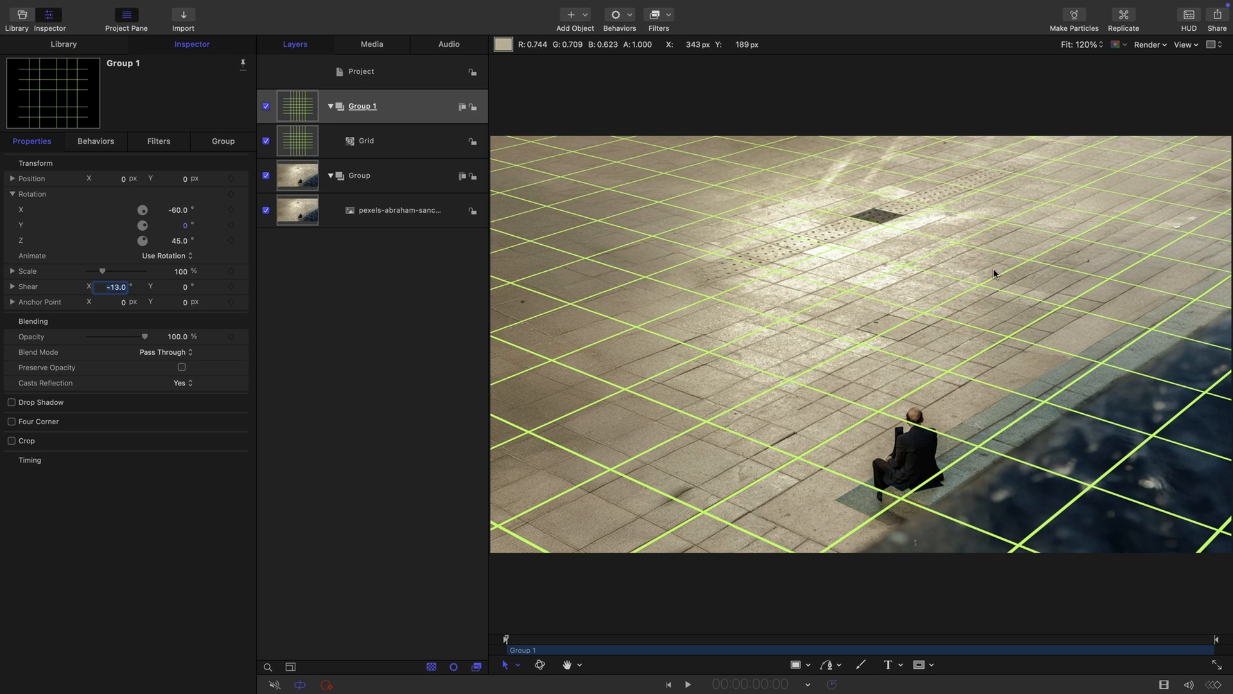
{"action": "mouse_move", "coordinate": [762, 343]}
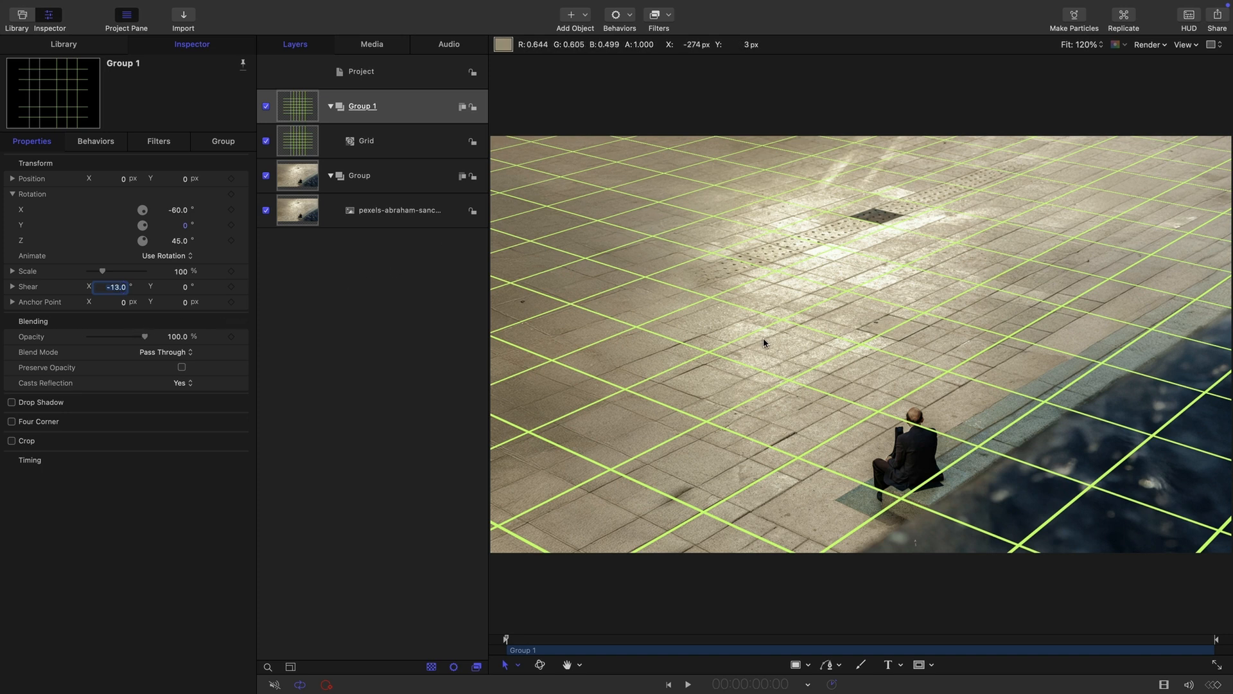
{"action": "mouse_move", "coordinate": [1154, 240]}
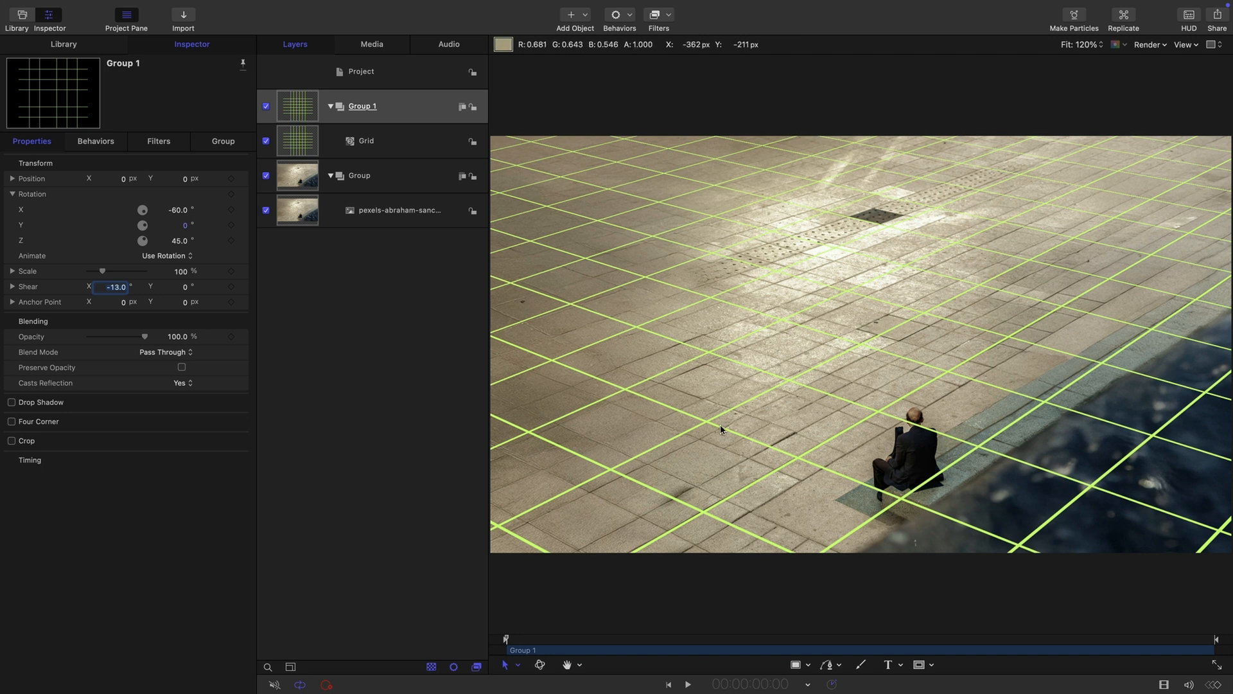
{"action": "mouse_move", "coordinate": [1193, 300]}
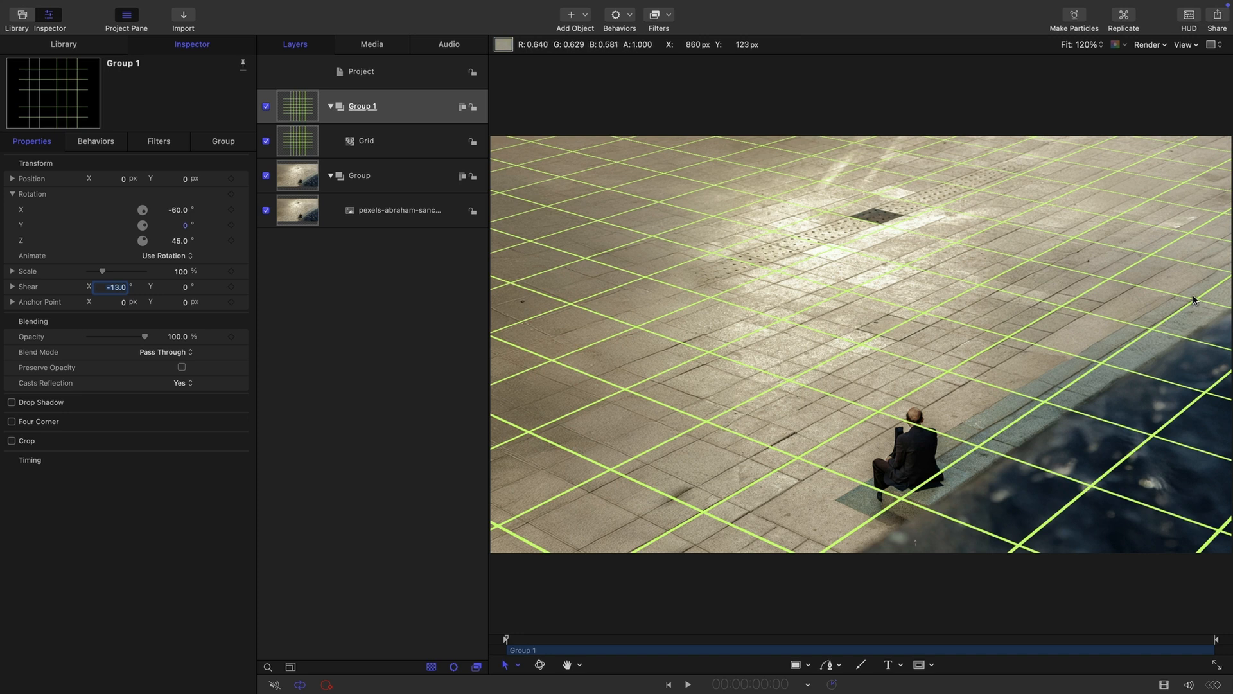
{"action": "left_click", "coordinate": [362, 107]}
{"action": "type", "text": "Master"}
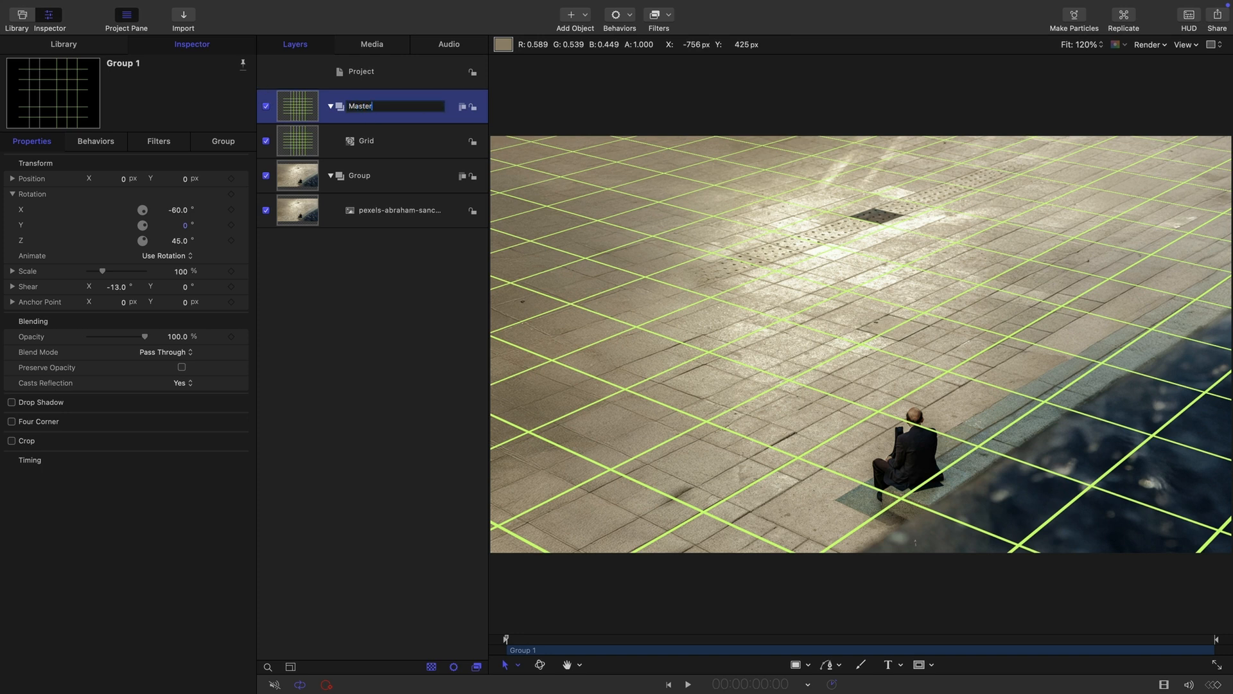
Step: Name the group 'Master Source' and show the ON BENCH text layer's position settings
{"action": "type", "text": "Source"}
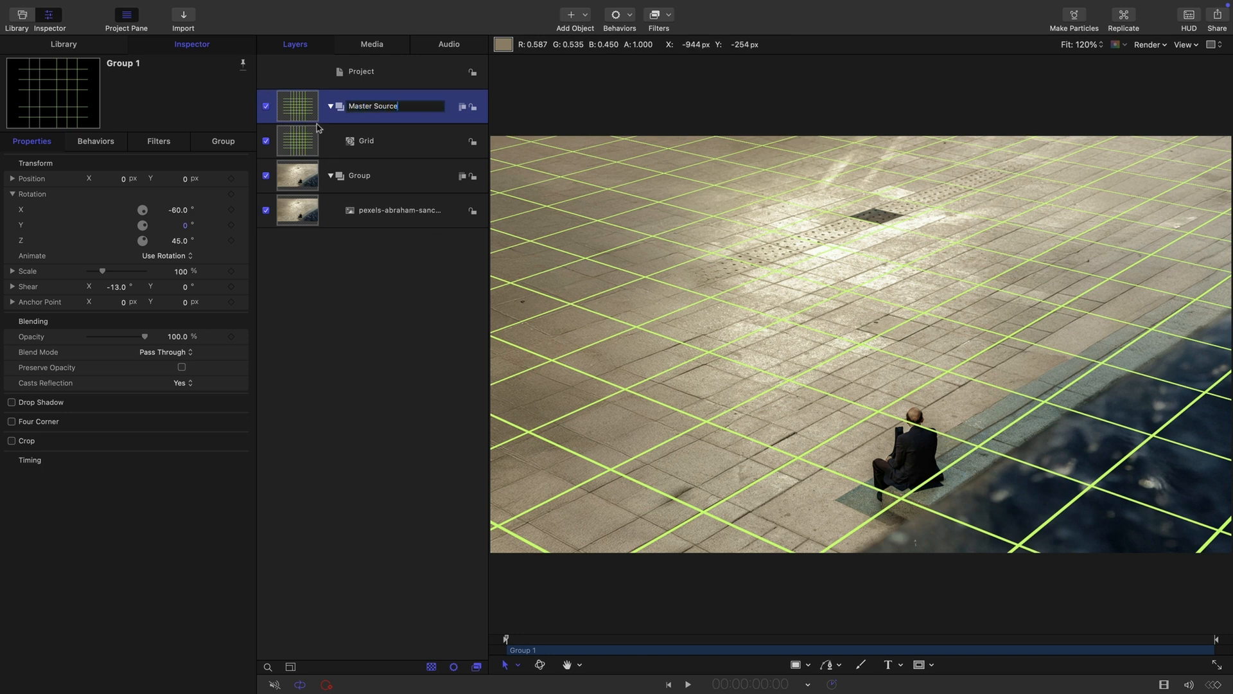
{"action": "left_click", "coordinate": [266, 141]}
{"action": "type", "text": "700"}
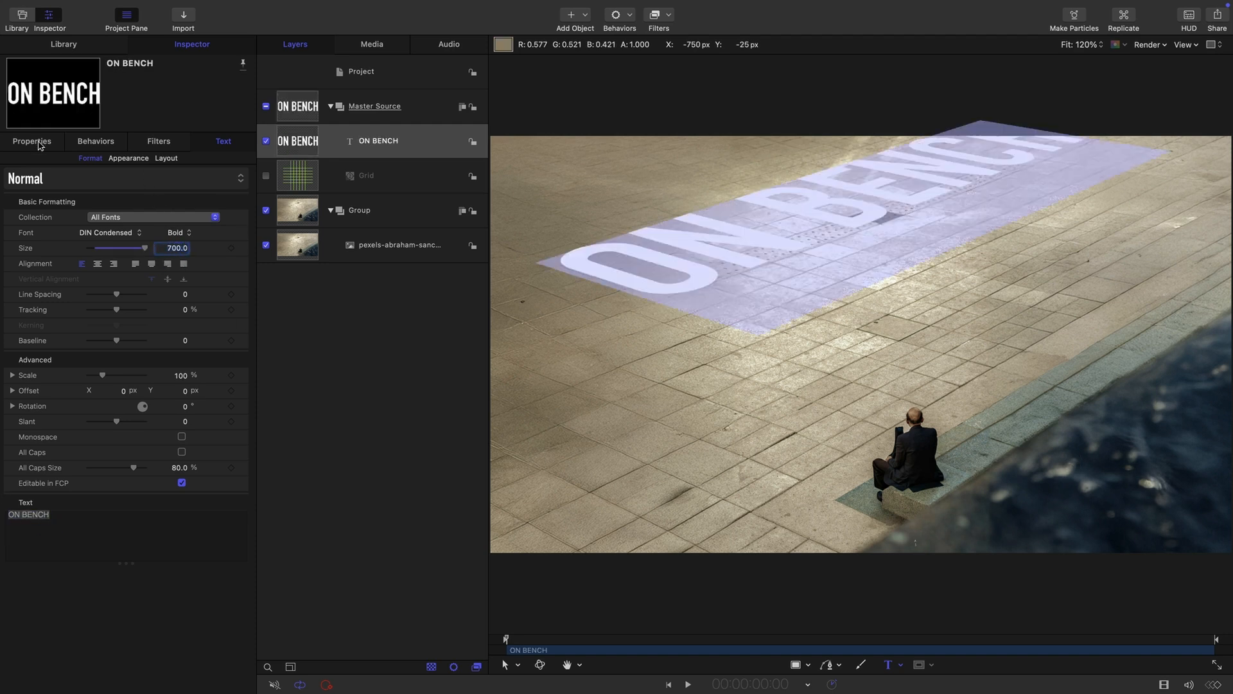
{"action": "left_click", "coordinate": [31, 141]}
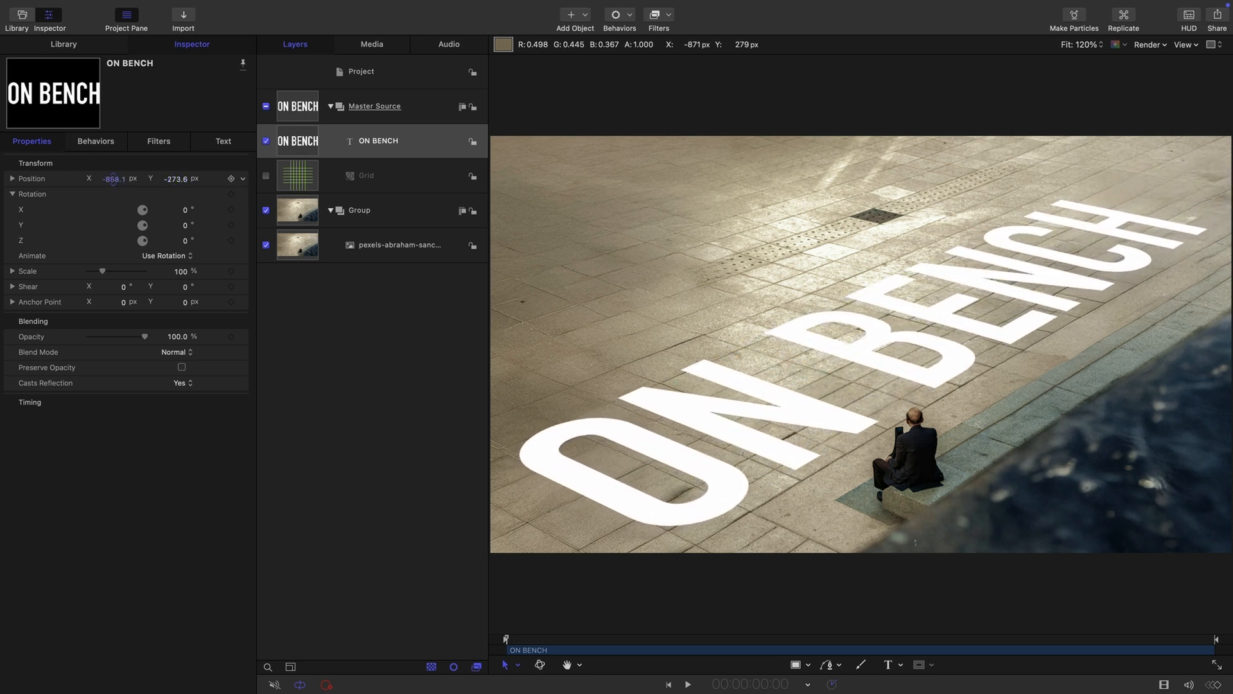
Step: Reduce the ON BENCH text size to 600 and return to its position settings
{"action": "left_click", "coordinate": [114, 178]}
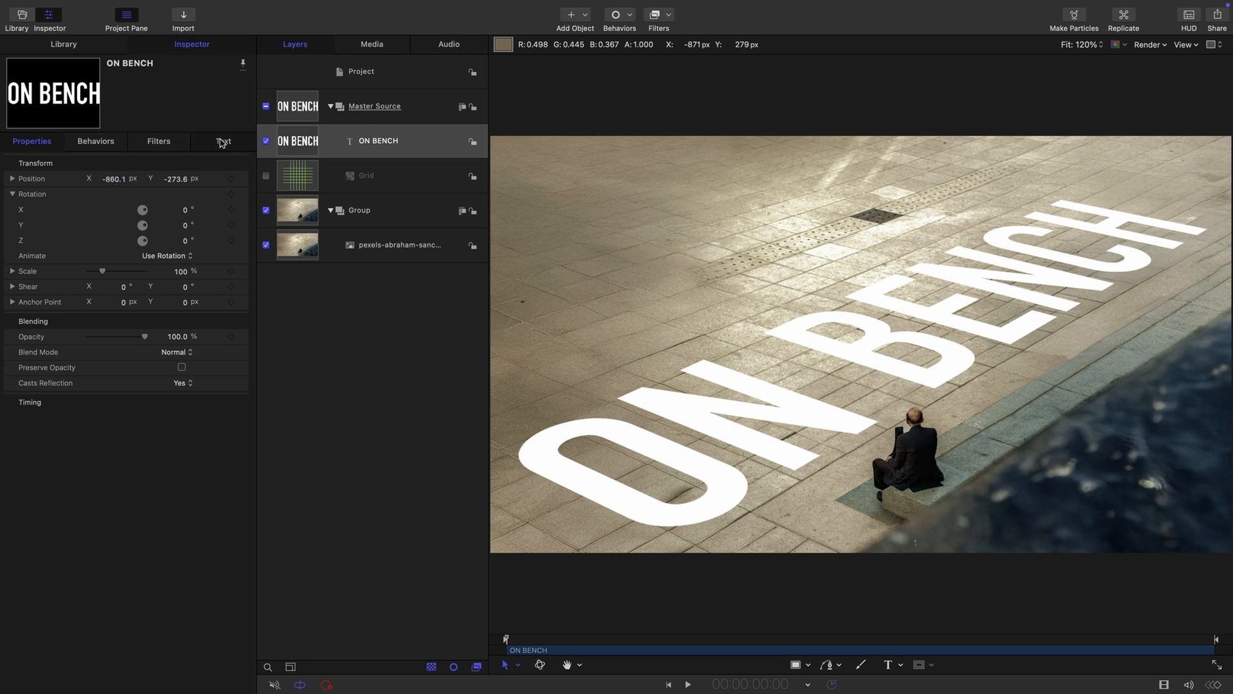
{"action": "left_click", "coordinate": [224, 141]}
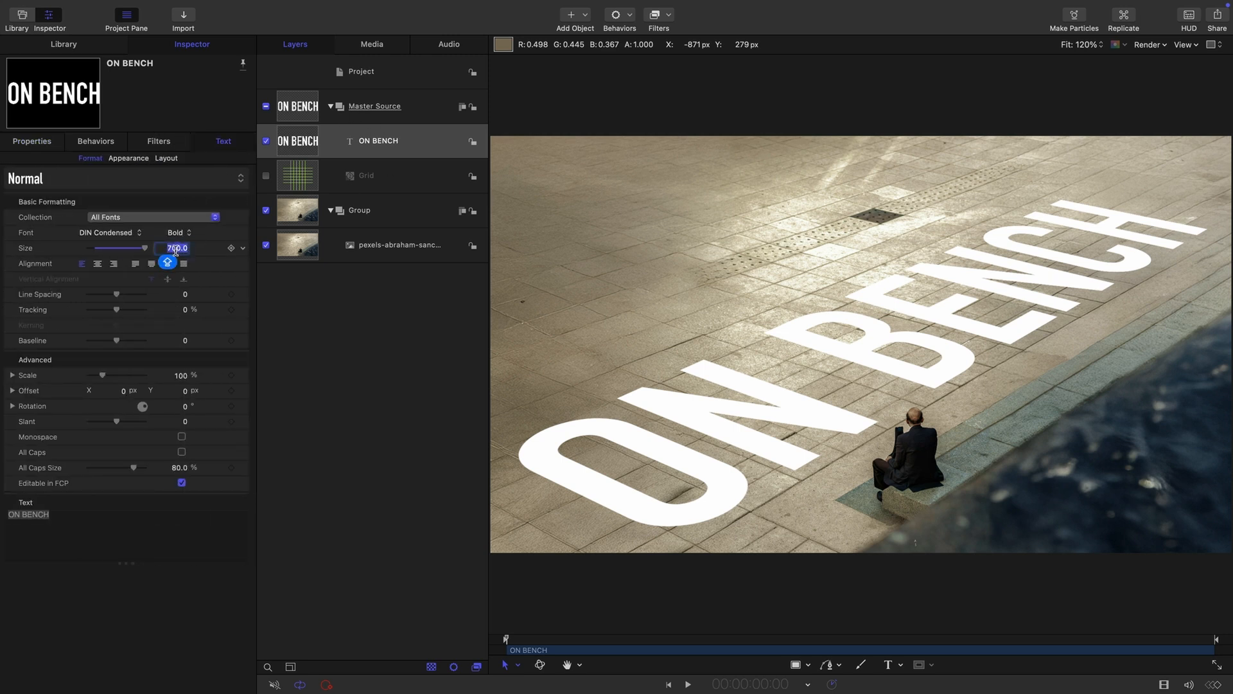
{"action": "left_click", "coordinate": [31, 141]}
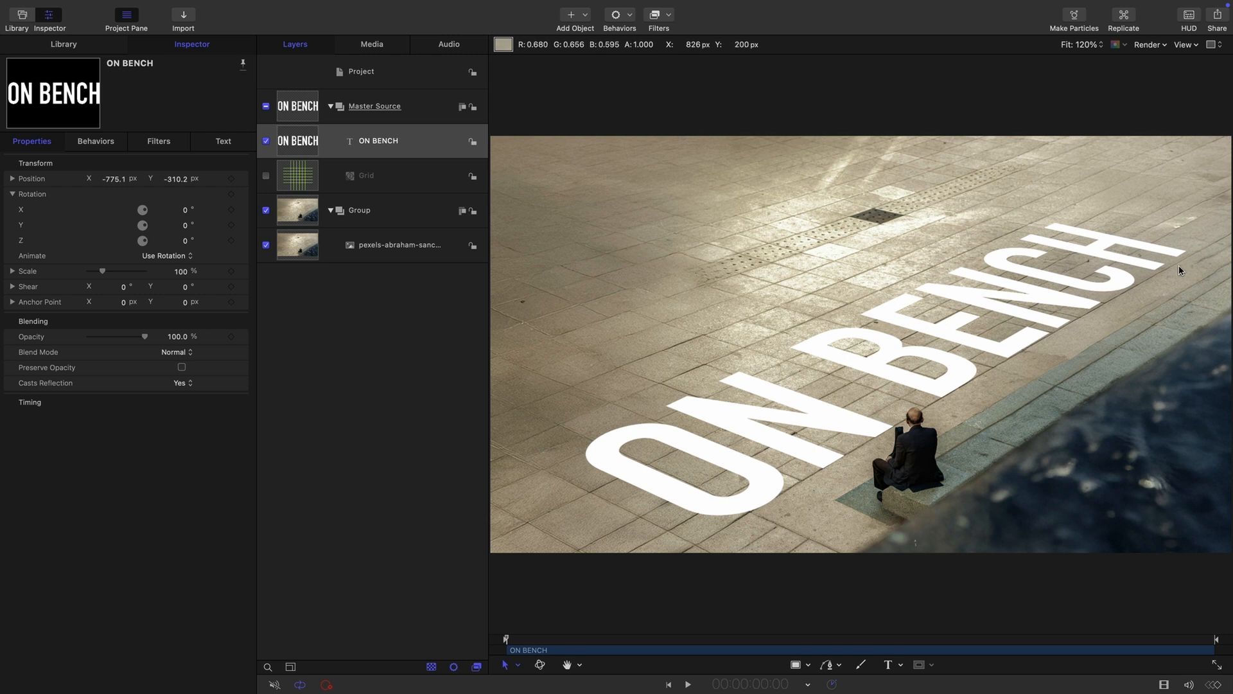
{"action": "mouse_move", "coordinate": [585, 305]}
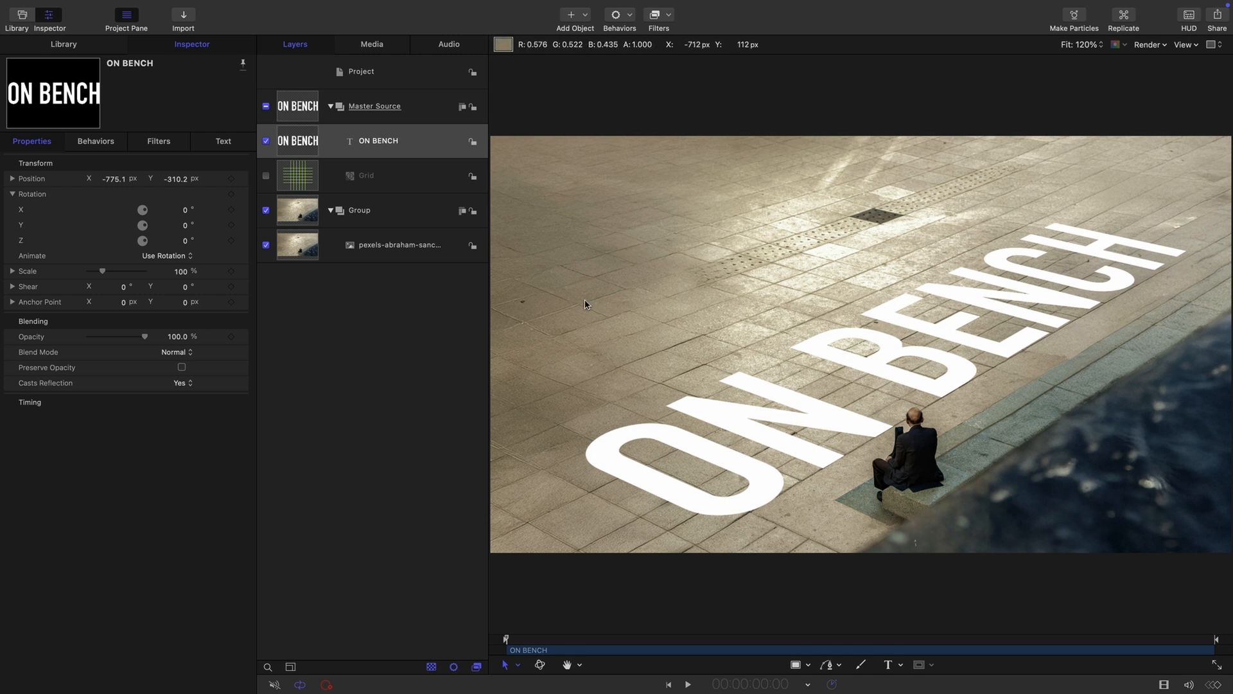
{"action": "mouse_move", "coordinate": [974, 143]}
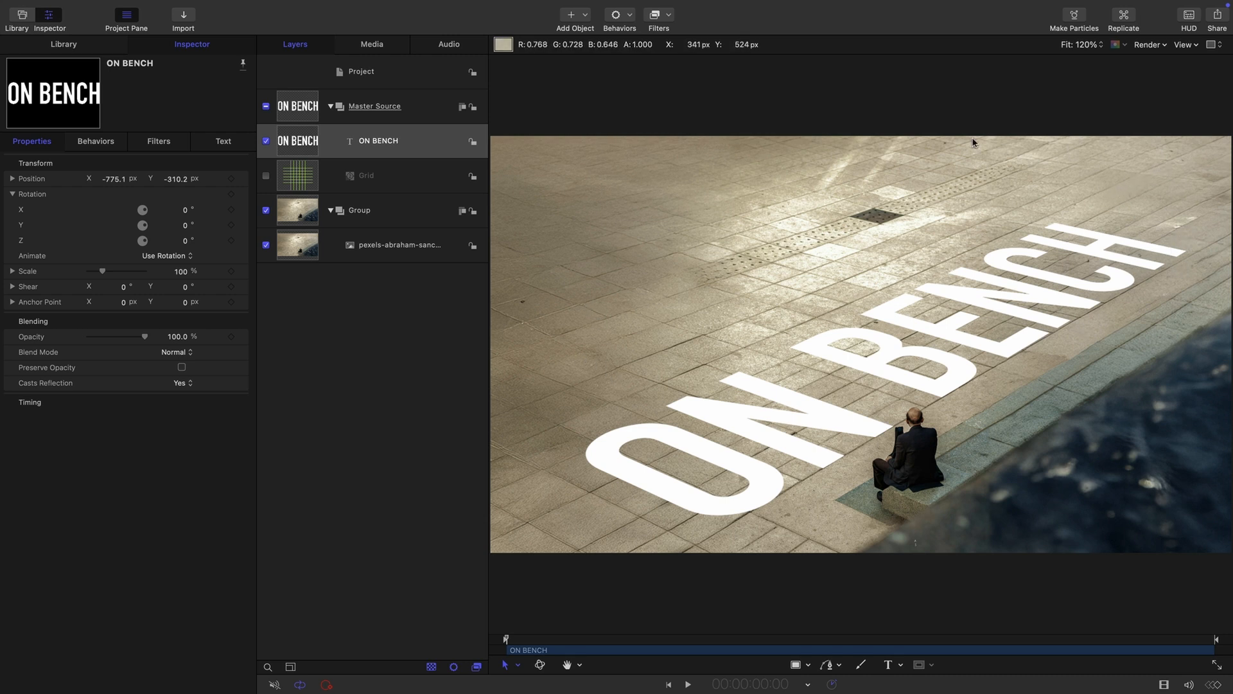
{"action": "mouse_move", "coordinate": [603, 334]}
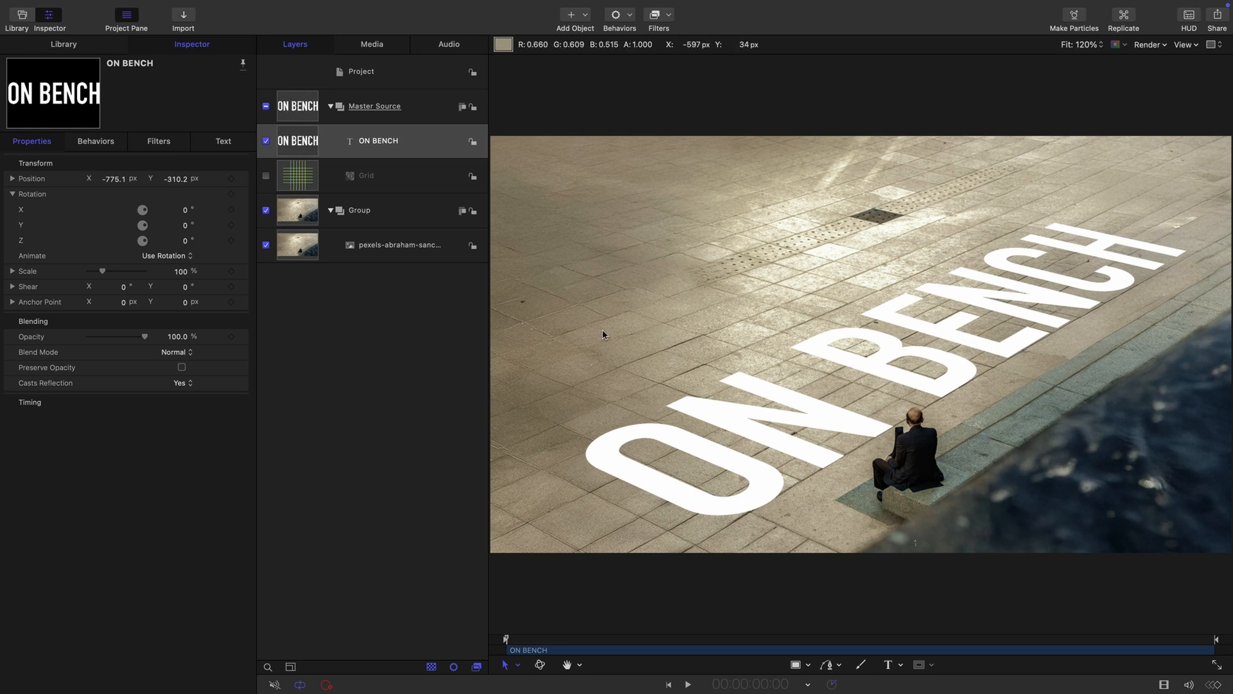
{"action": "mouse_move", "coordinate": [1030, 165]}
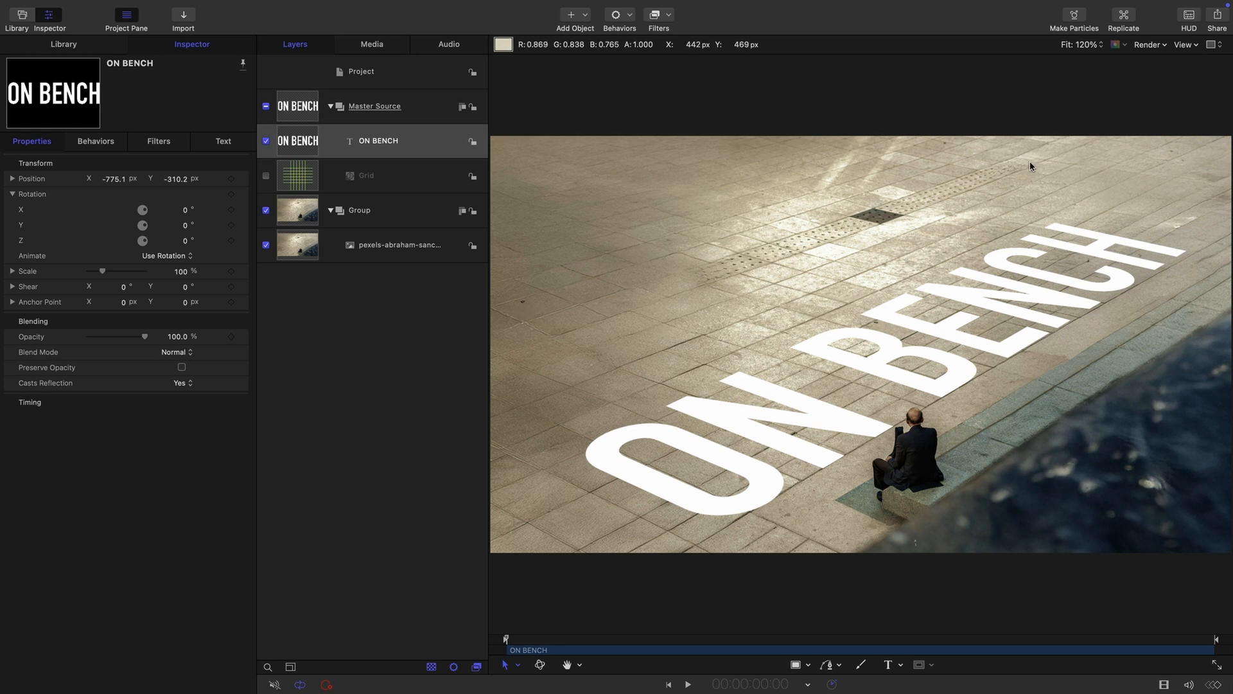
{"action": "mouse_move", "coordinate": [1193, 260]}
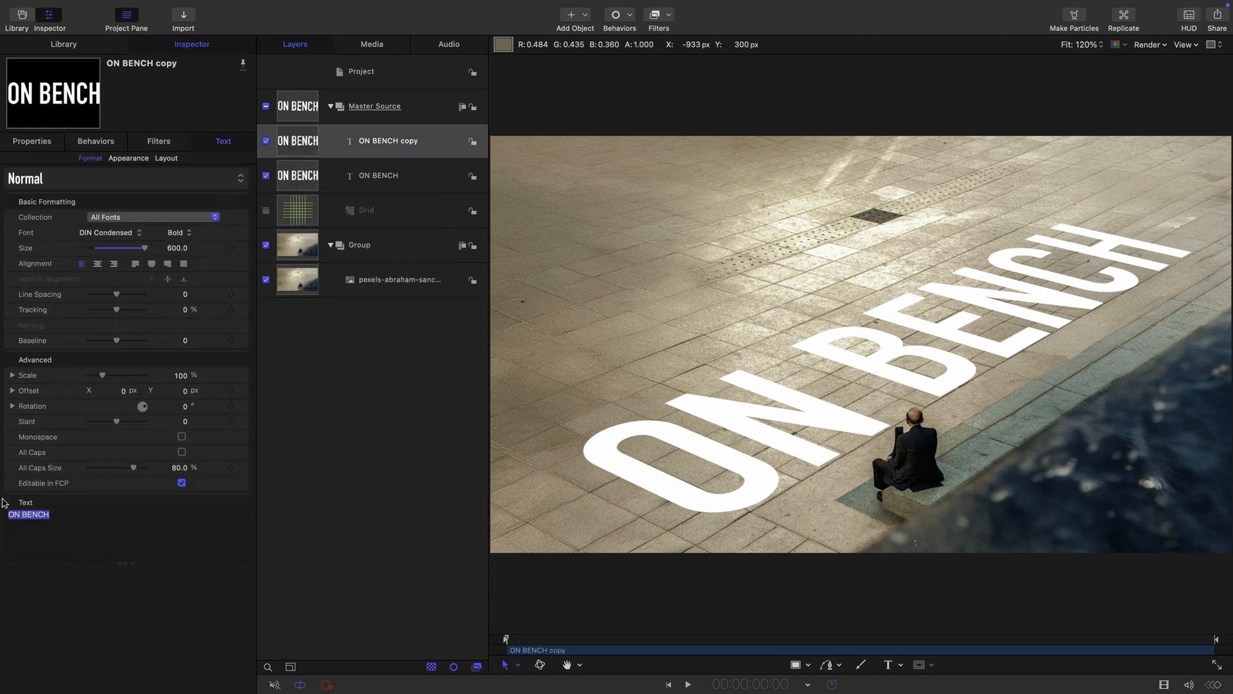
Step: Change the duplicate's text to SITTING at size 509.8 and place it above ON BENCH with Rotation Z -1
{"action": "type", "text": "SITTING"}
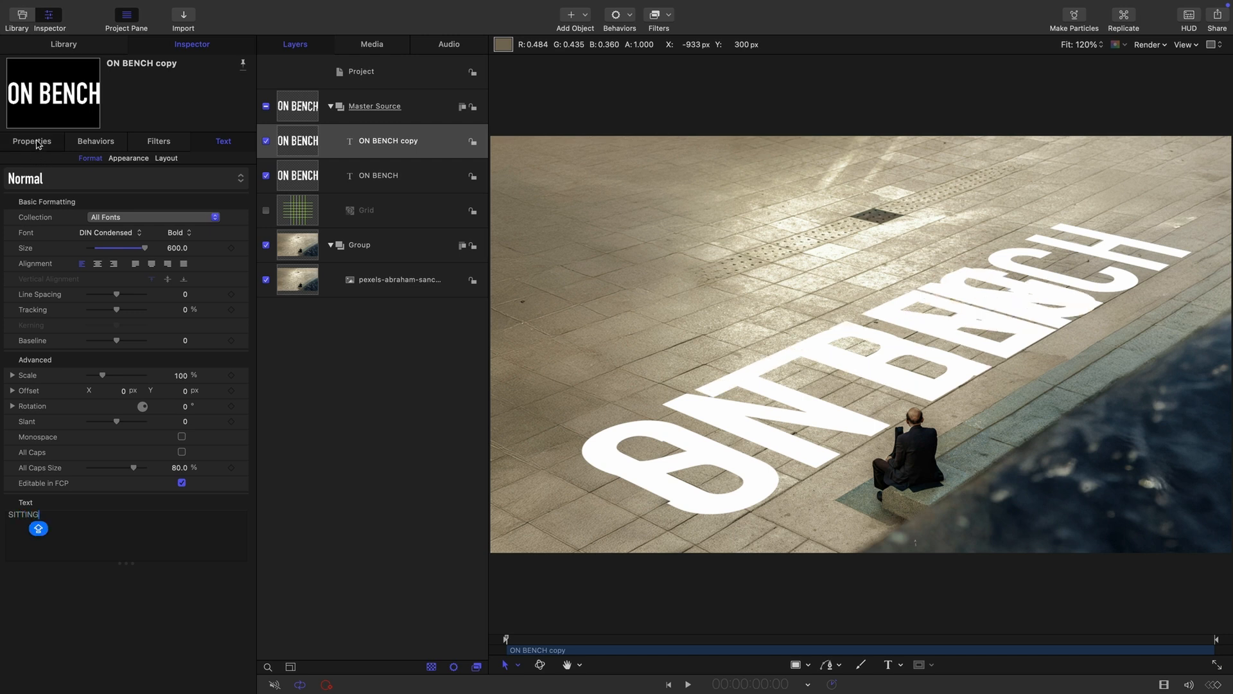
{"action": "left_click", "coordinate": [31, 141]}
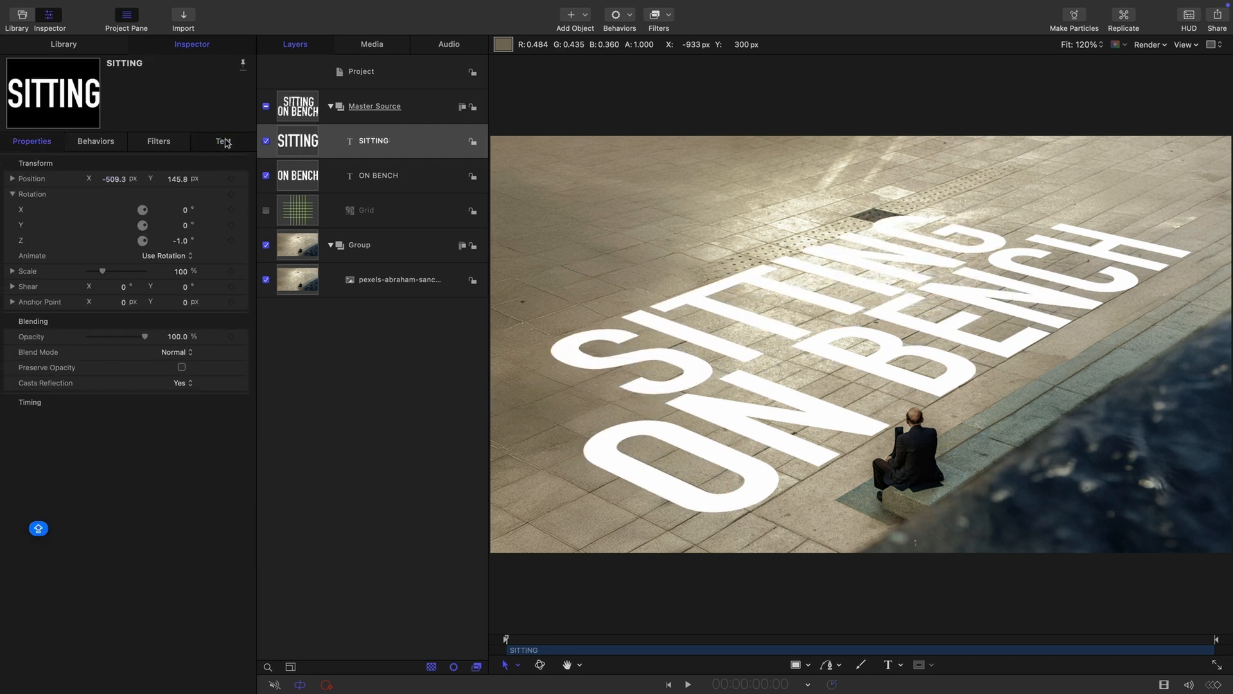
{"action": "left_click", "coordinate": [224, 142]}
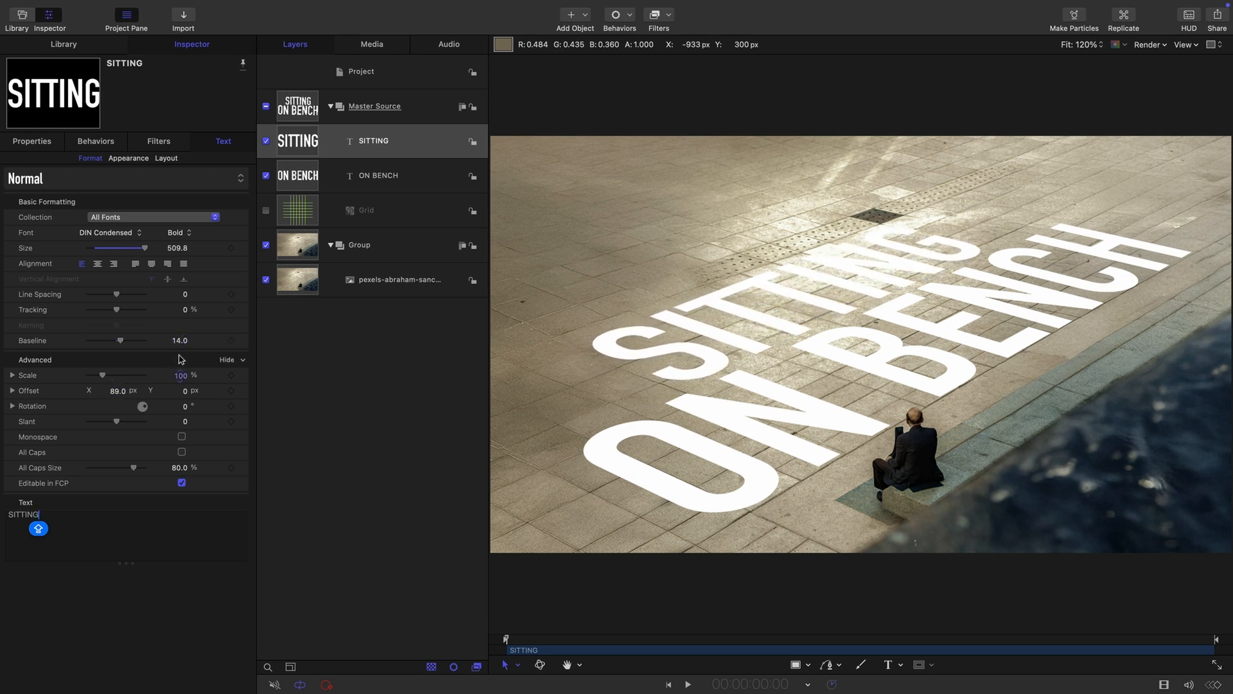
{"action": "left_click", "coordinate": [31, 142]}
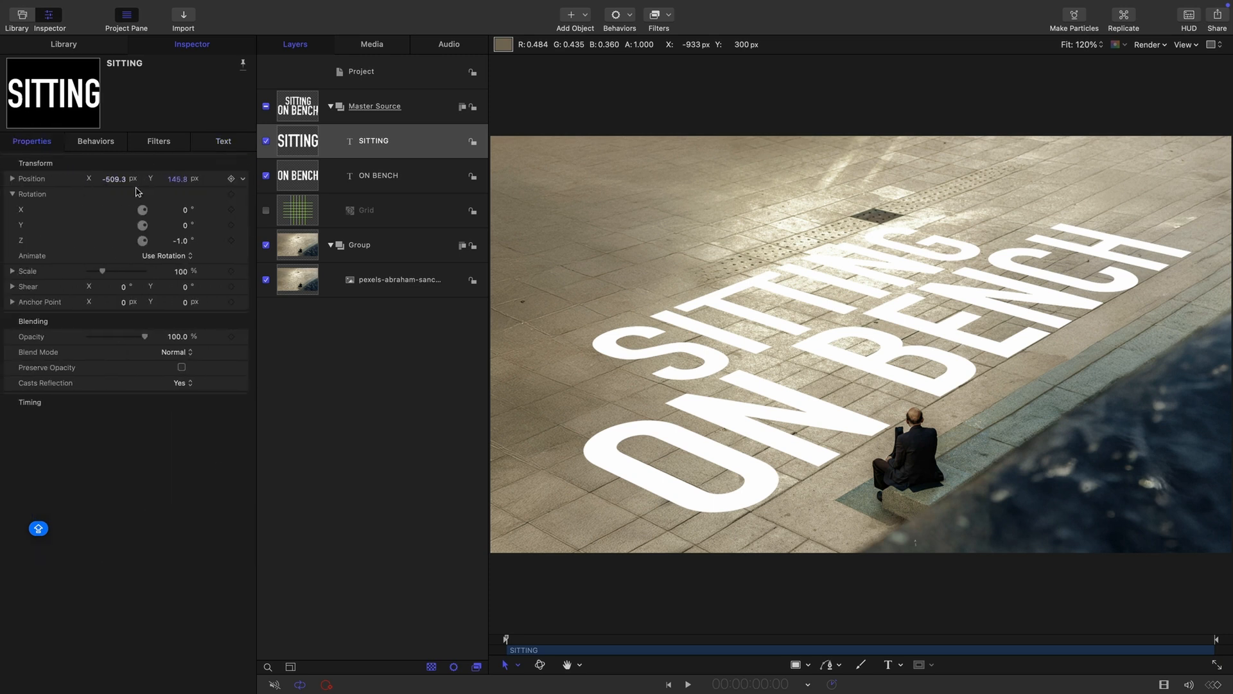
{"action": "left_click", "coordinate": [223, 141]}
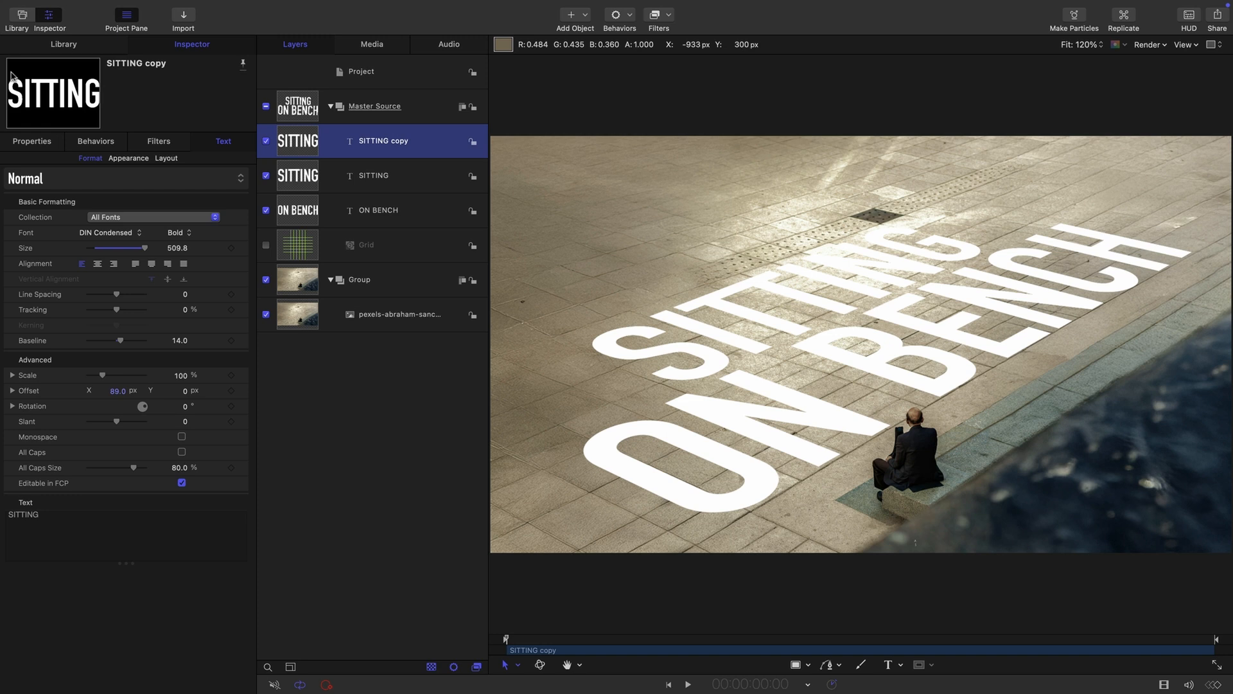
Step: Position the second copy above SITTING with Rotation Z -3 and reword it to OLD MAN
{"action": "left_click", "coordinate": [31, 141]}
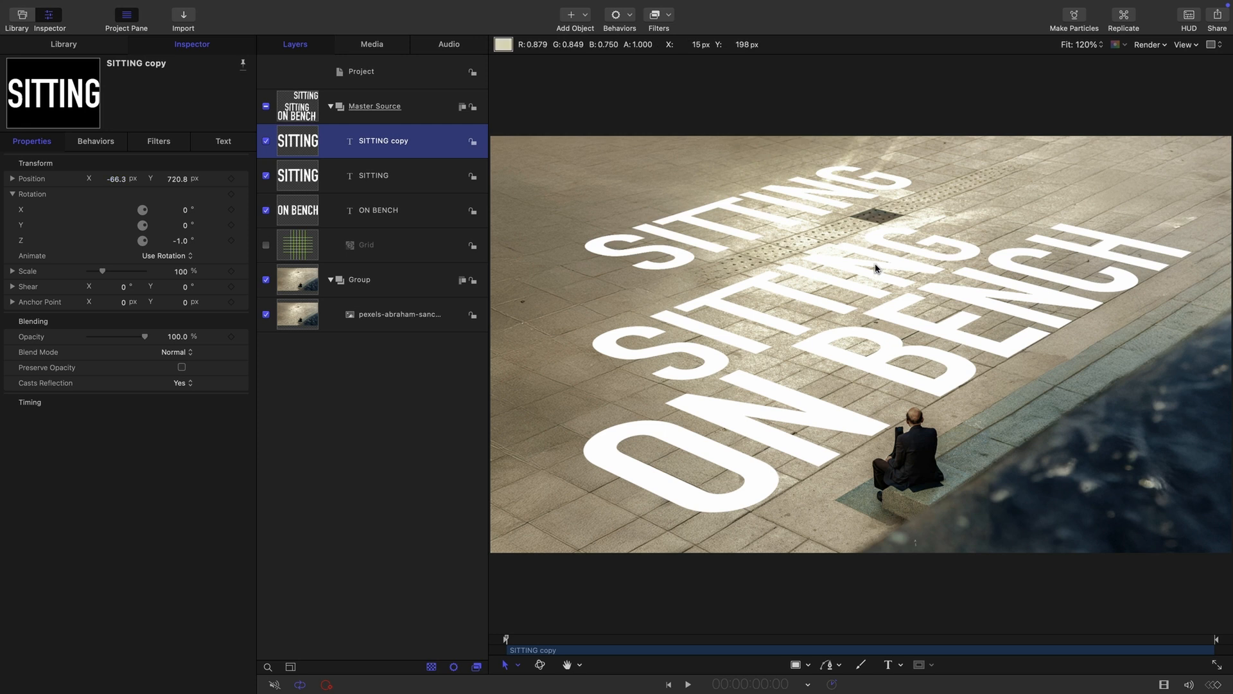
{"action": "mouse_move", "coordinate": [917, 214]}
{"action": "type", "text": "-3"}
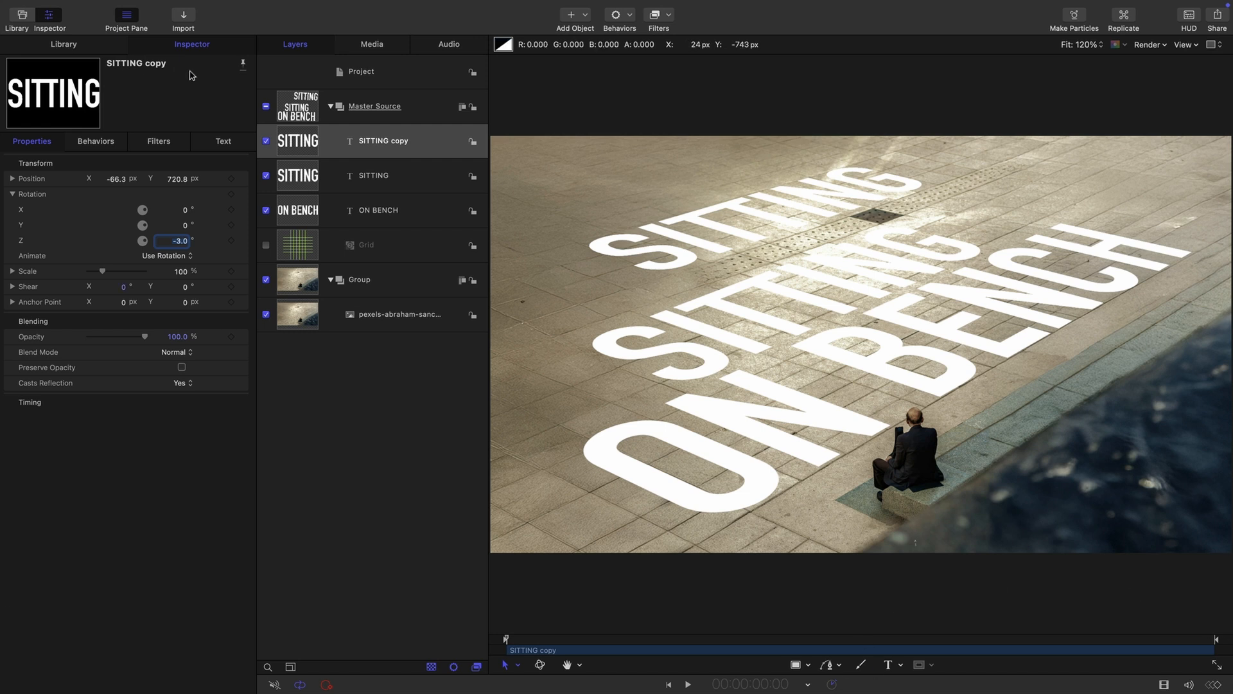
{"action": "left_click", "coordinate": [222, 141]}
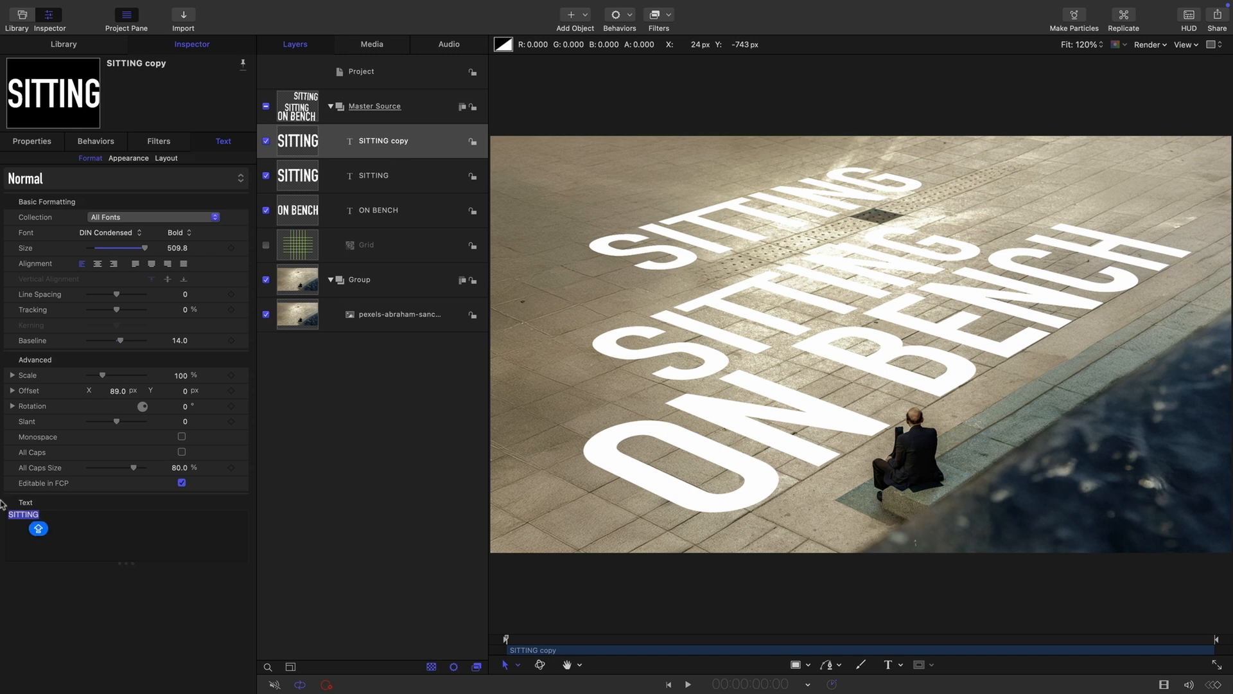
{"action": "type", "text": "OLD MA"}
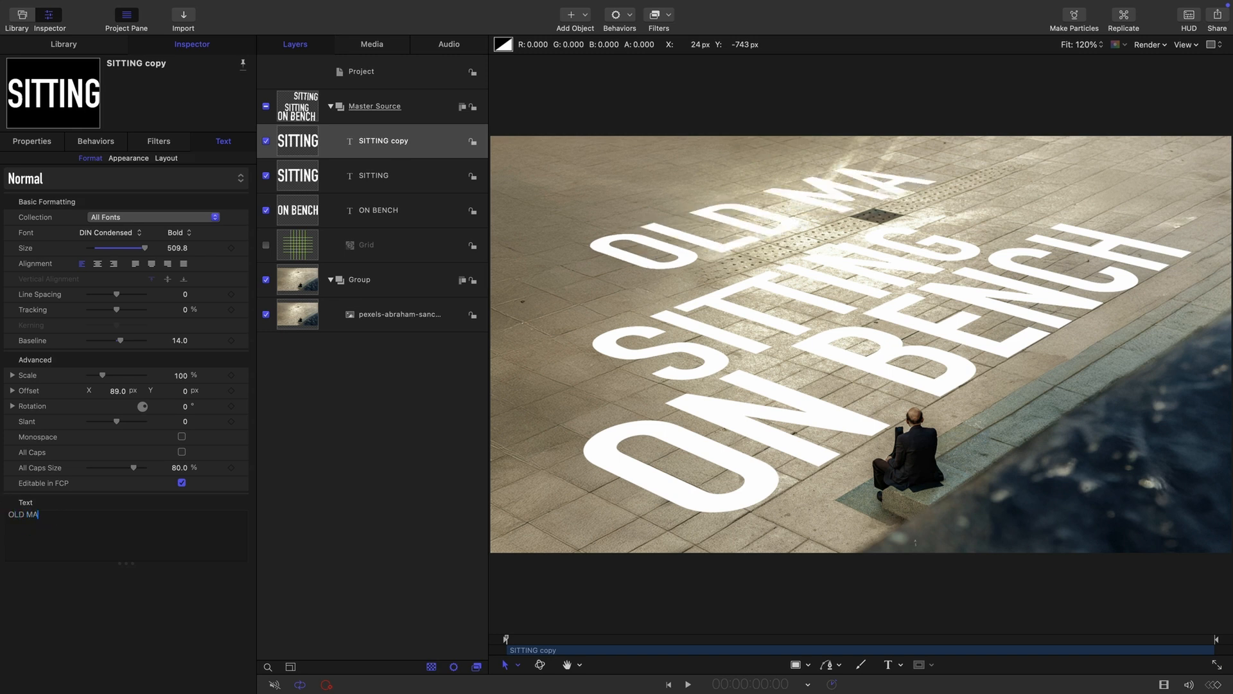
{"action": "type", "text": "N"}
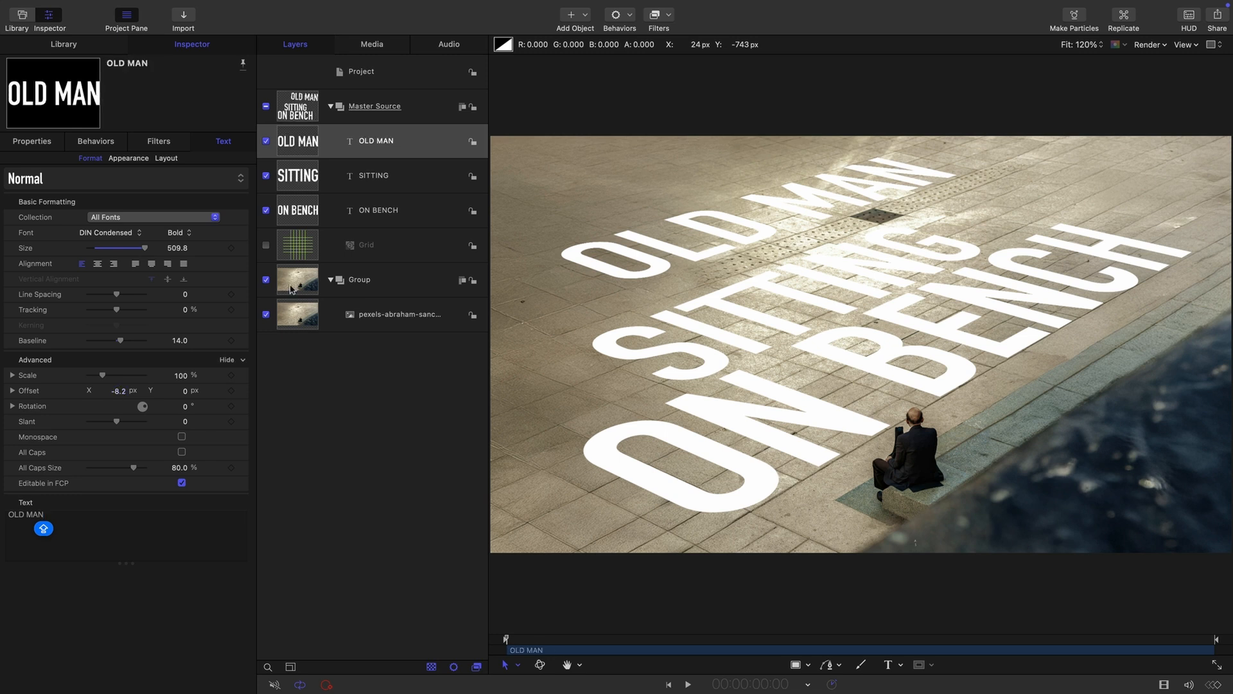
Step: Clone the Master Source text group into a new group and switch off the original
{"action": "left_click", "coordinate": [374, 107]}
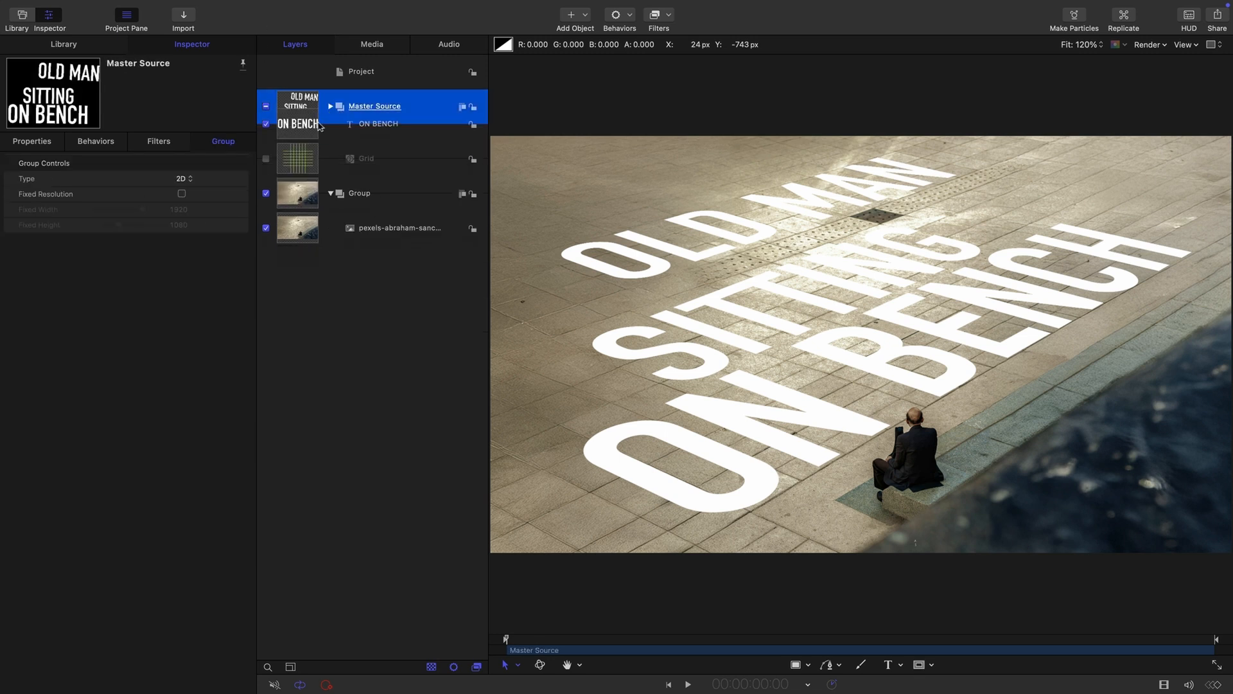
{"action": "left_click", "coordinate": [330, 107]}
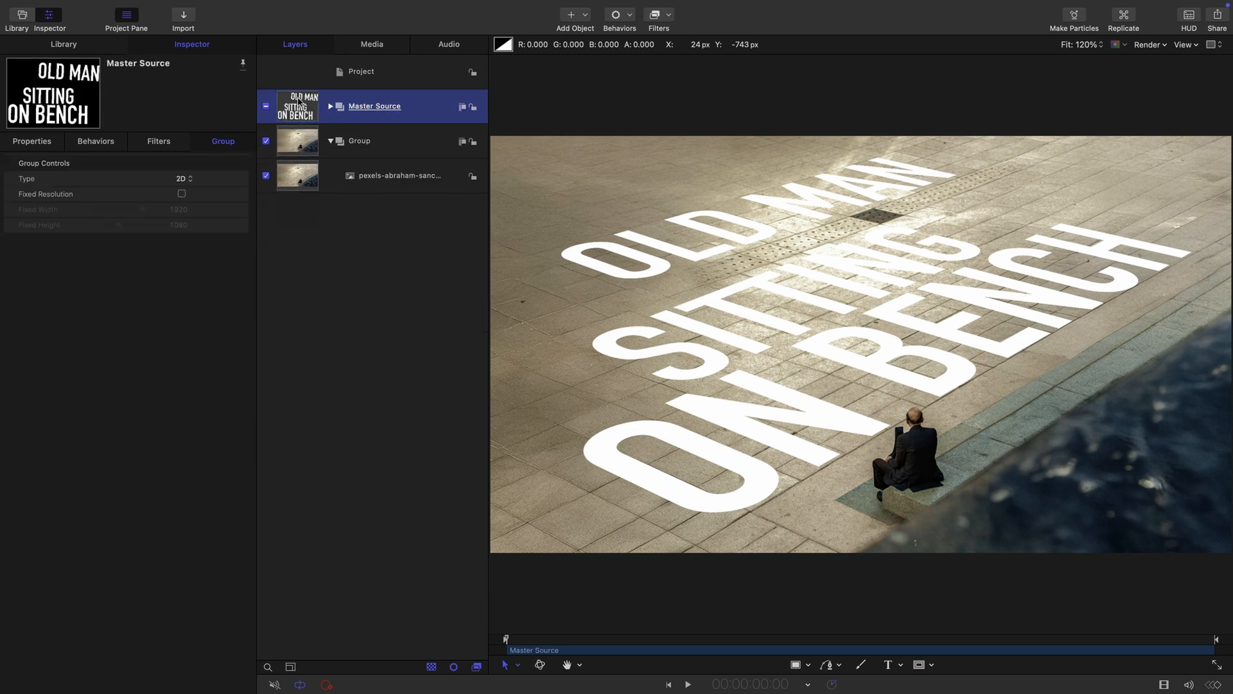
{"action": "right_click", "coordinate": [374, 105]}
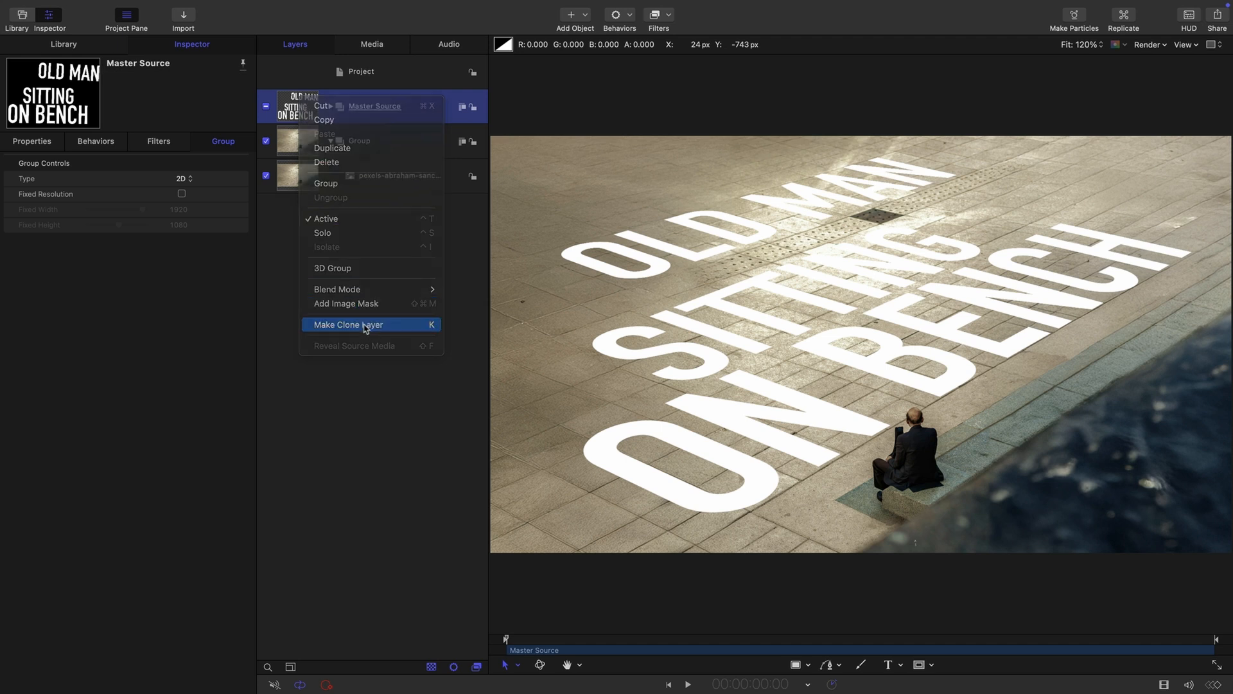
{"action": "left_click", "coordinate": [348, 324]}
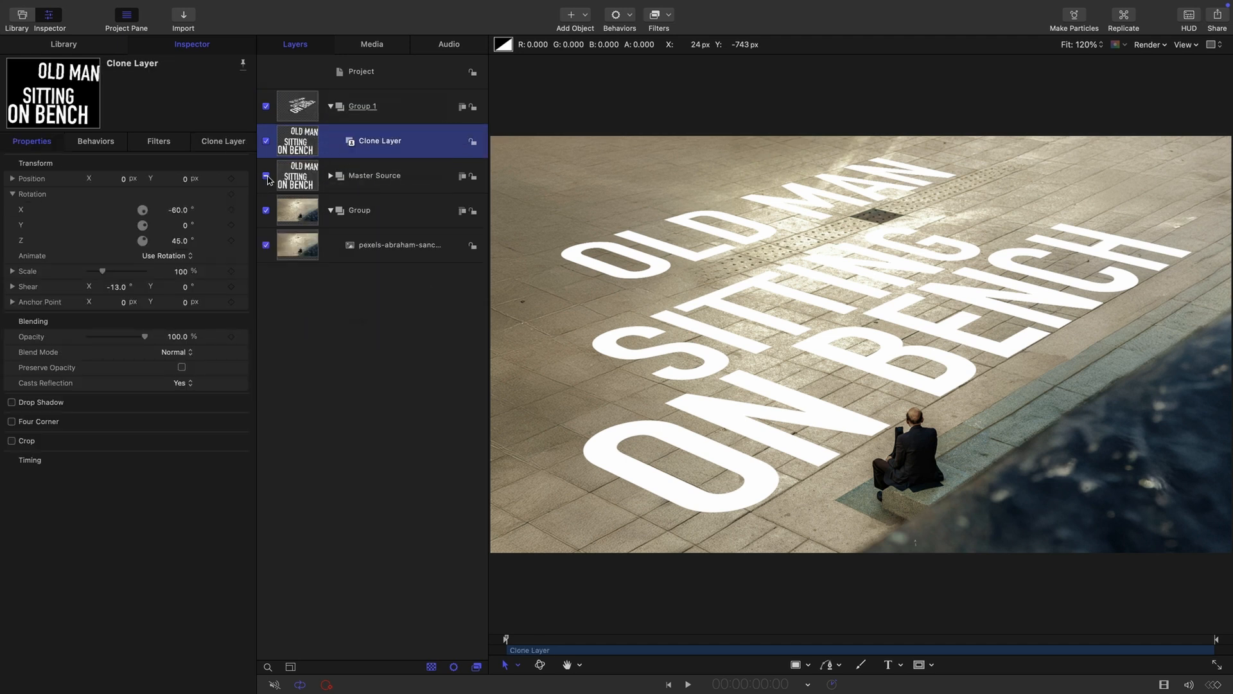
{"action": "left_click", "coordinate": [362, 106]}
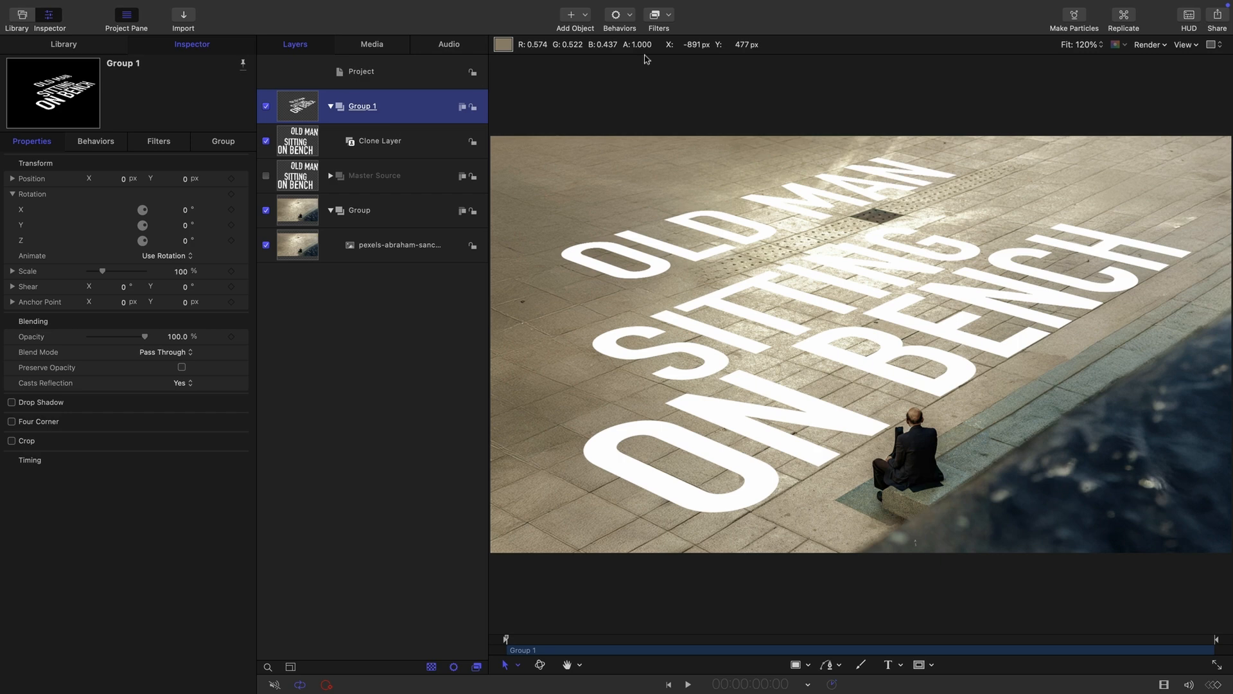
{"action": "left_click", "coordinate": [657, 14]}
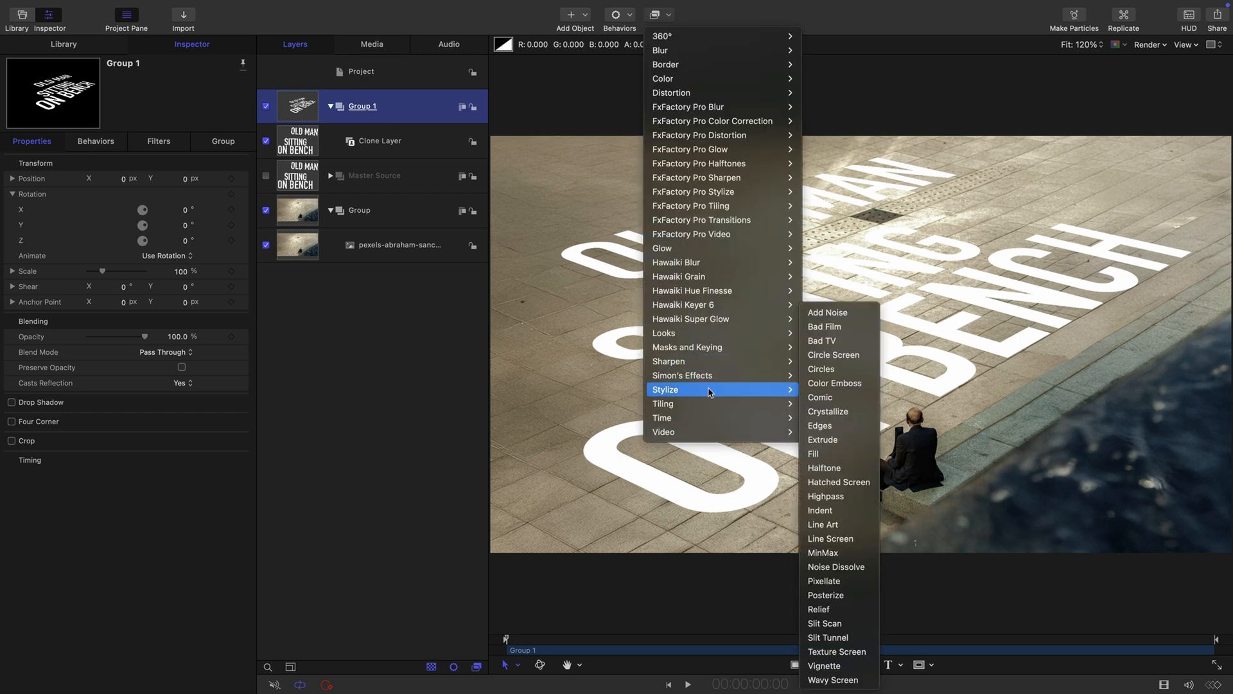
Step: Add an Extrude filter to the cloned text, keeping Angle 270 and Distance 50
{"action": "left_click", "coordinate": [822, 439]}
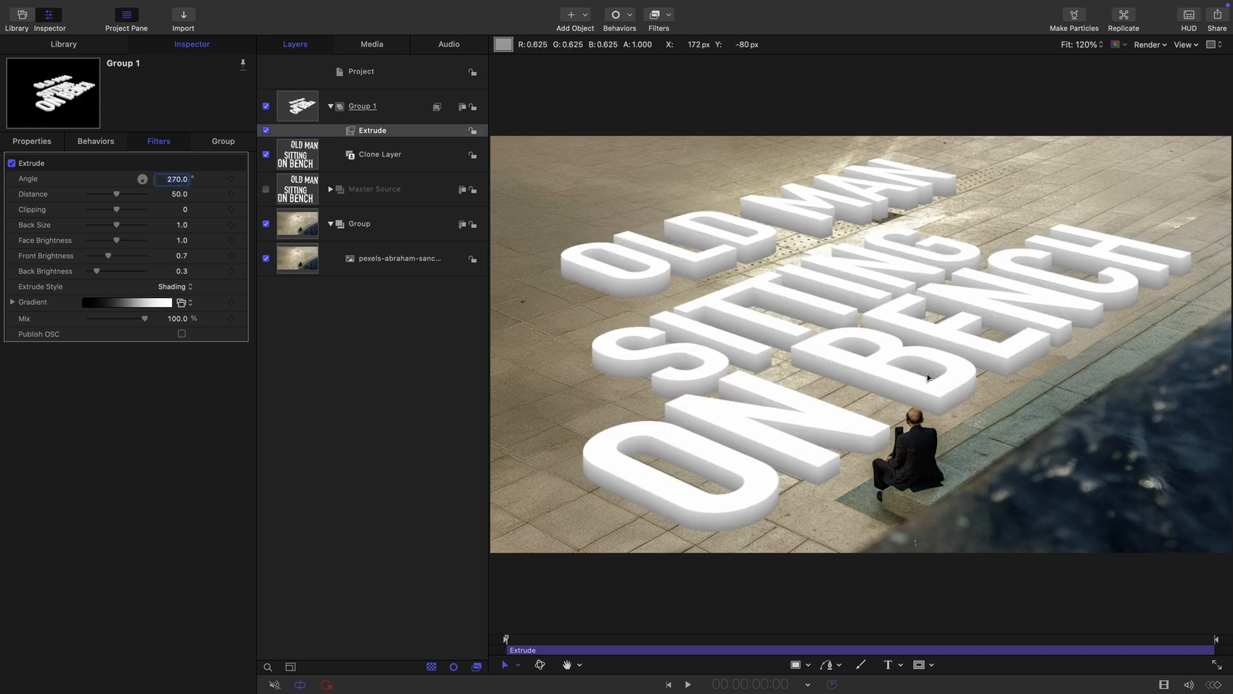
{"action": "mouse_move", "coordinate": [594, 286]}
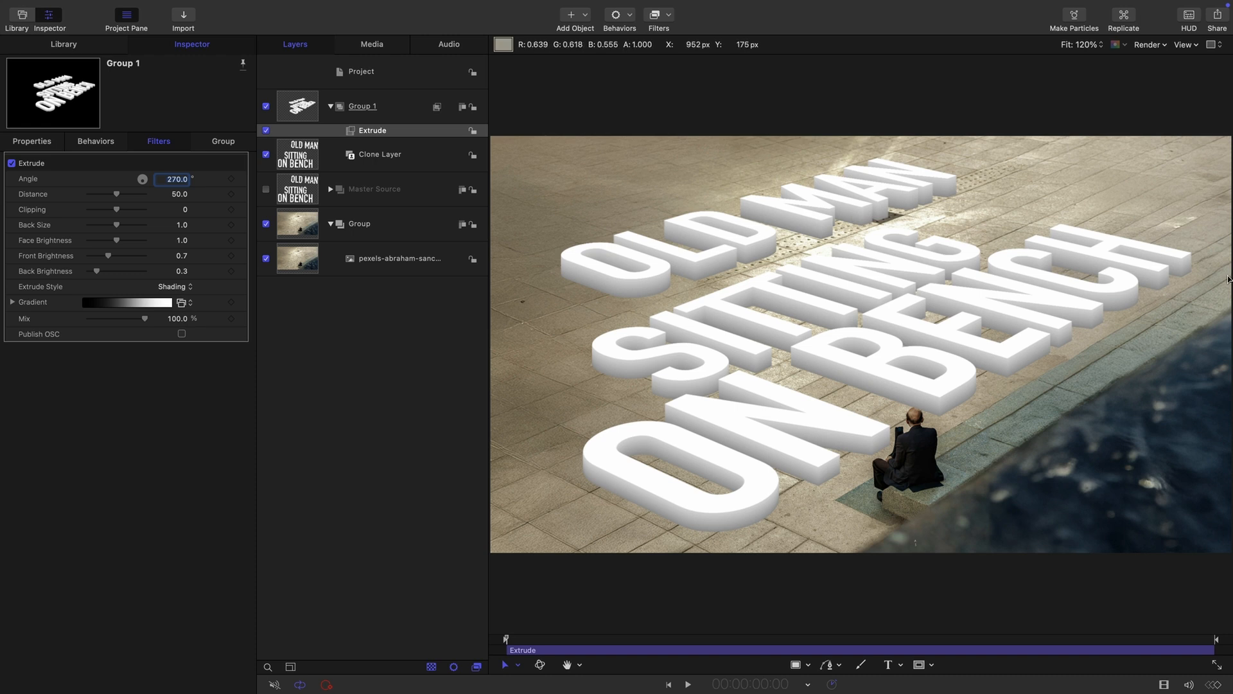
{"action": "mouse_move", "coordinate": [1185, 286]}
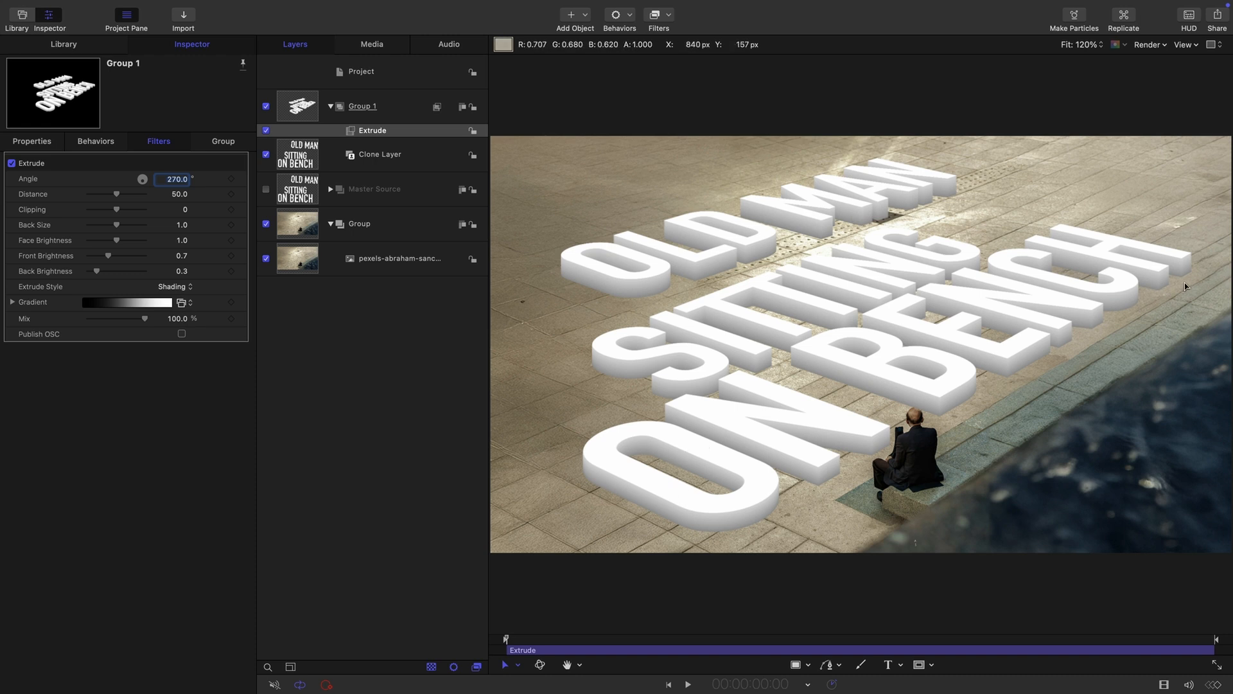
{"action": "mouse_move", "coordinate": [913, 433]}
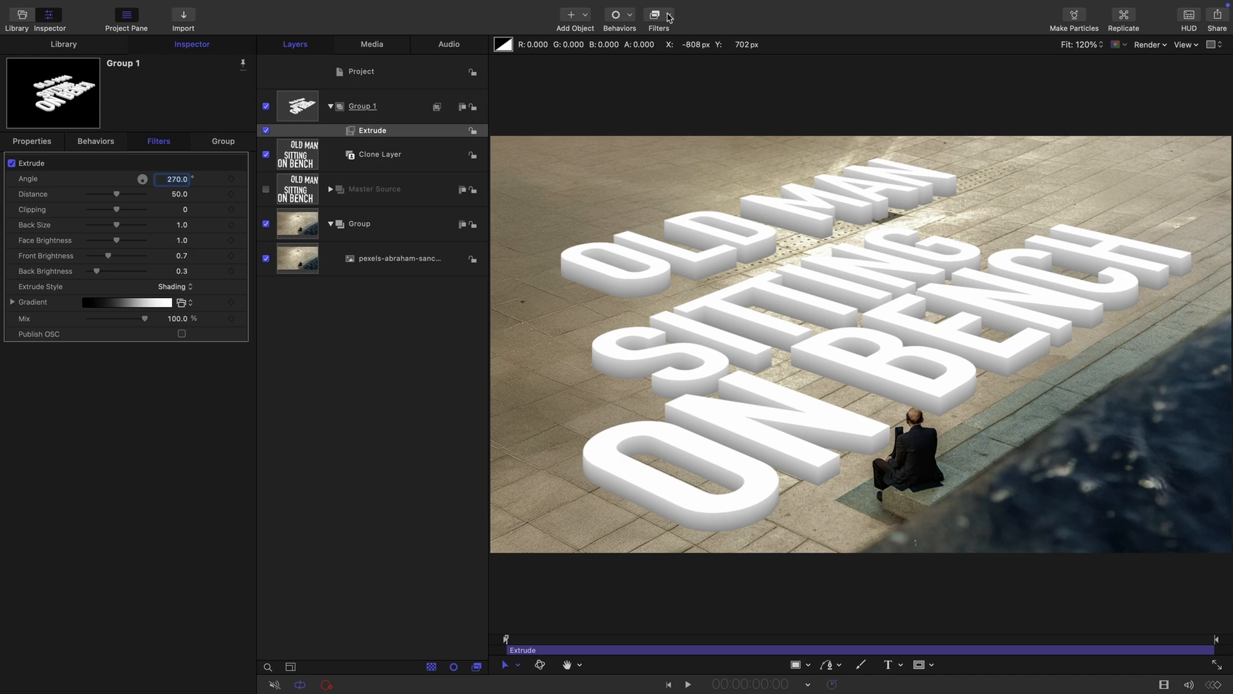
Step: Add a Stroke filter below Extrude in the eyedropped tan floor colour with Hide Source on
{"action": "left_click", "coordinate": [658, 14]}
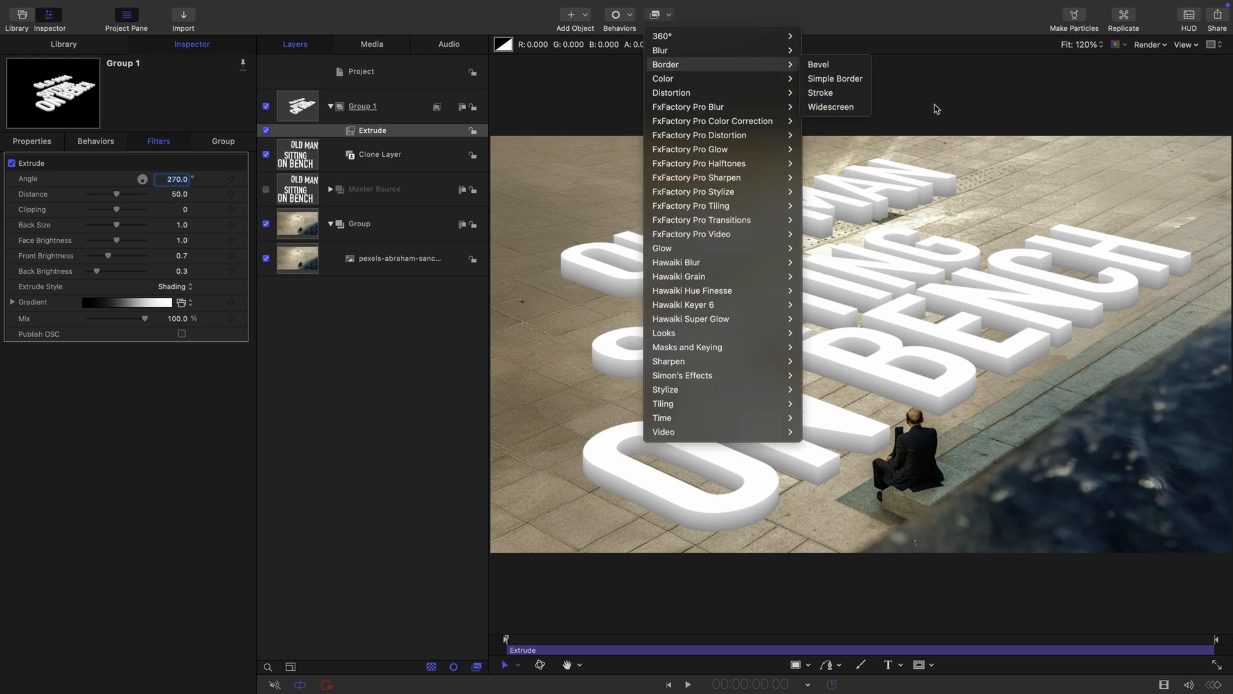
{"action": "left_click", "coordinate": [821, 92]}
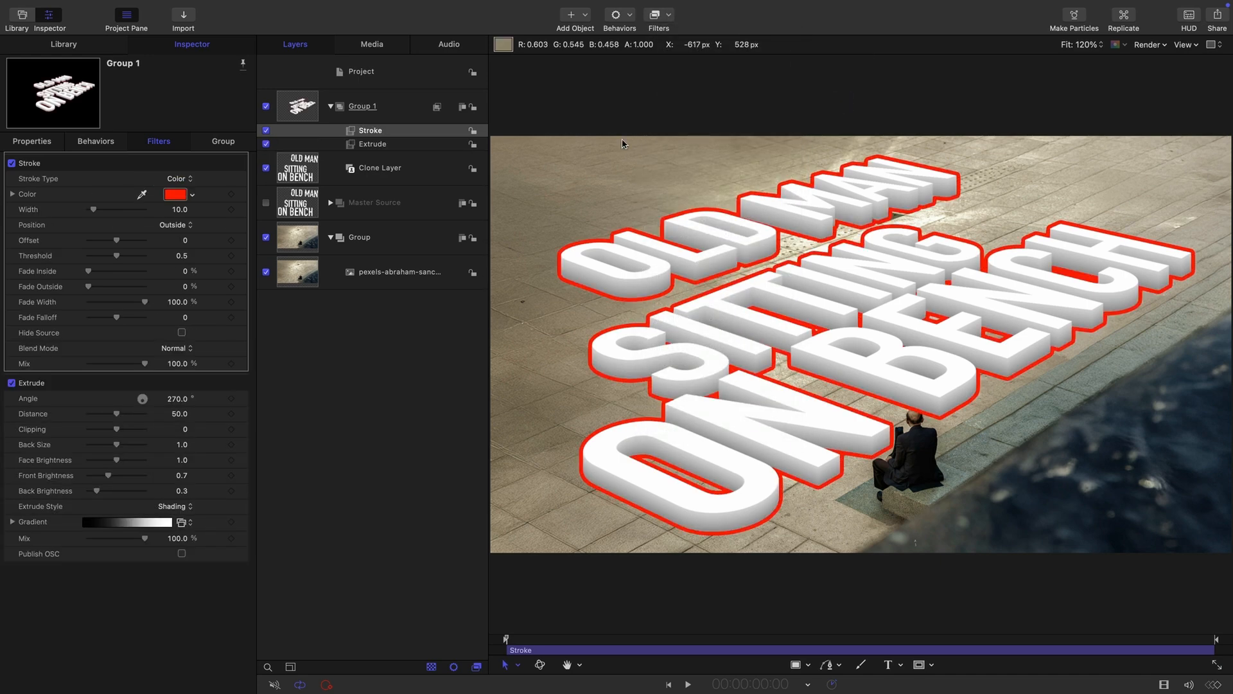
{"action": "left_click_drag", "start_coordinate": [370, 129], "coordinate": [370, 144]}
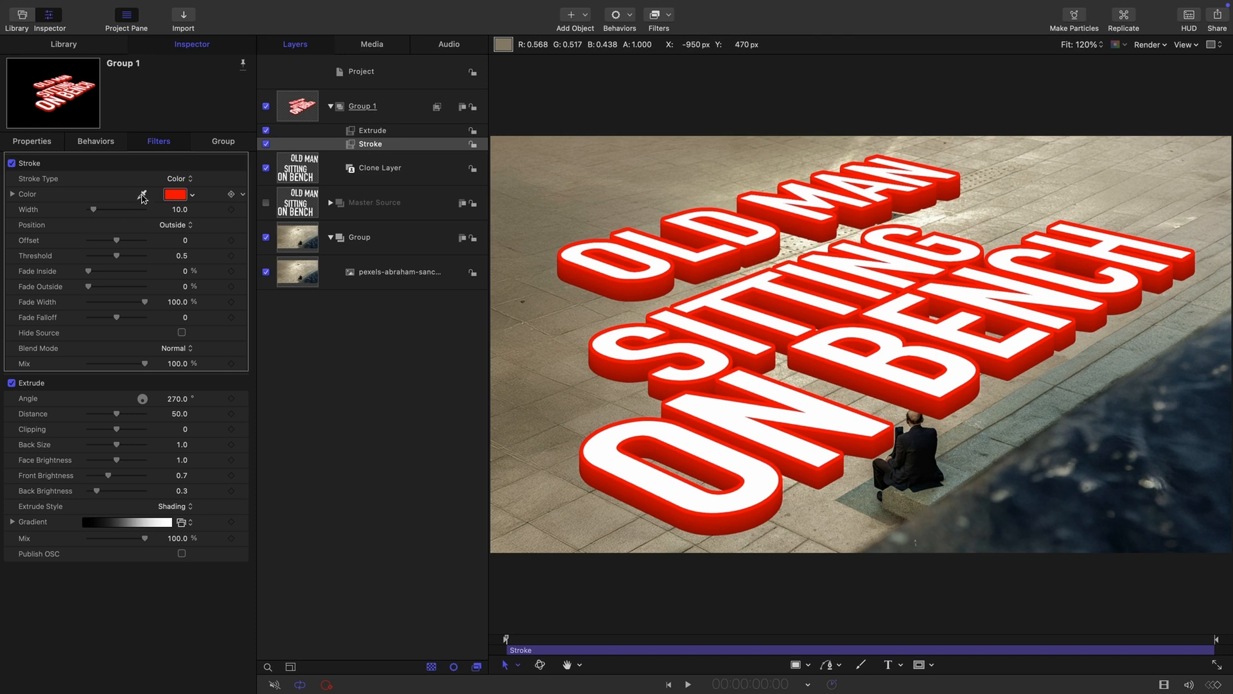
{"action": "left_click", "coordinate": [175, 193]}
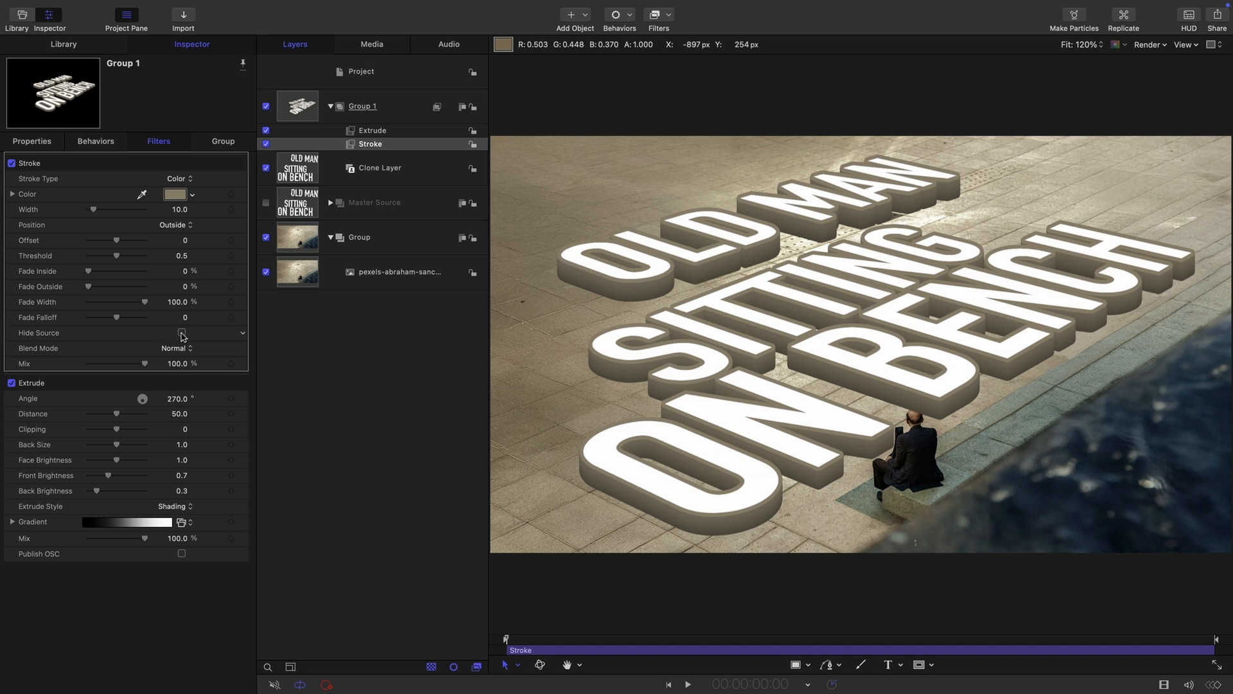
{"action": "left_click", "coordinate": [181, 333]}
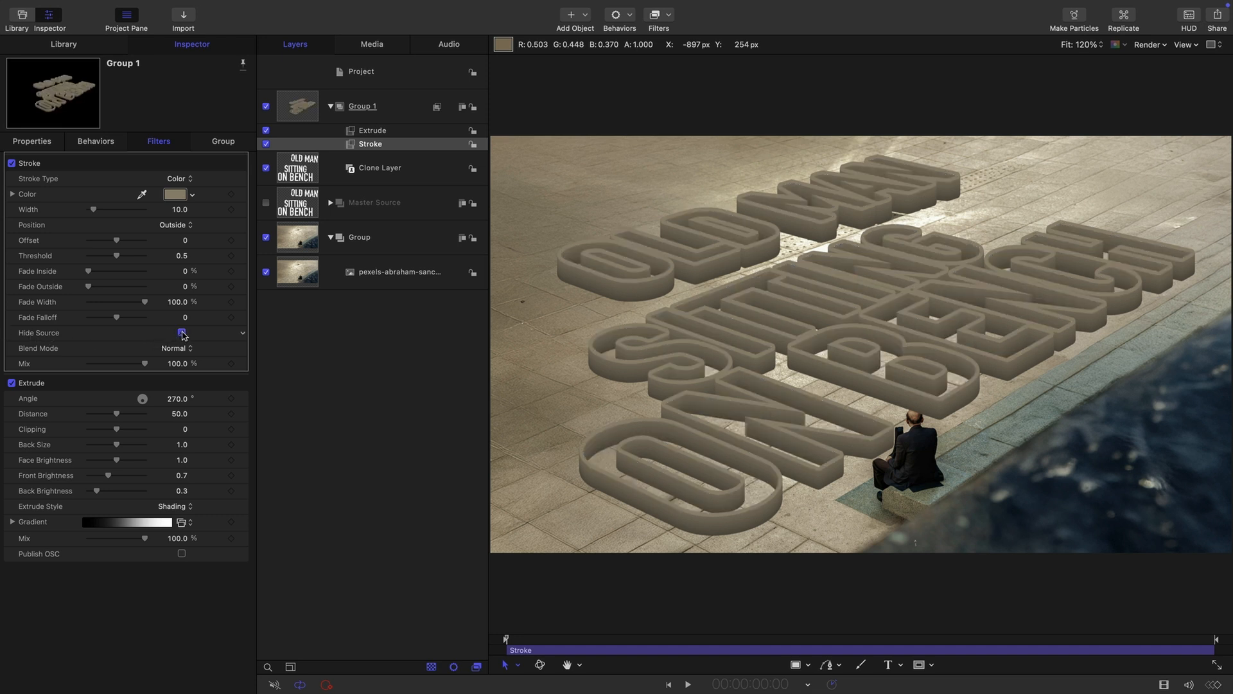
{"action": "left_click", "coordinate": [181, 333]}
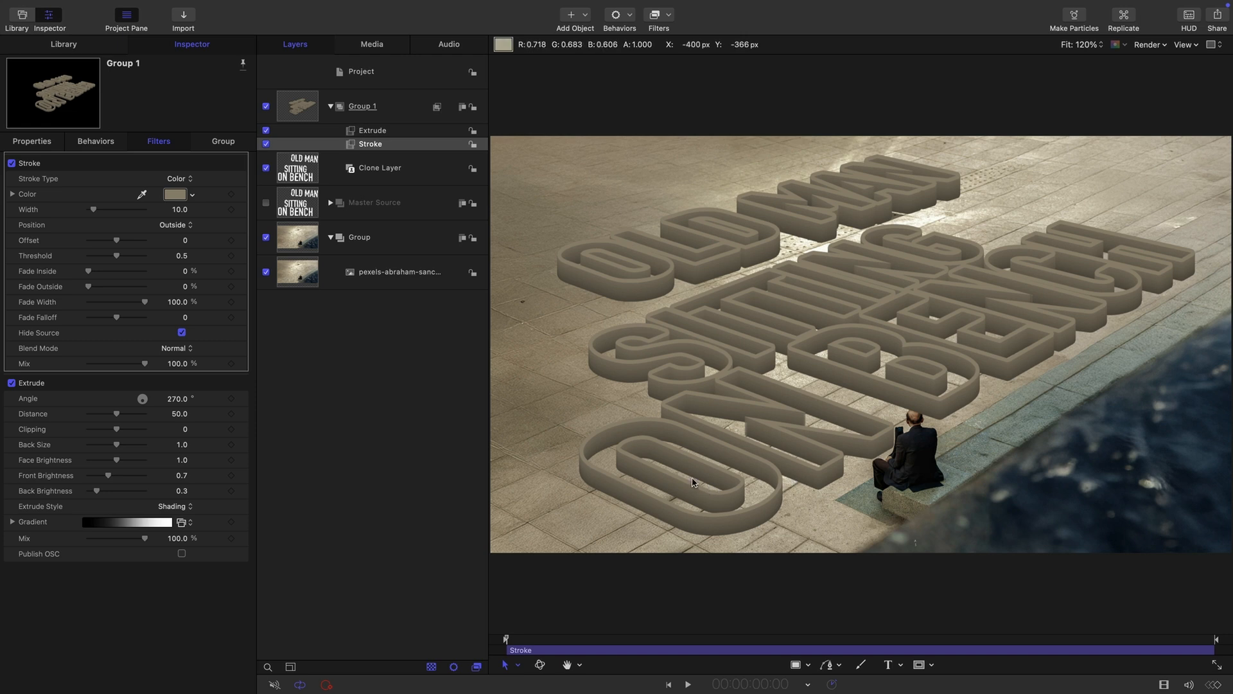
{"action": "mouse_move", "coordinate": [1141, 259]}
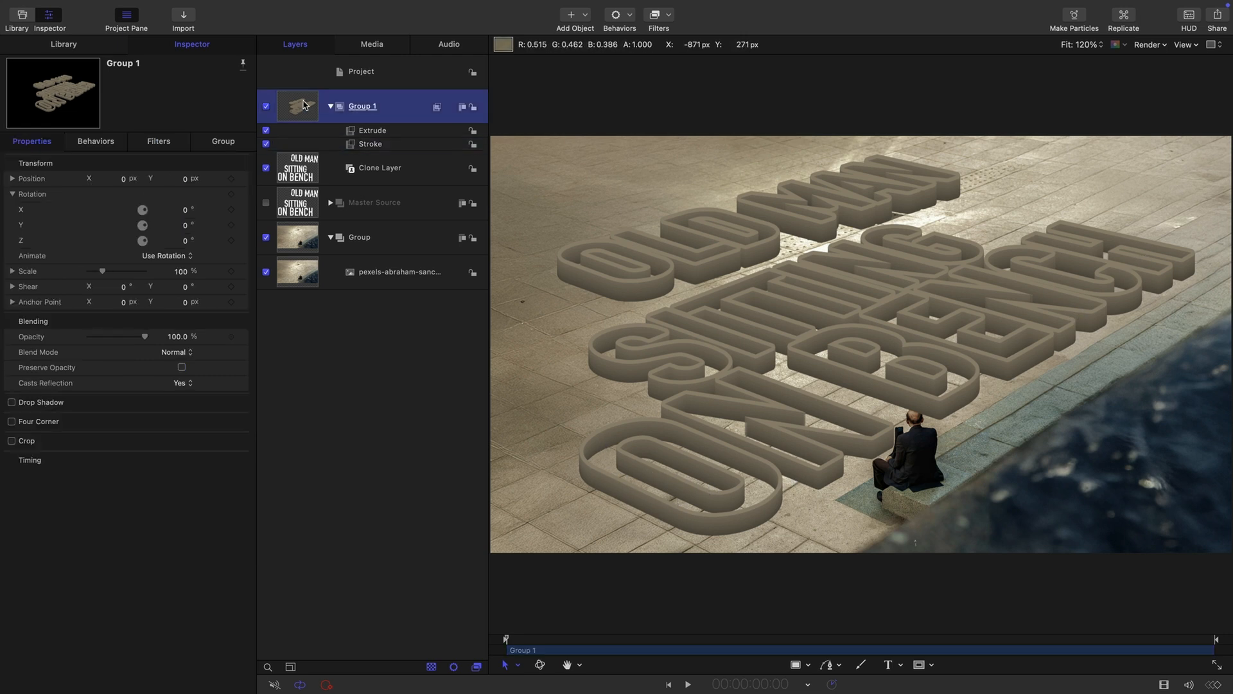
{"action": "mouse_move", "coordinate": [371, 311]}
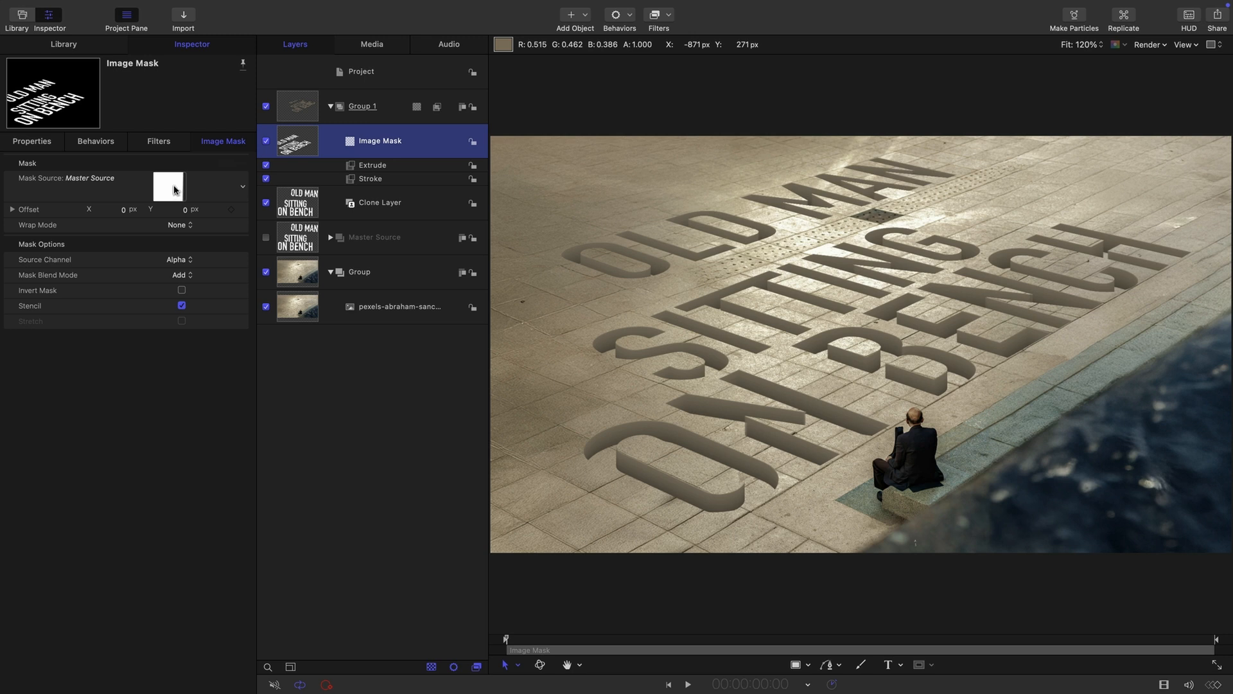
{"action": "mouse_move", "coordinate": [948, 372]}
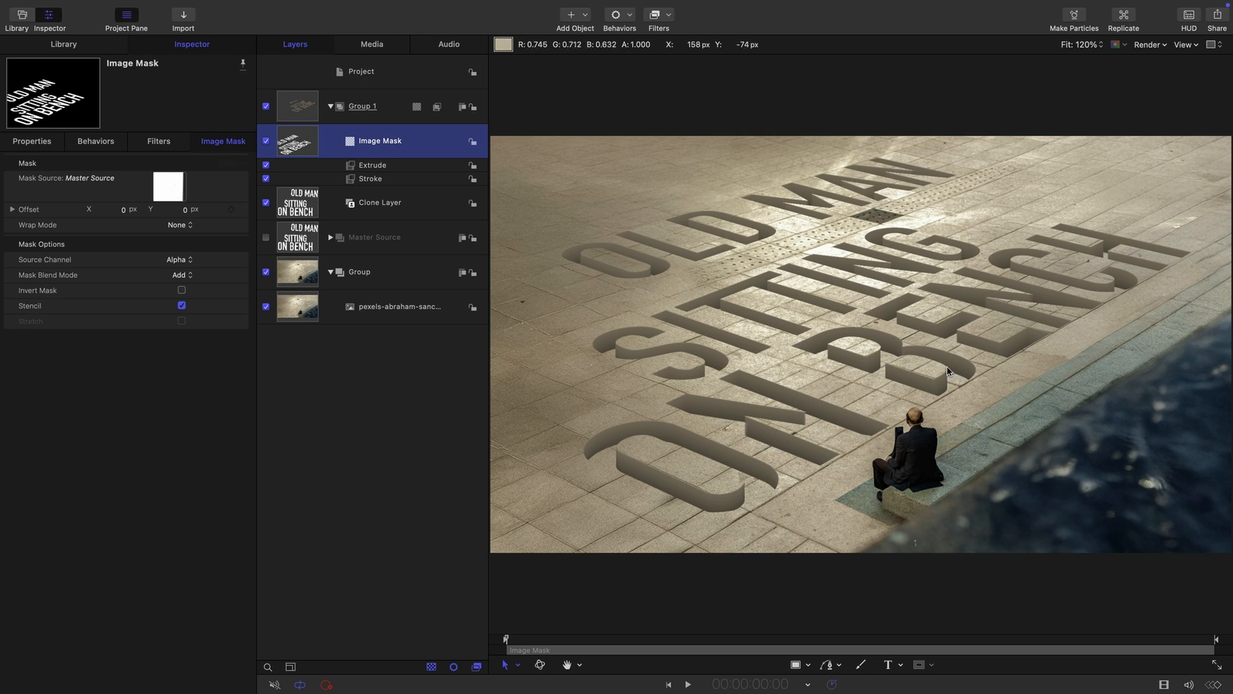
{"action": "mouse_move", "coordinate": [651, 468]}
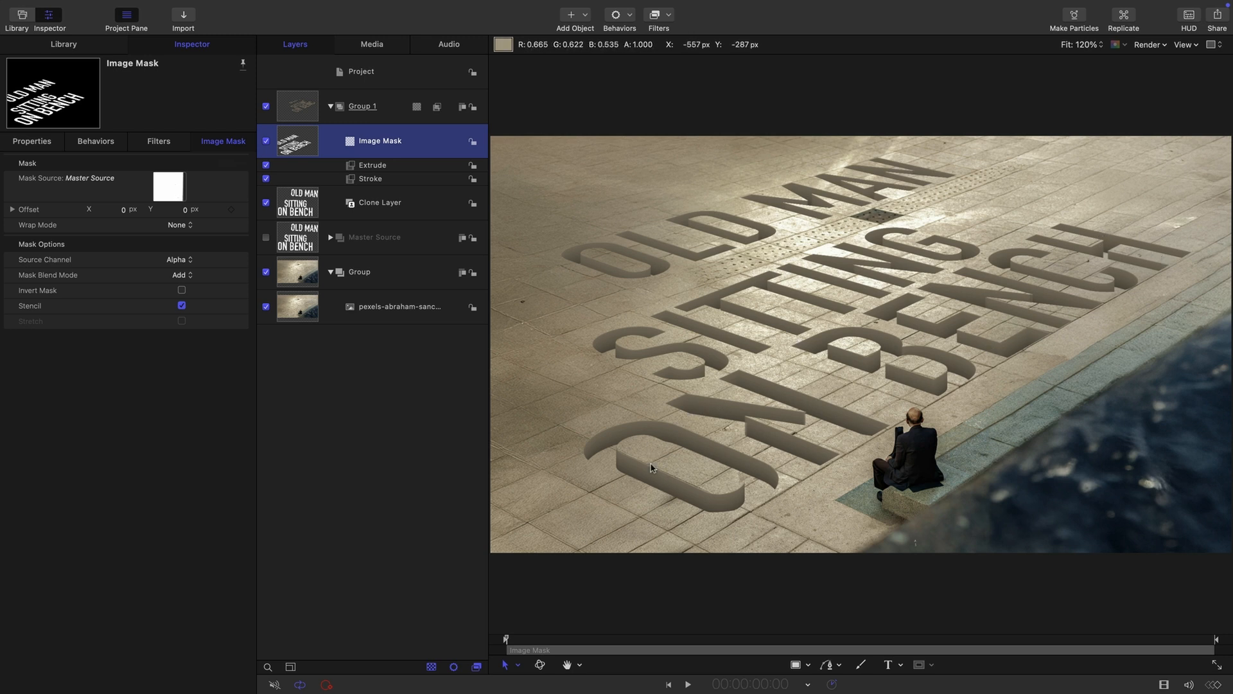
{"action": "mouse_move", "coordinate": [301, 309]}
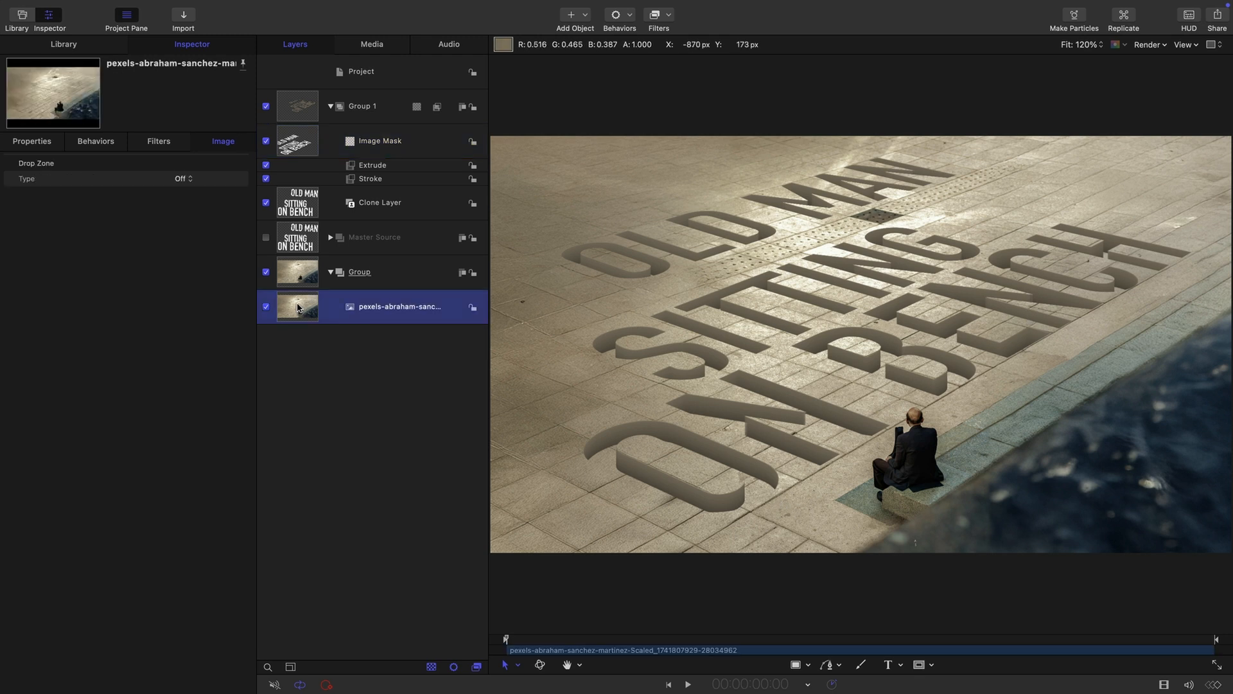
Step: Clone the plaza photo, darken it with Levels, and add an image mask to the clone
{"action": "right_click", "coordinate": [296, 307]}
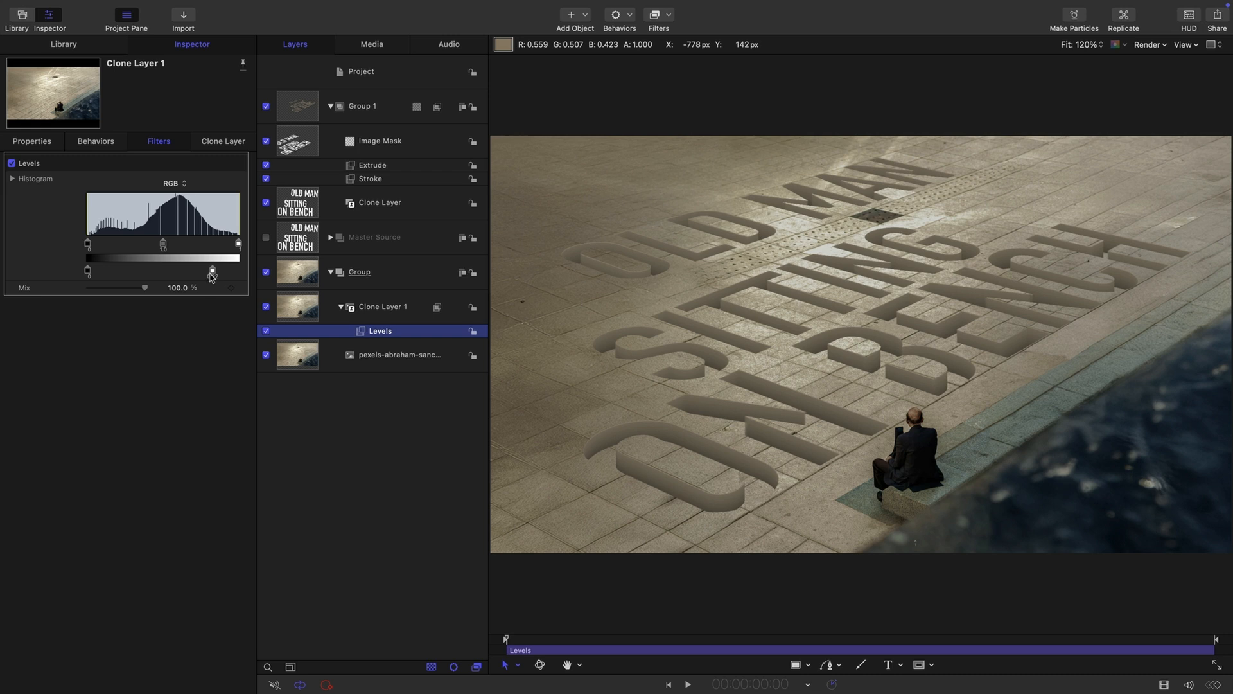
{"action": "left_click_drag", "start_coordinate": [238, 271], "coordinate": [201, 271]}
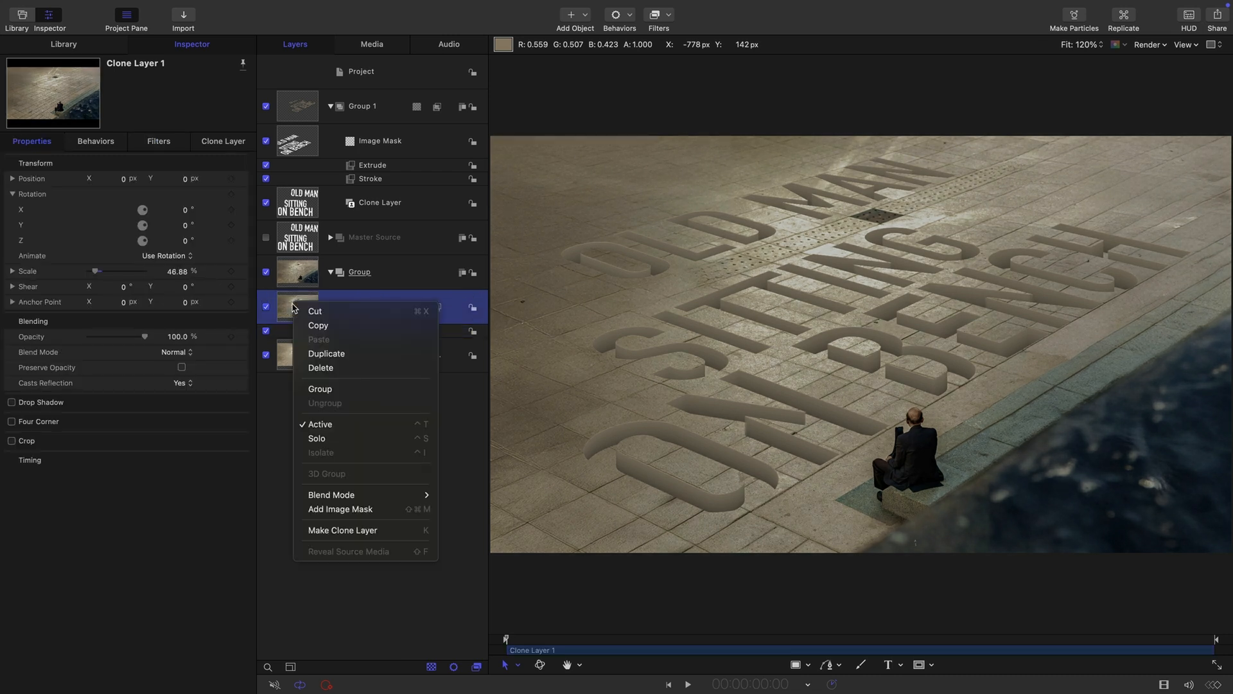
{"action": "left_click", "coordinate": [339, 509]}
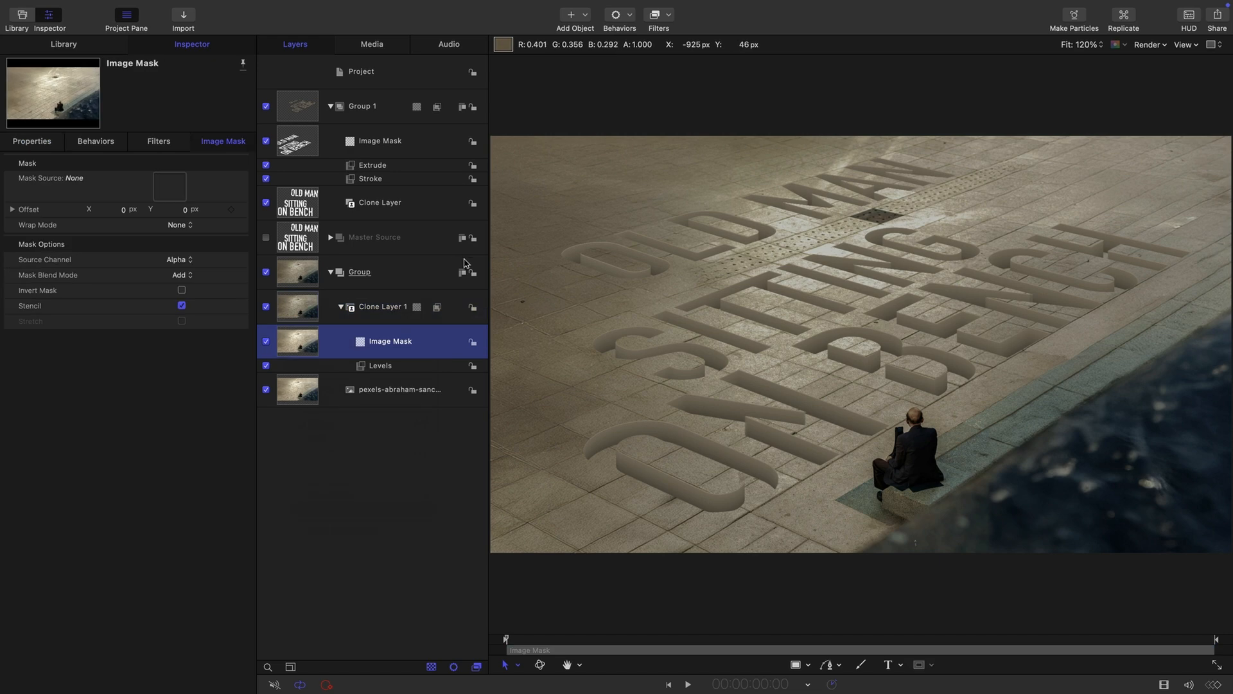
{"action": "mouse_move", "coordinate": [303, 242]}
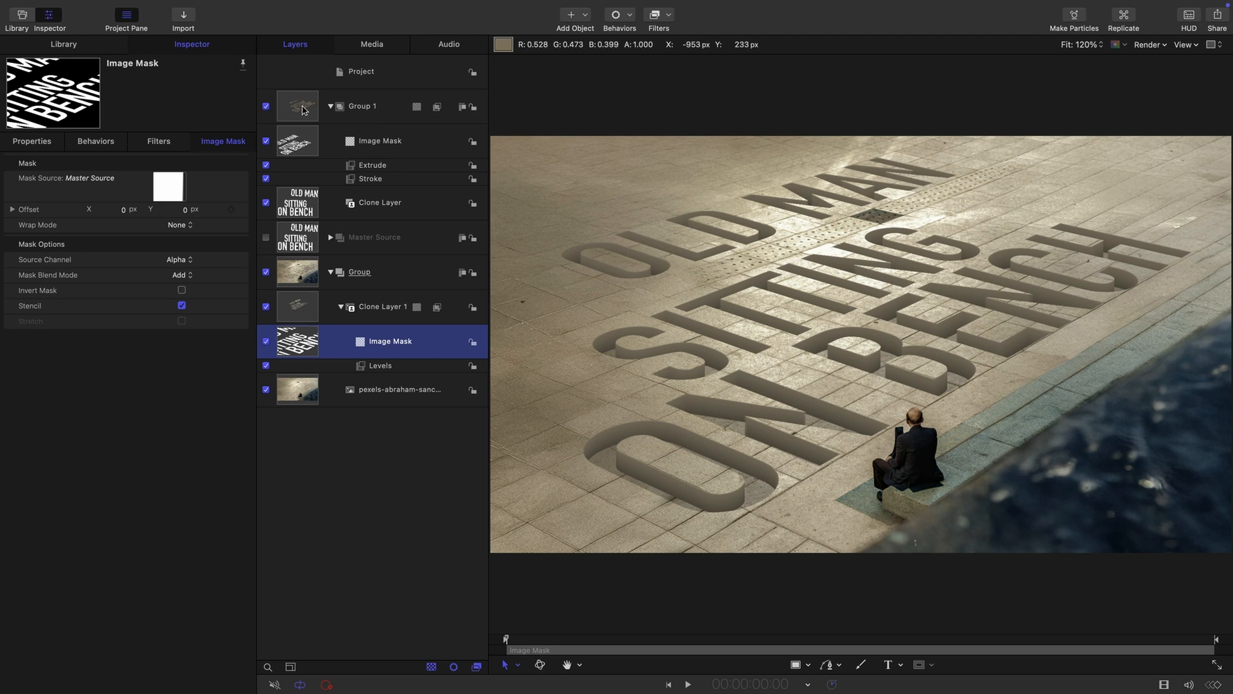
Step: Move the text mask onto the outer group and try a drop shadow on the extruded letters
{"action": "left_click", "coordinate": [360, 72]}
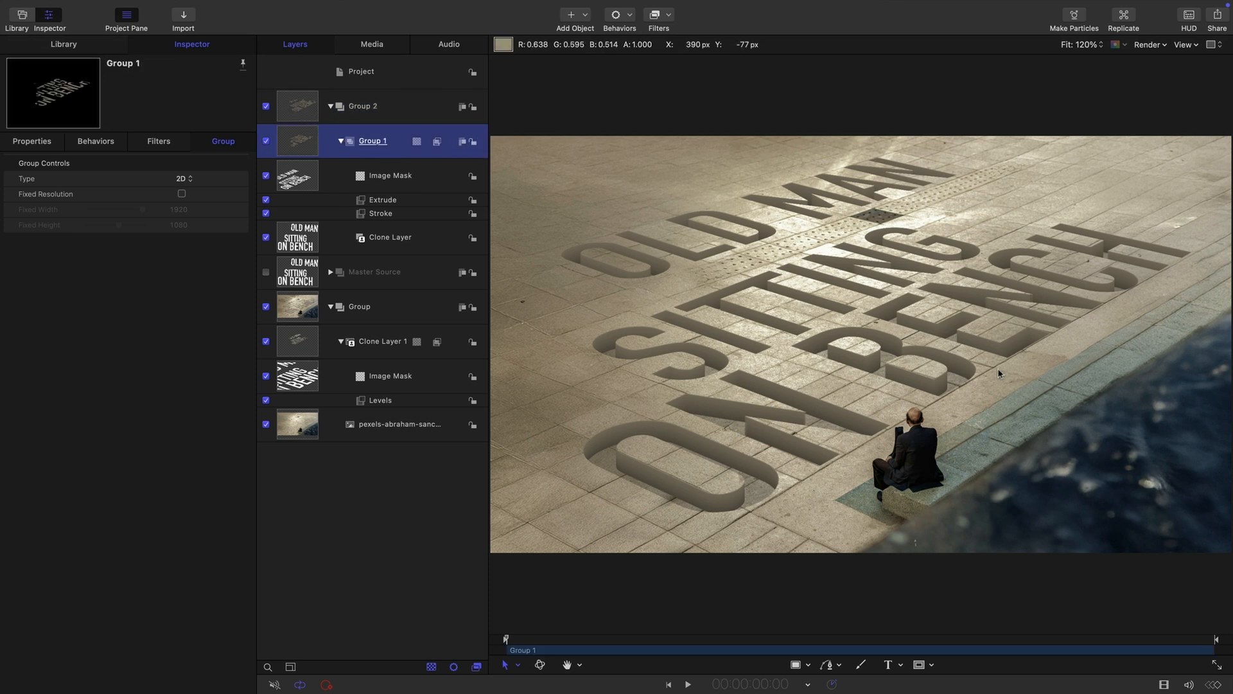
{"action": "mouse_move", "coordinate": [719, 506]}
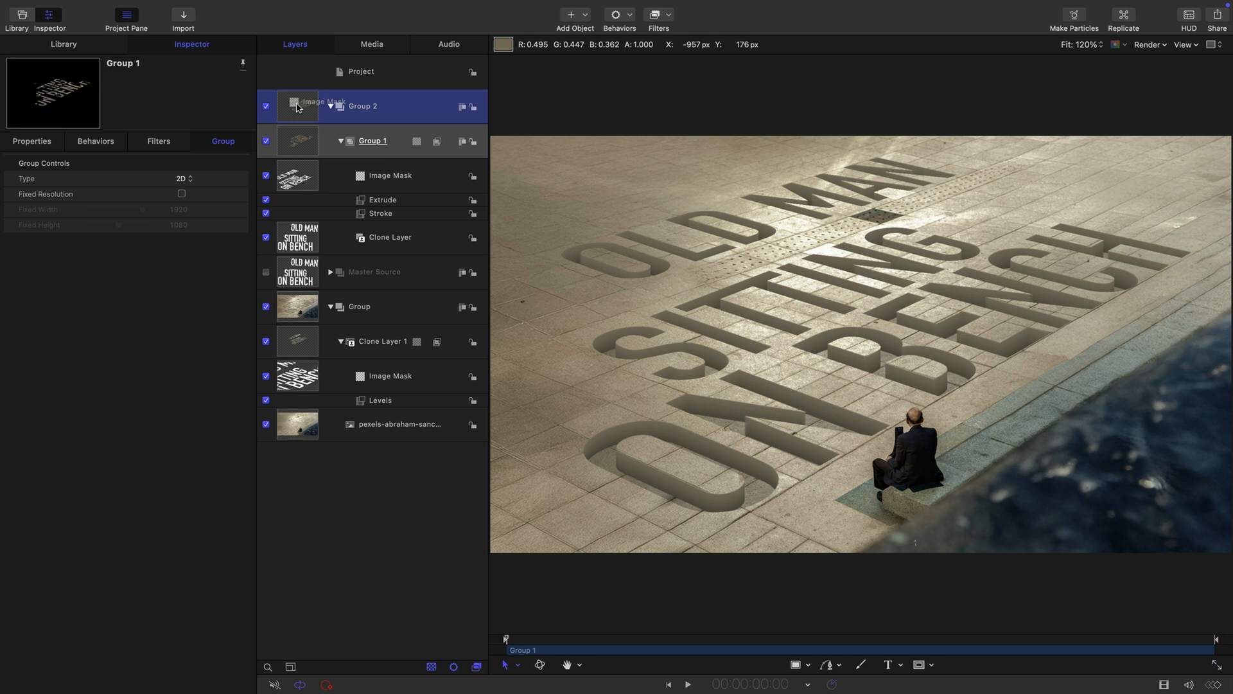
{"action": "left_click", "coordinate": [390, 142]}
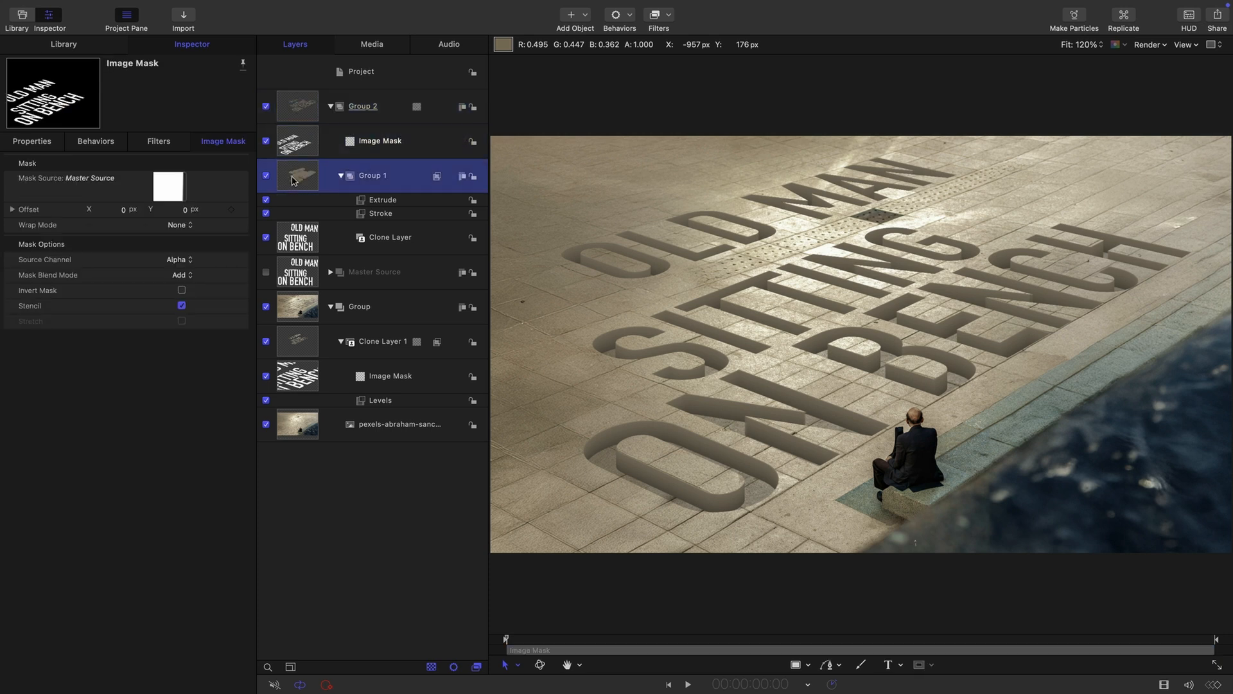
{"action": "left_click", "coordinate": [374, 174]}
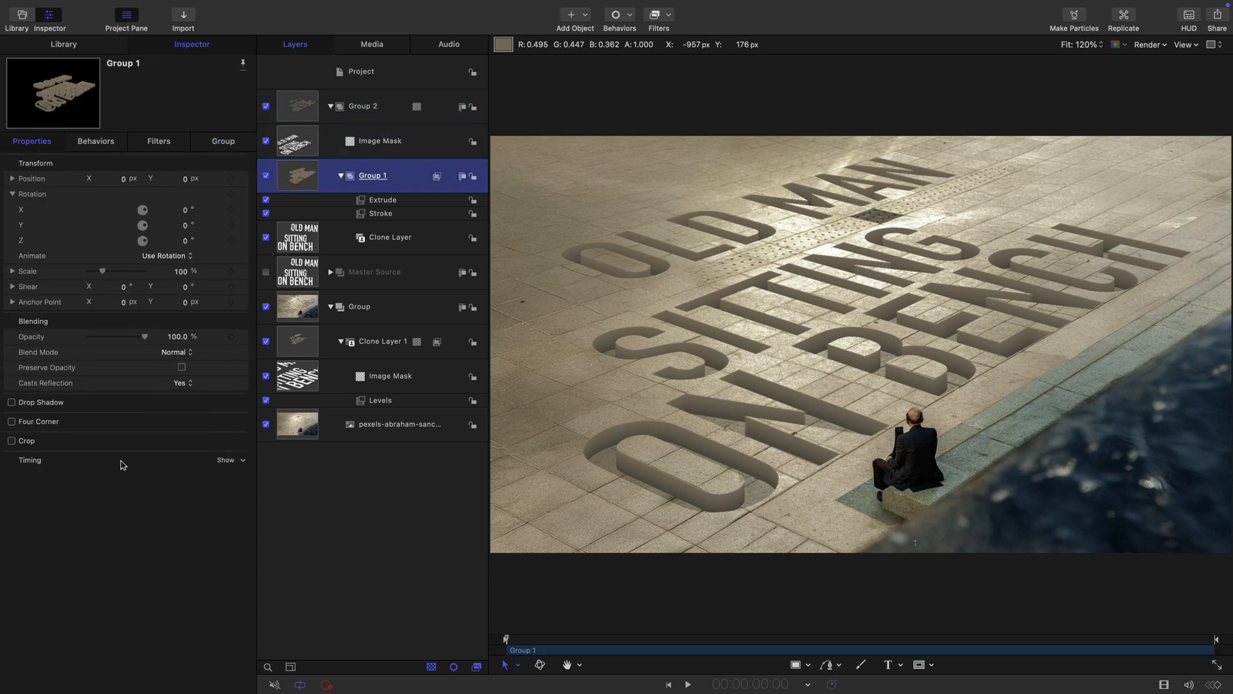
{"action": "left_click", "coordinate": [12, 402]}
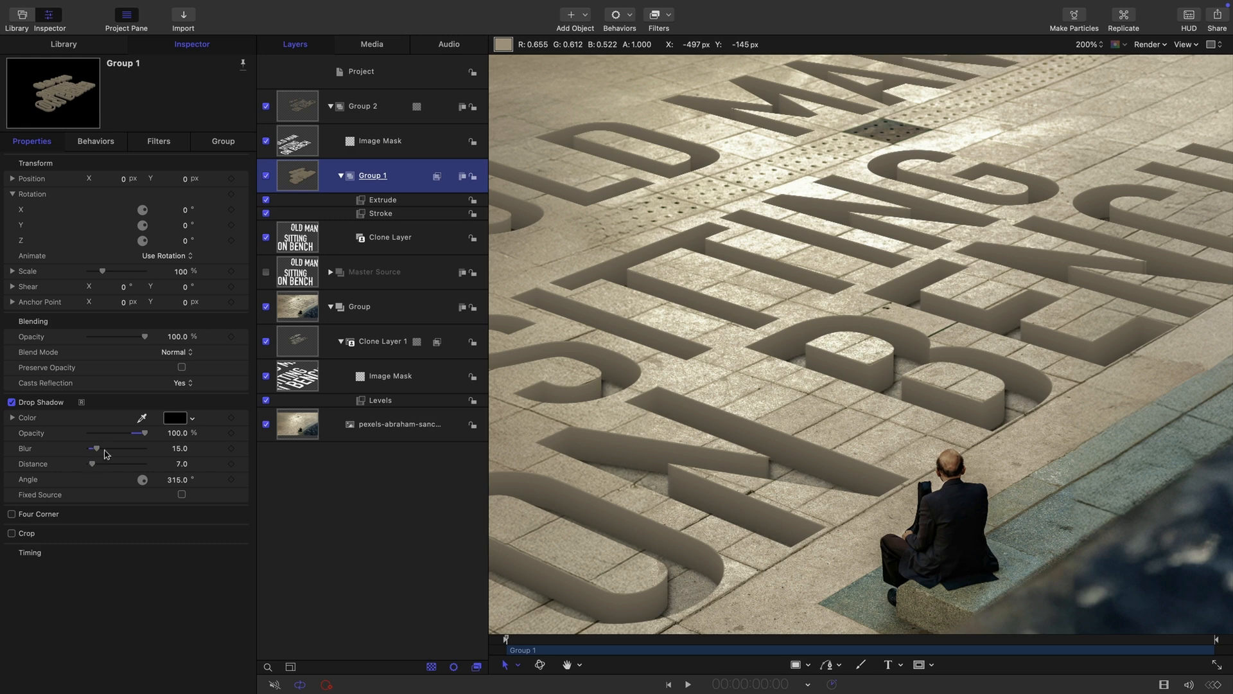
{"action": "left_click", "coordinate": [12, 402]}
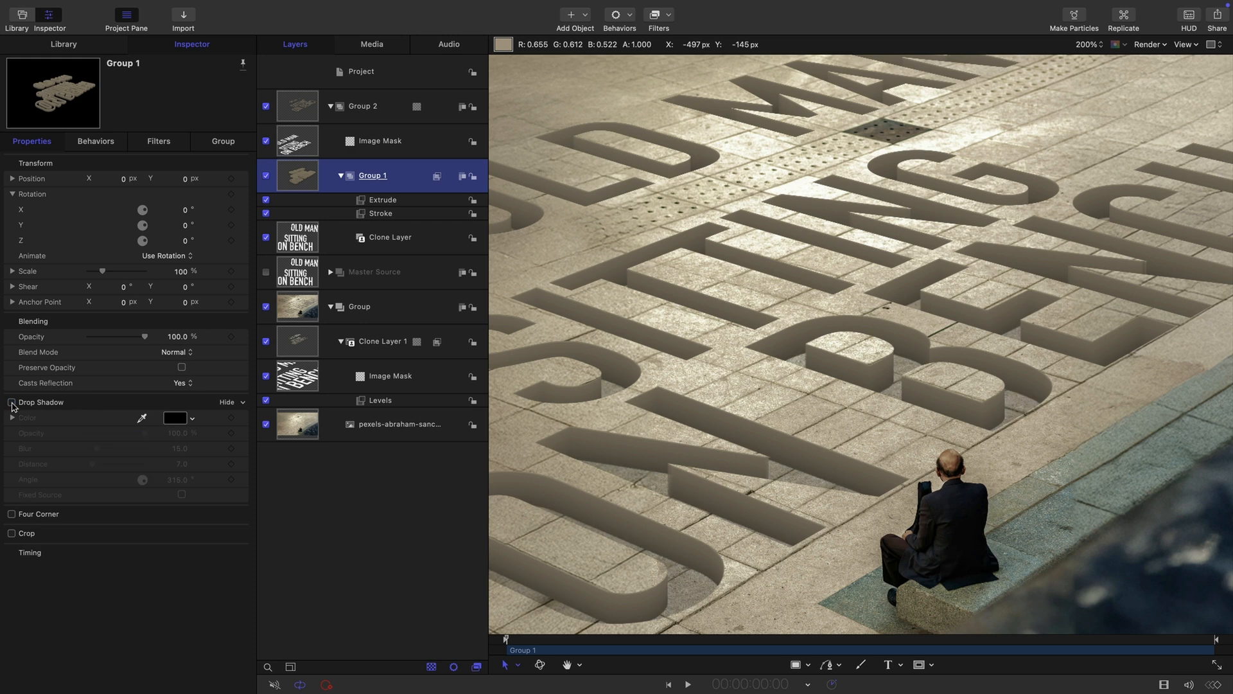
{"action": "left_click", "coordinate": [12, 402]}
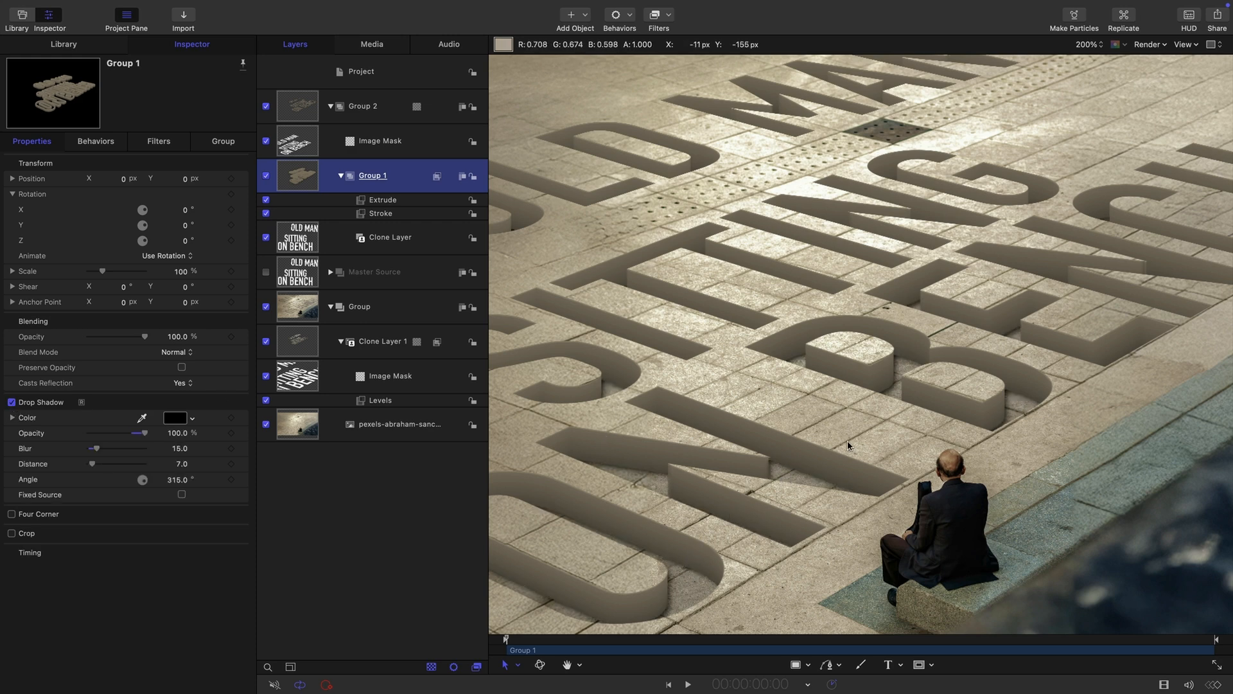
{"action": "mouse_move", "coordinate": [1048, 321]}
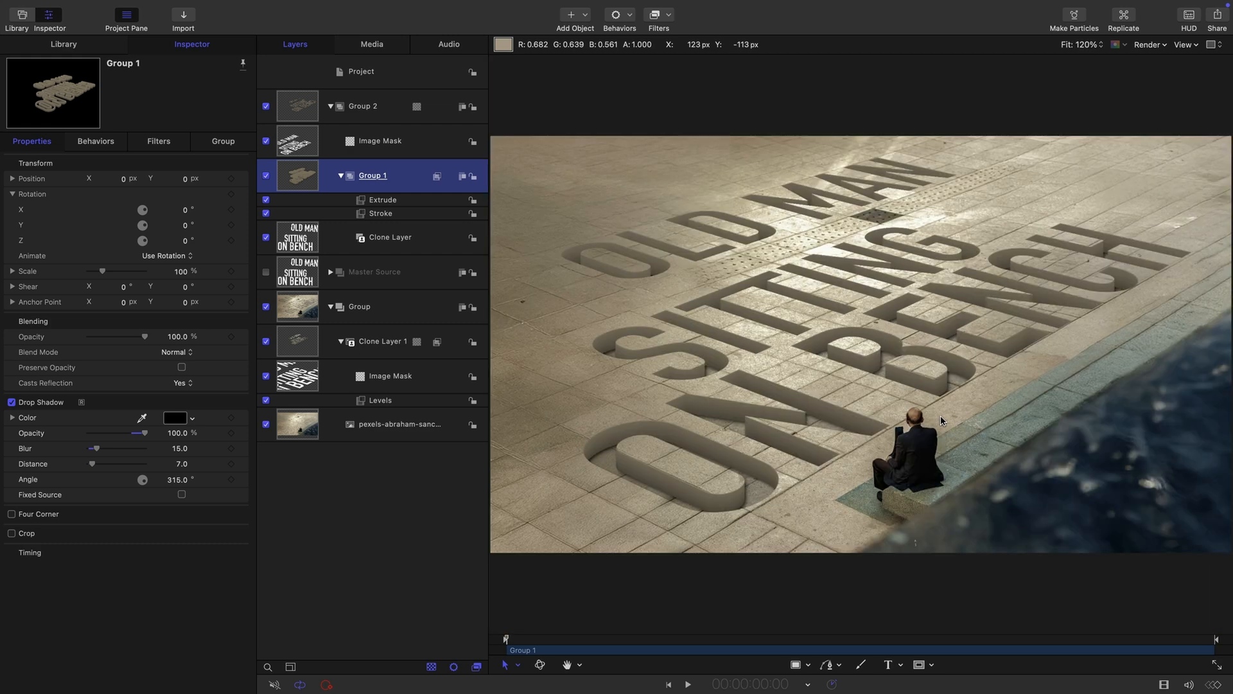
Step: Set the Extrude style to Gradient with a red and green preset and expand its colour editor
{"action": "left_click", "coordinate": [383, 199]}
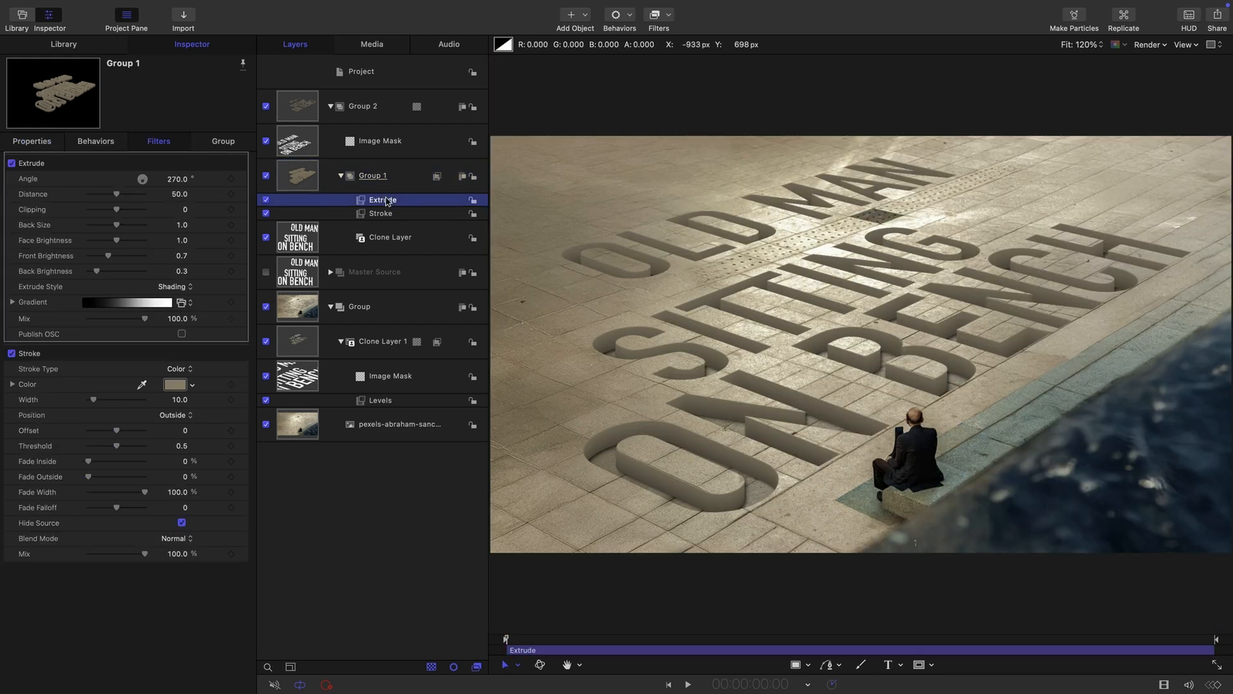
{"action": "mouse_move", "coordinate": [1183, 344]}
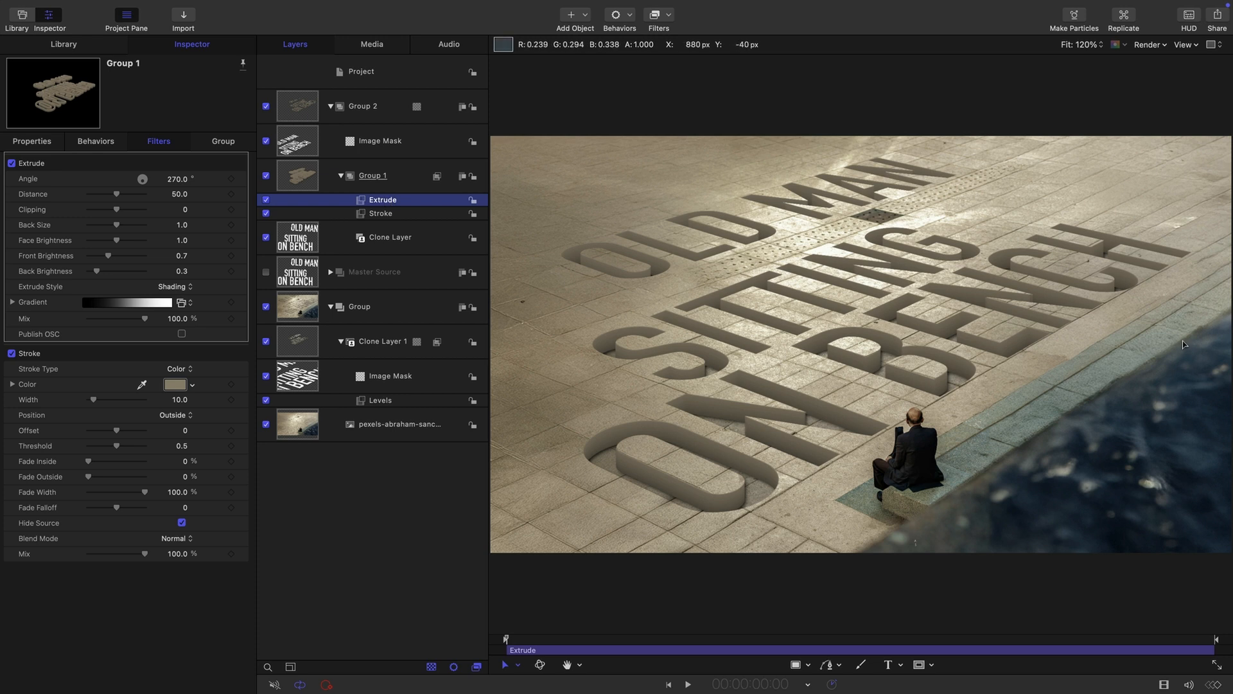
{"action": "mouse_move", "coordinate": [1005, 254]}
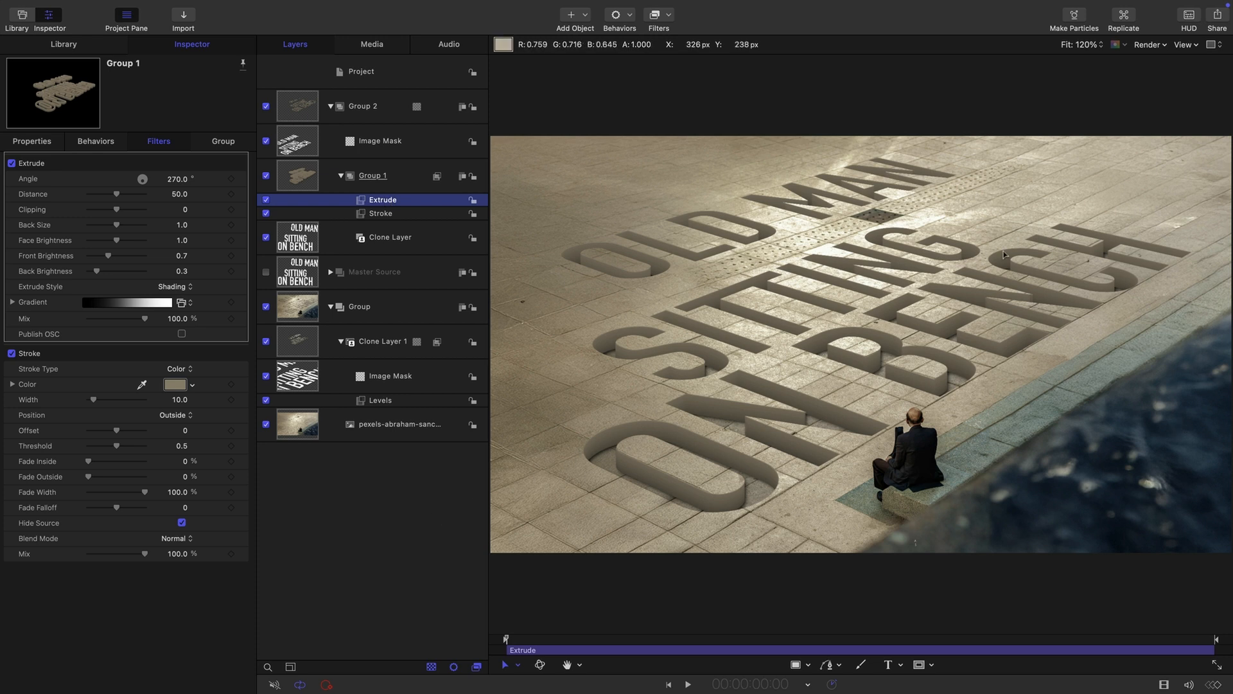
{"action": "mouse_move", "coordinate": [1112, 203]}
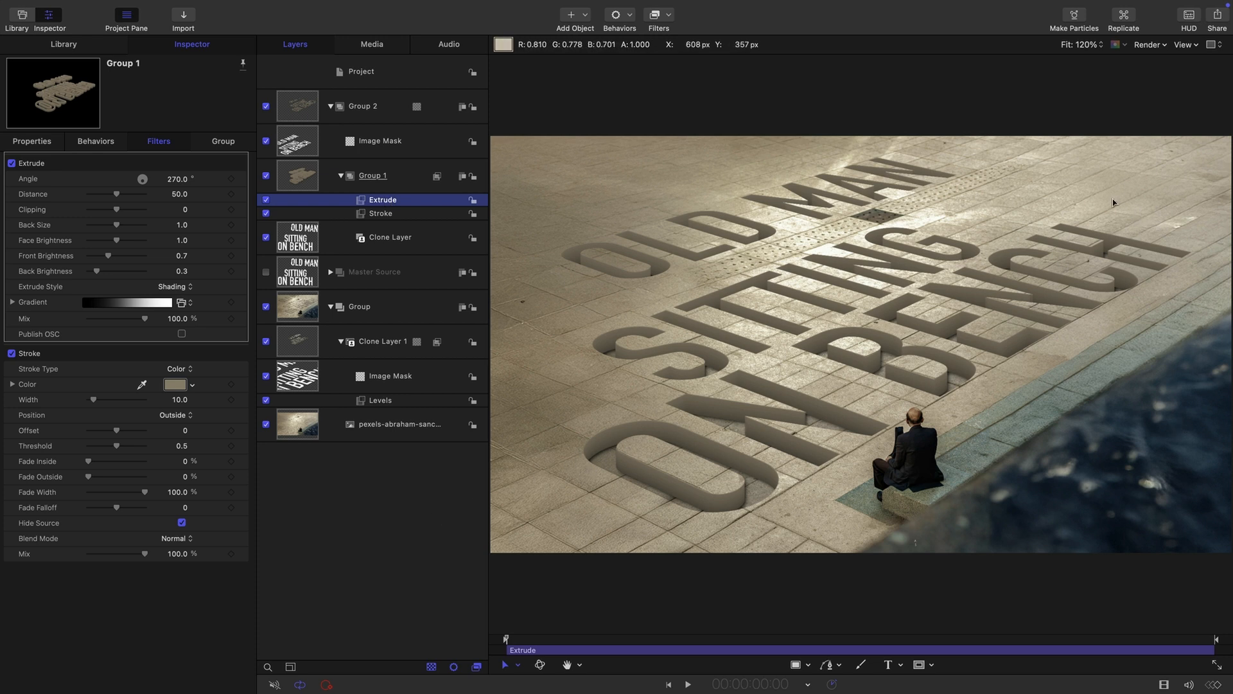
{"action": "mouse_move", "coordinate": [1095, 260]}
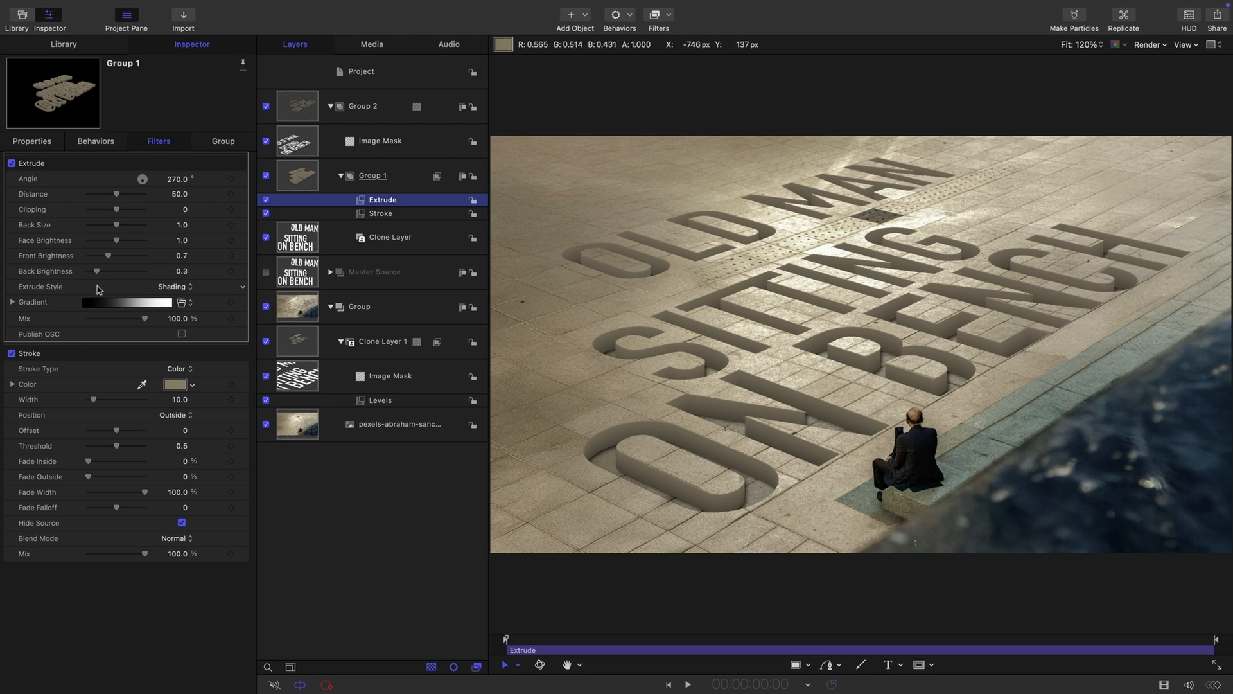
{"action": "left_click", "coordinate": [175, 287]}
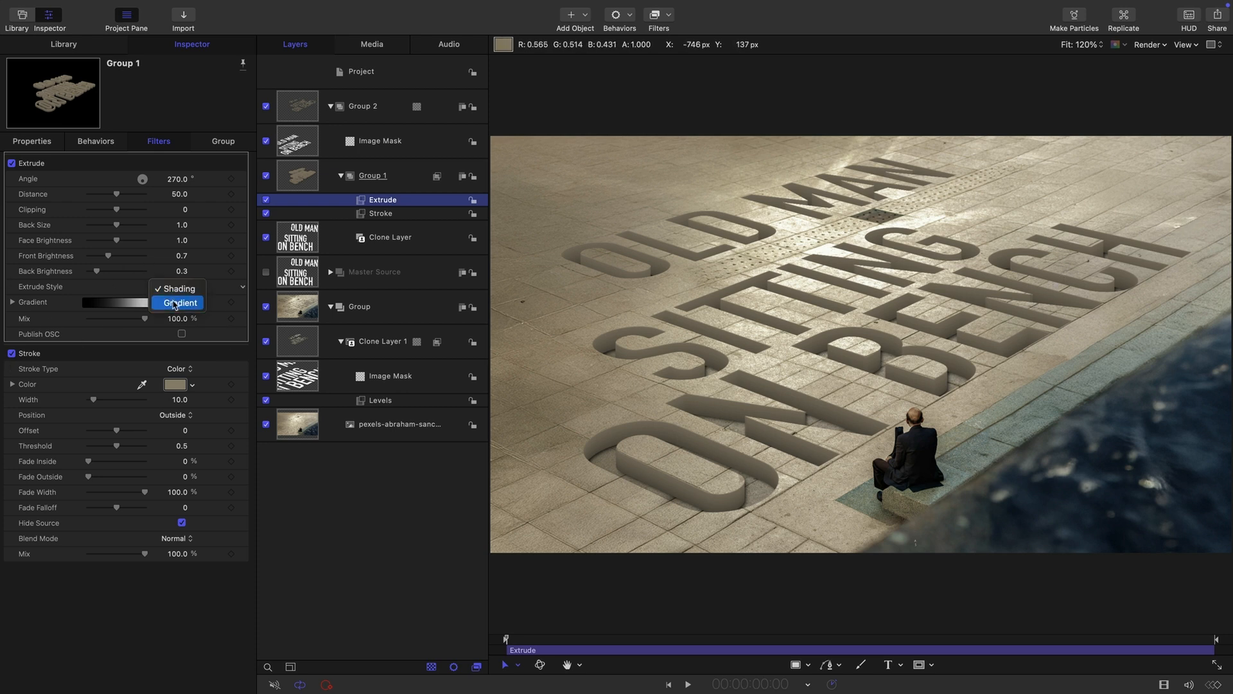
{"action": "left_click", "coordinate": [177, 303]}
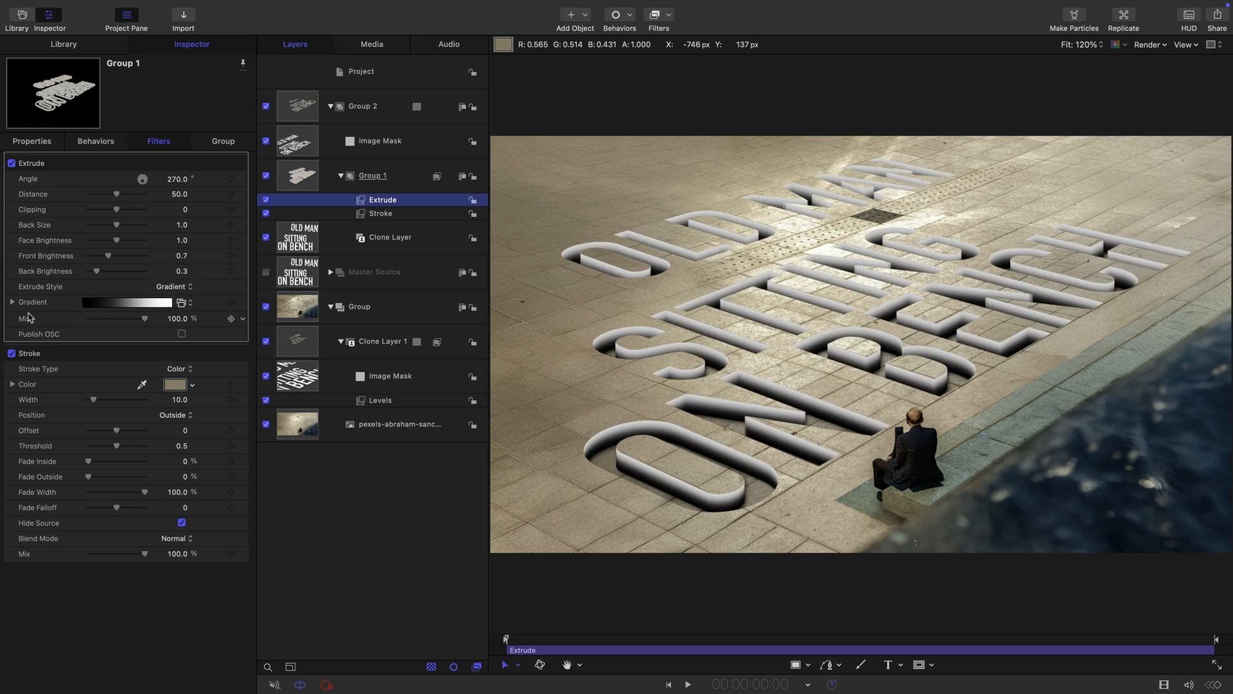
{"action": "left_click", "coordinate": [186, 302]}
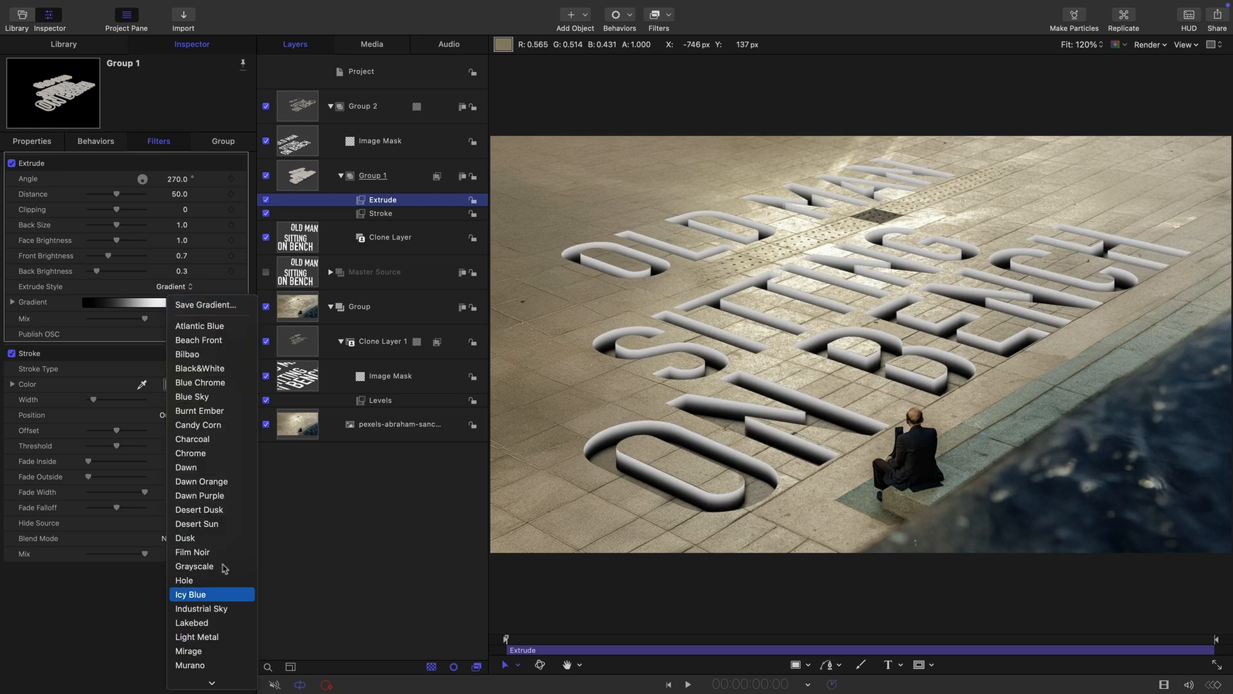
{"action": "mouse_move", "coordinate": [209, 584]}
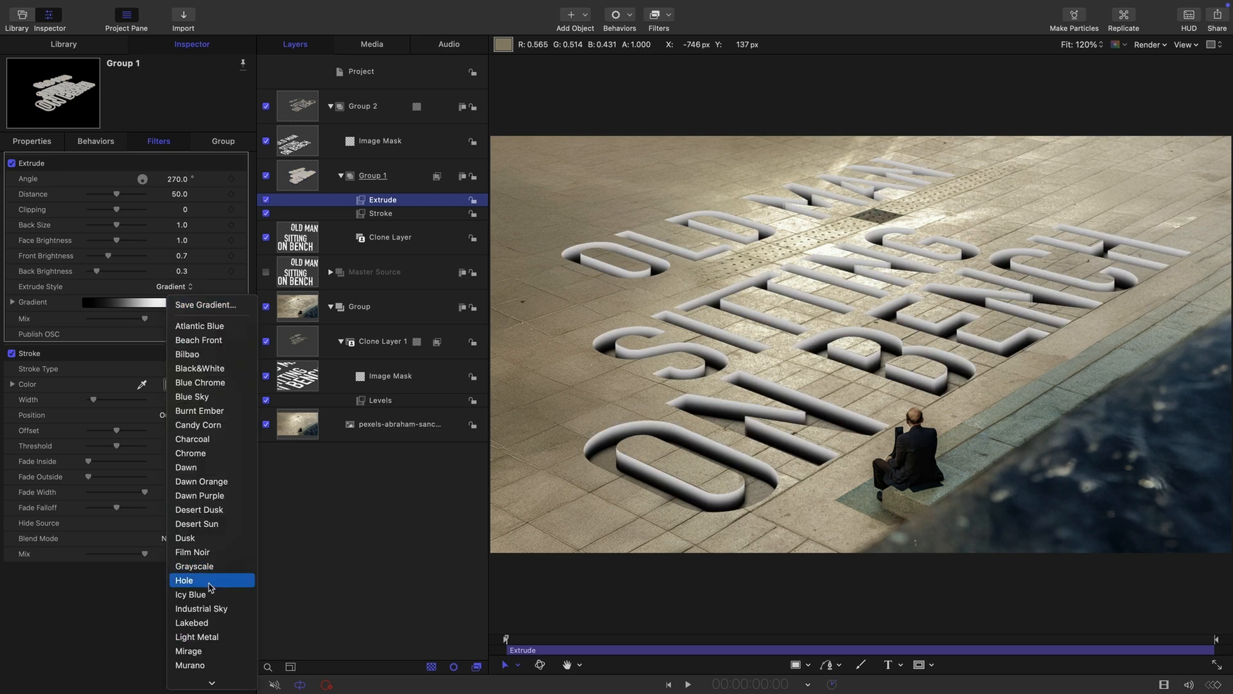
{"action": "left_click", "coordinate": [184, 580]}
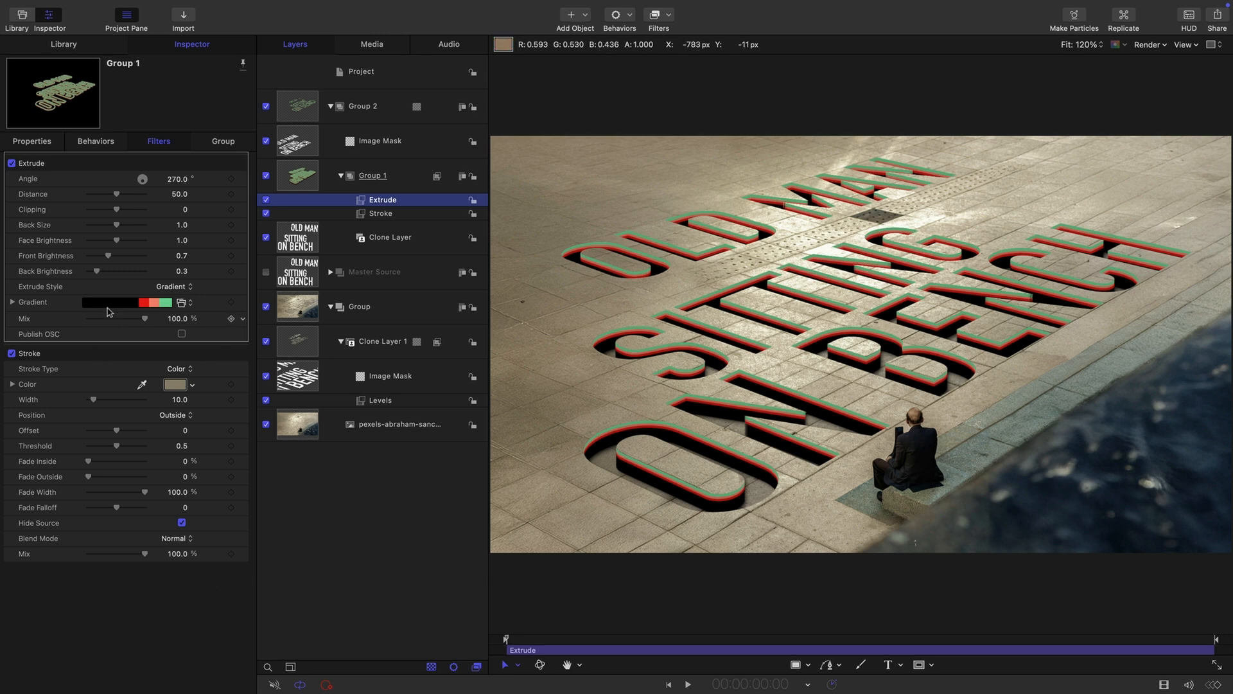
{"action": "left_click", "coordinate": [11, 302]}
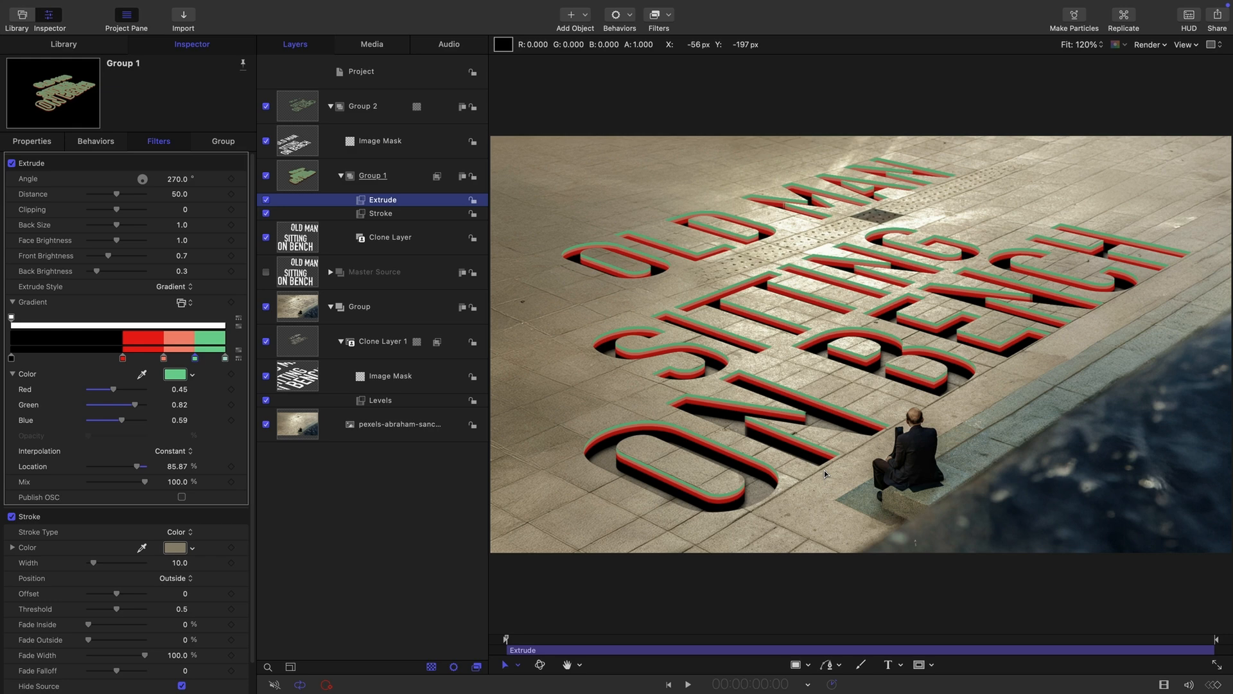
{"action": "mouse_move", "coordinate": [492, 457]}
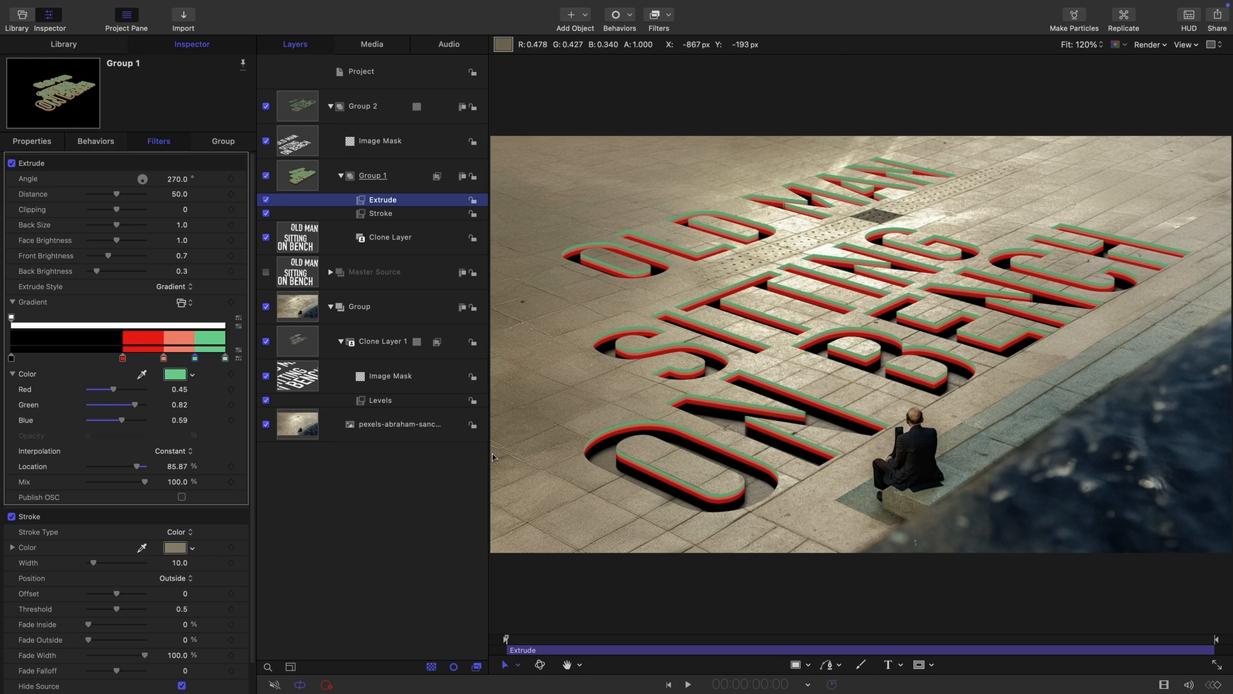
Step: Make the Master Source oval a radius-150 circle, position it at the left, and clone it
{"action": "left_click", "coordinate": [331, 272]}
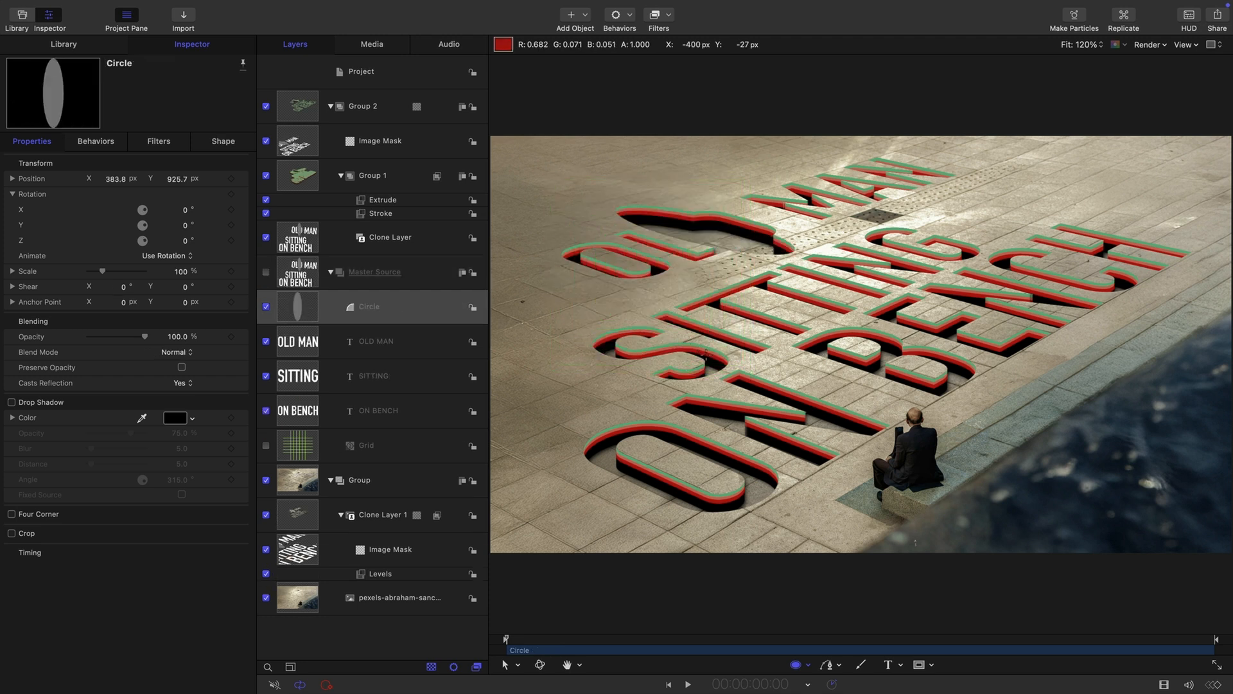
{"action": "left_click", "coordinate": [223, 141]}
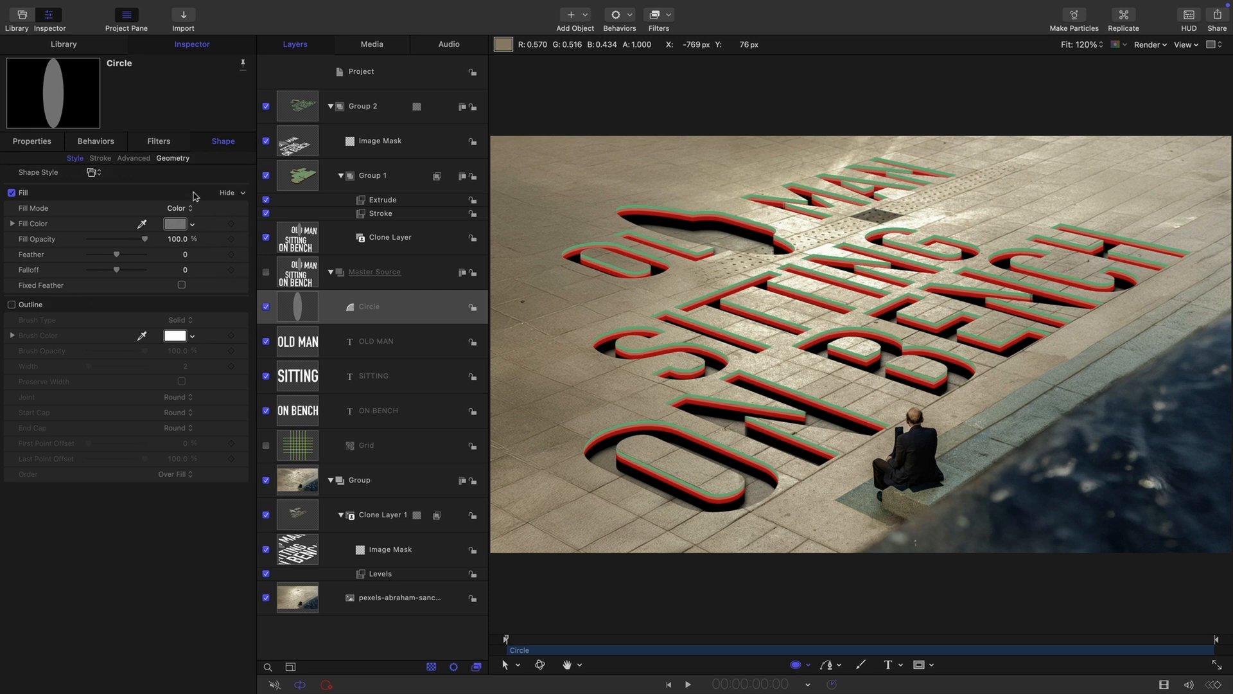
{"action": "left_click", "coordinate": [172, 160]}
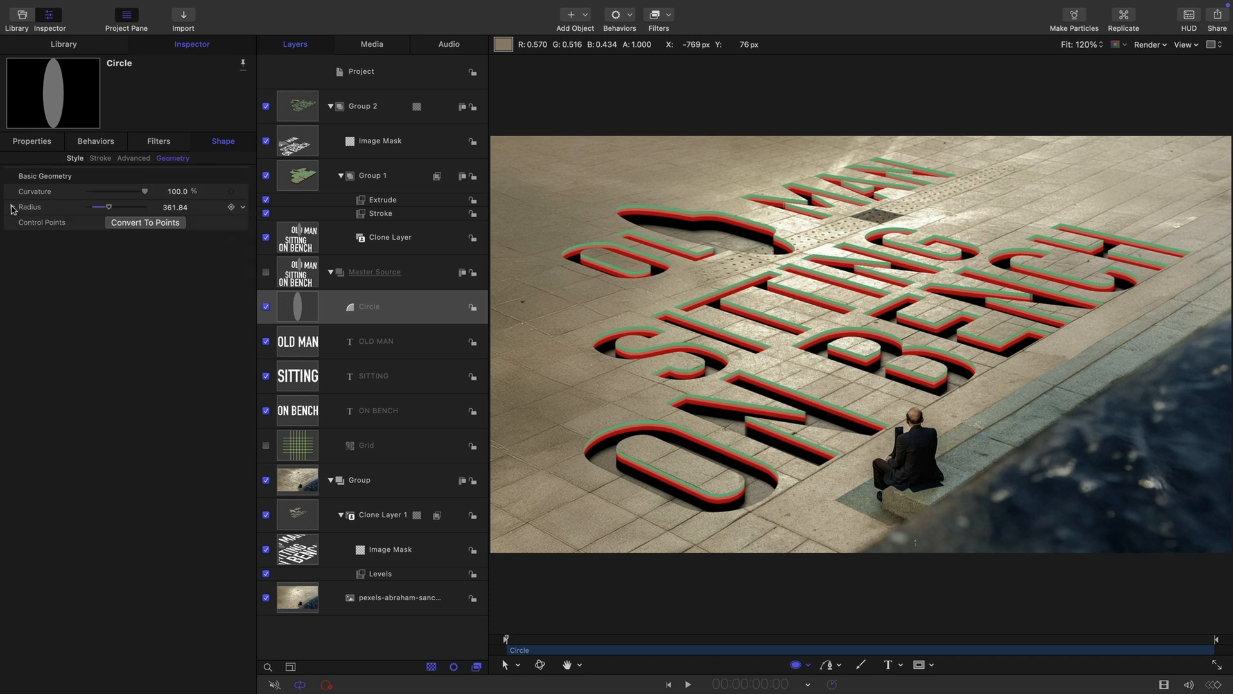
{"action": "left_click", "coordinate": [12, 207]}
{"action": "type", "text": "150"}
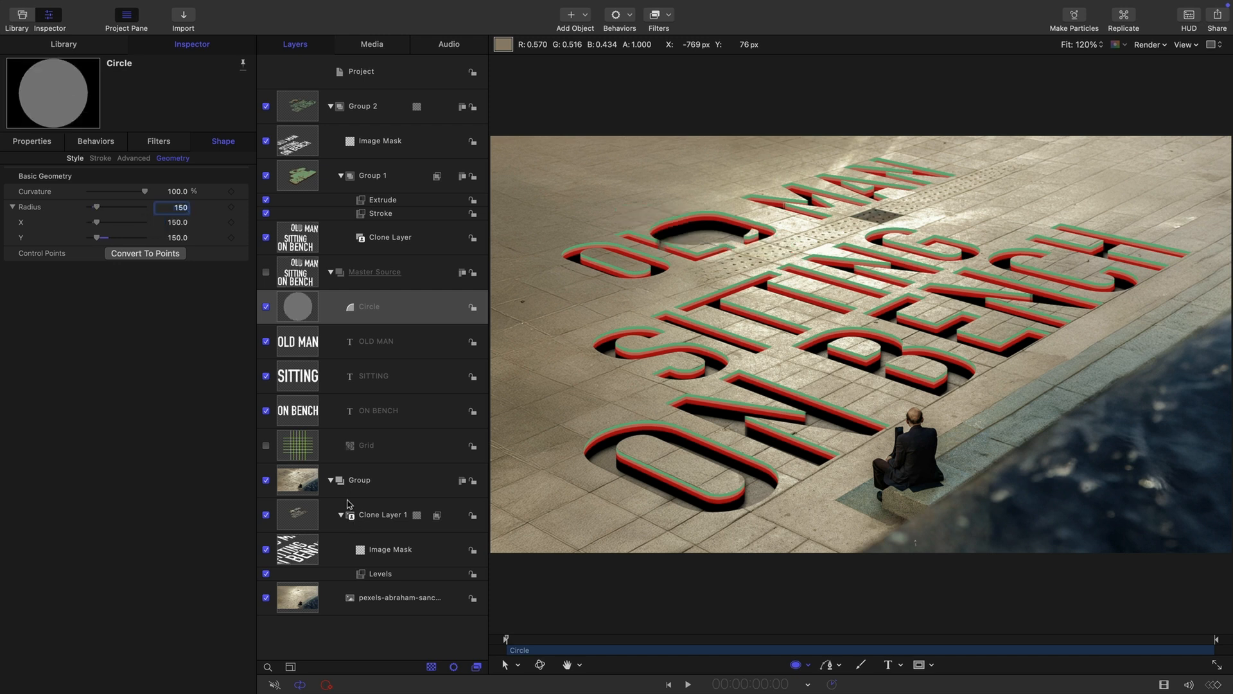
{"action": "left_click", "coordinate": [31, 141]}
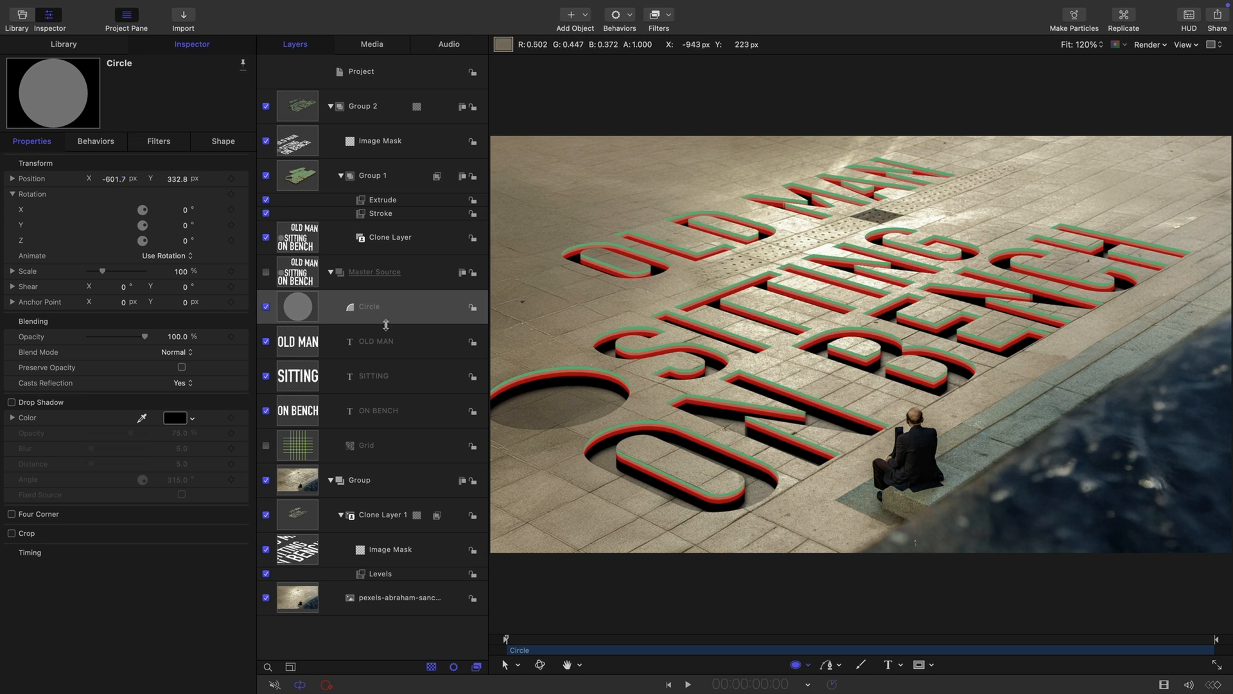
{"action": "mouse_move", "coordinate": [323, 324]}
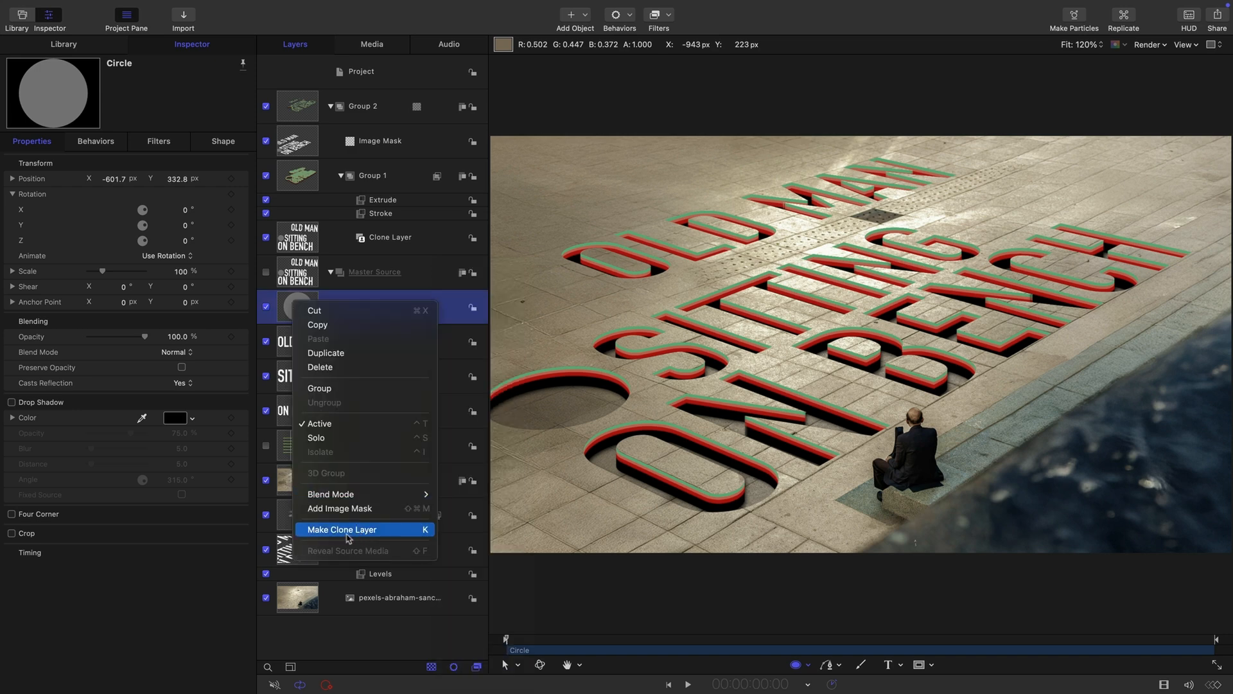
{"action": "left_click", "coordinate": [341, 528]}
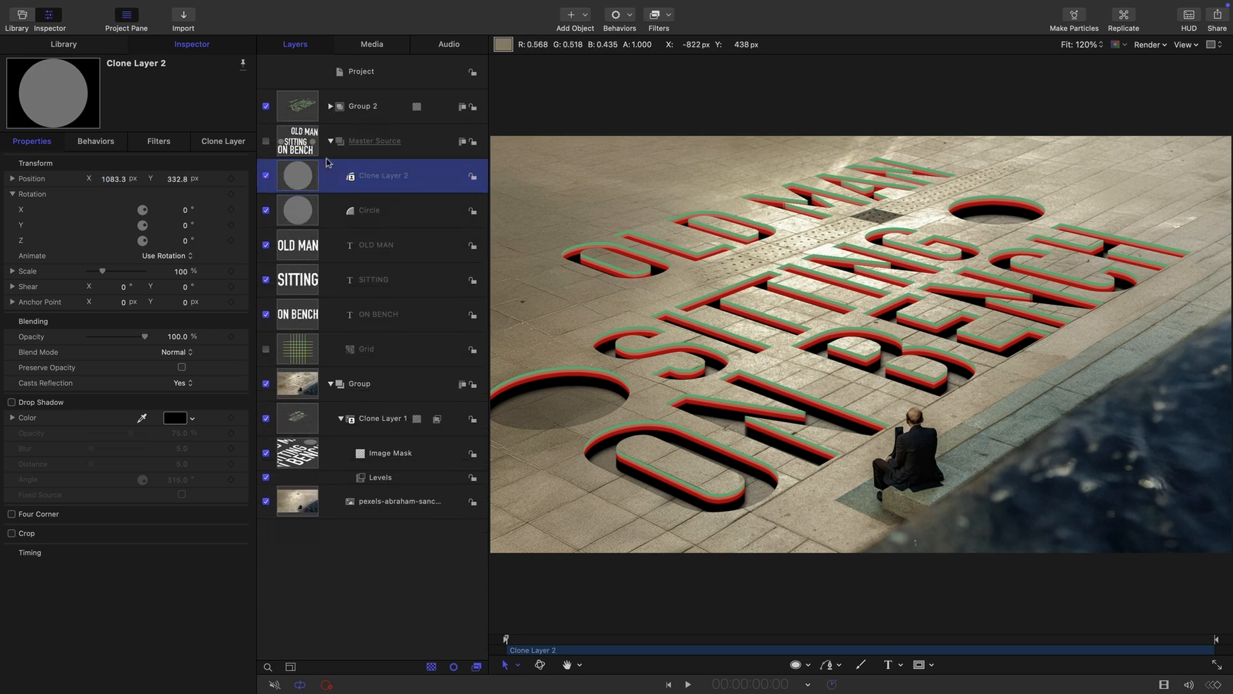
Step: Collapse the Master Source and background groups and combine all layers into new Group 3
{"action": "left_click", "coordinate": [319, 141]}
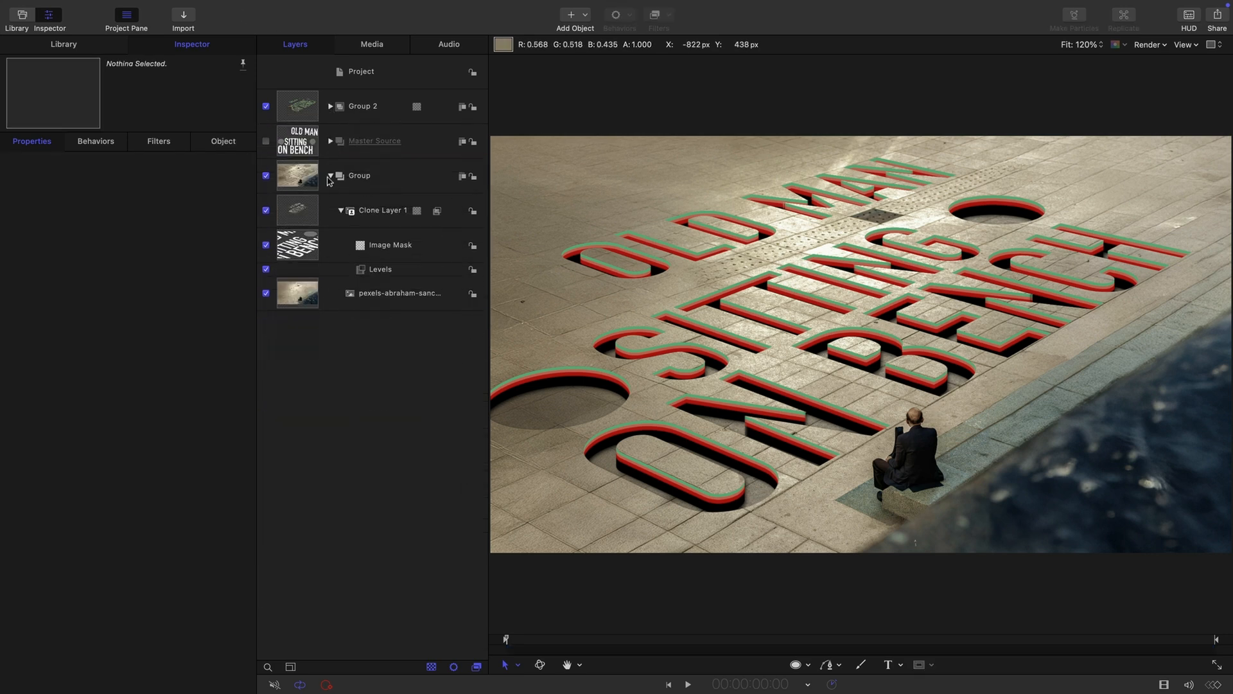
{"action": "left_click", "coordinate": [330, 177]}
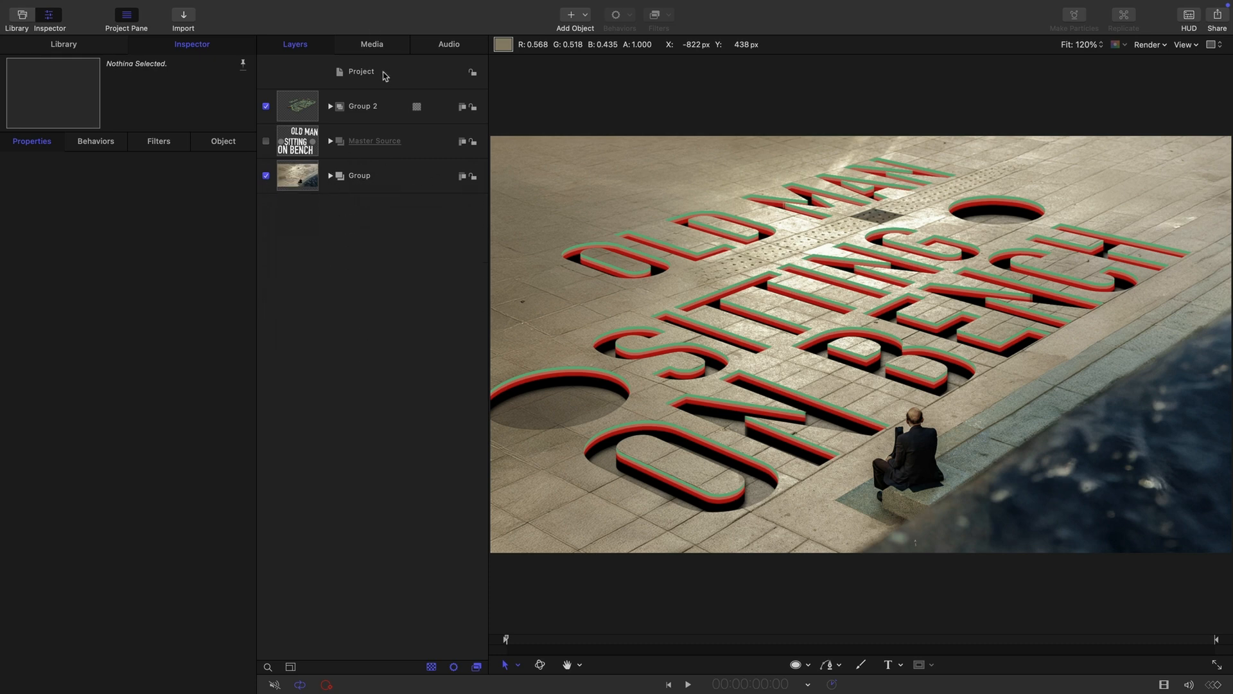
{"action": "left_click", "coordinate": [176, 8]}
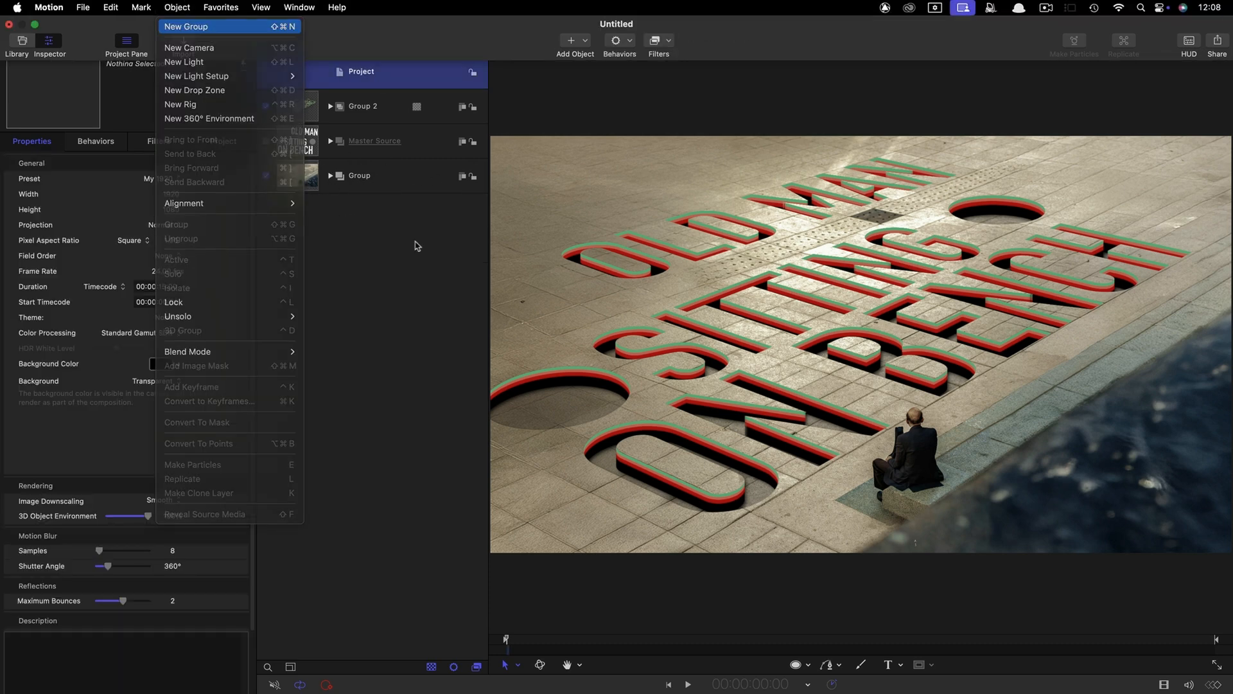
{"action": "left_click", "coordinate": [186, 26]}
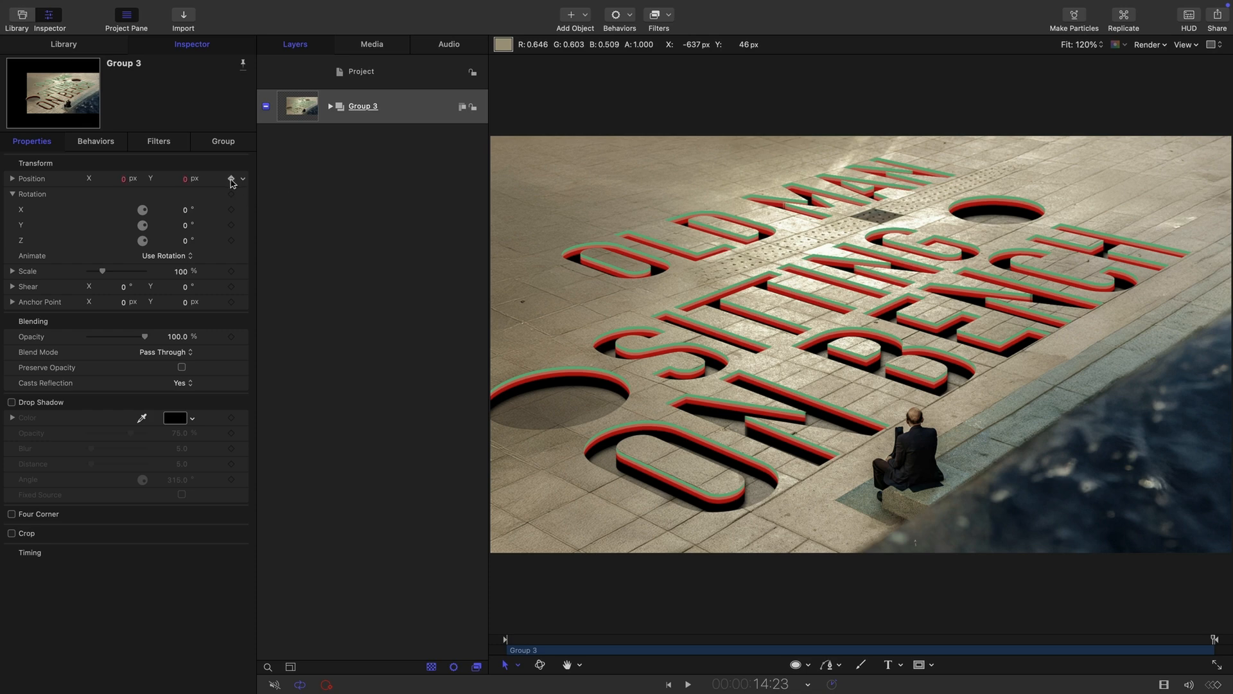
Step: Keyframe Group 3 to start at about 221% scale near the old man and zoom out, then play it
{"action": "left_click", "coordinate": [231, 177]}
{"action": "type", "text": "127"}
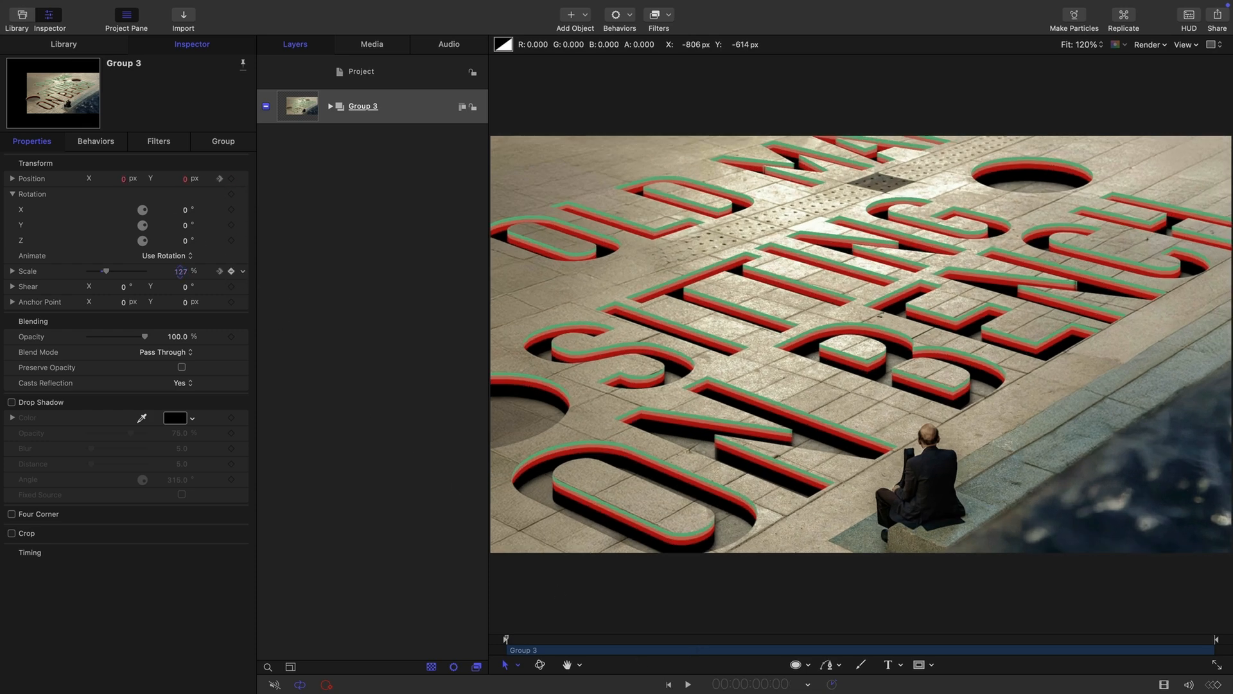
{"action": "left_click_drag", "start_coordinate": [107, 272], "coordinate": [119, 271]}
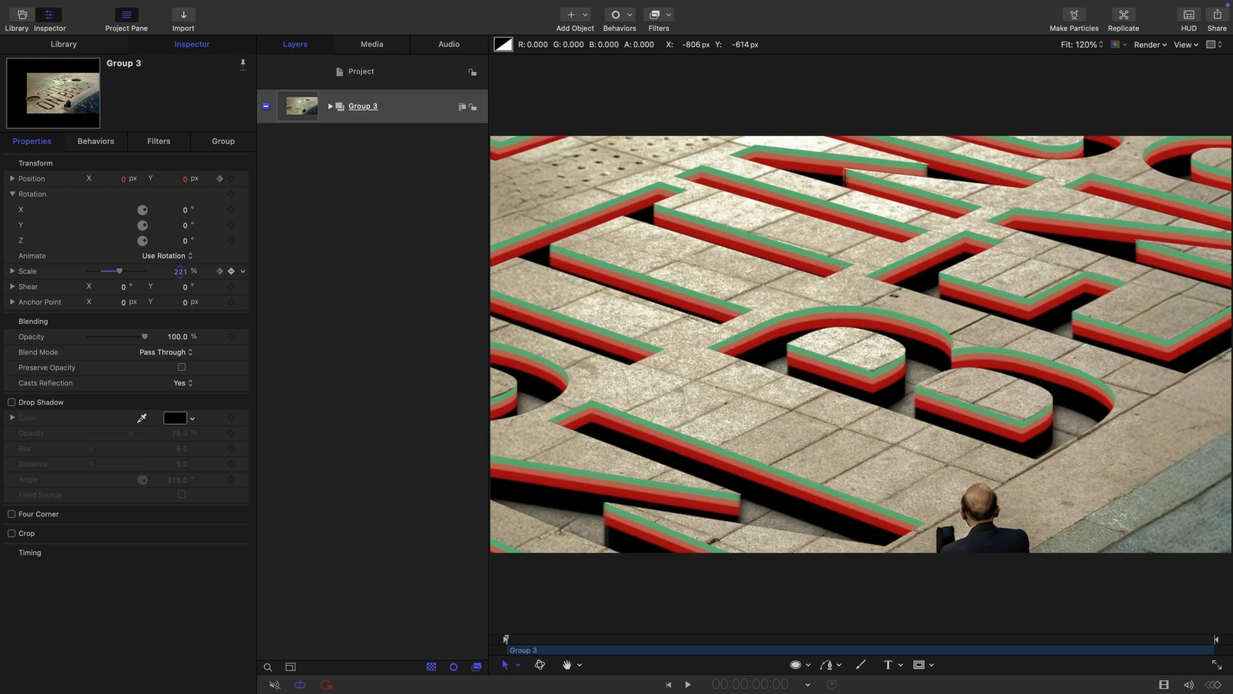
{"action": "left_click", "coordinate": [230, 271]}
{"action": "type", "text": "454"}
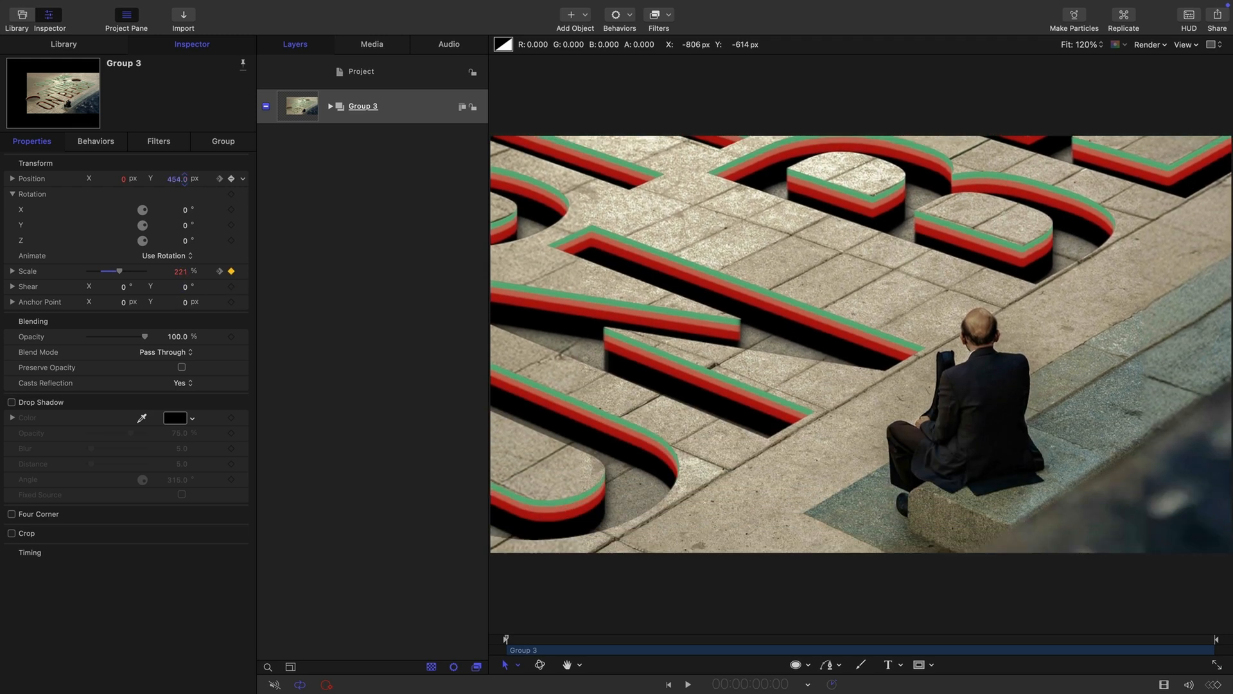
{"action": "left_click", "coordinate": [179, 178]}
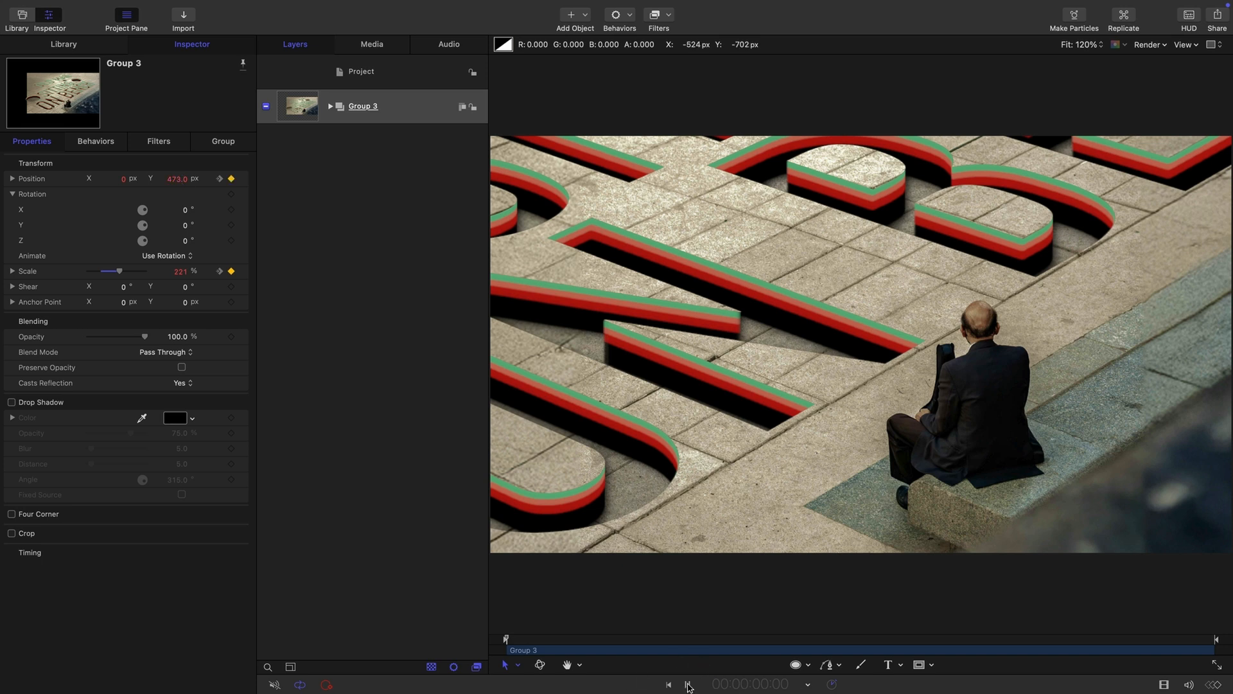
{"action": "left_click", "coordinate": [687, 685]}
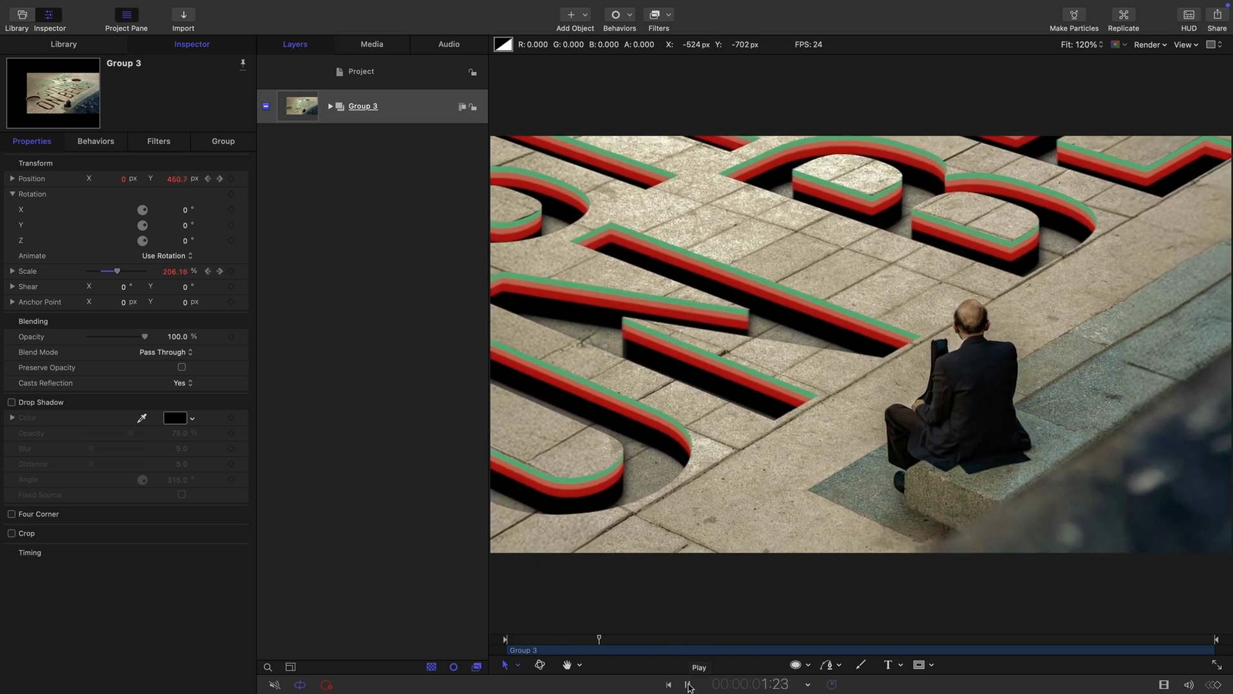